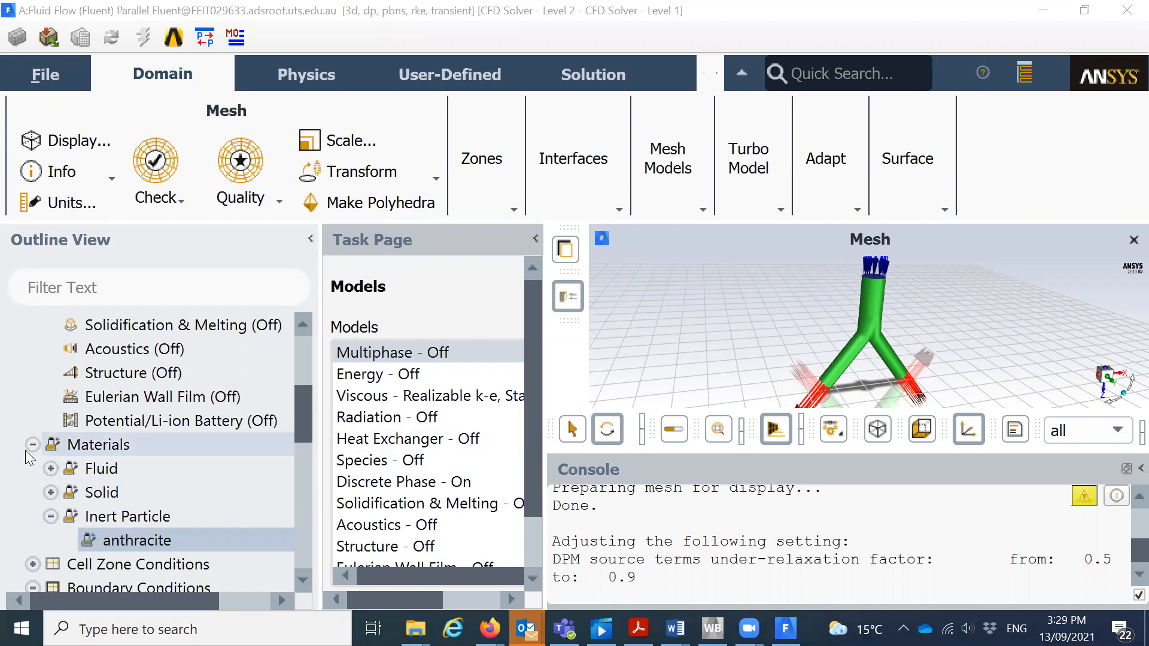
Collapse Materials and expand Cell Zone Conditions in the Outline View tree.
click(33, 445)
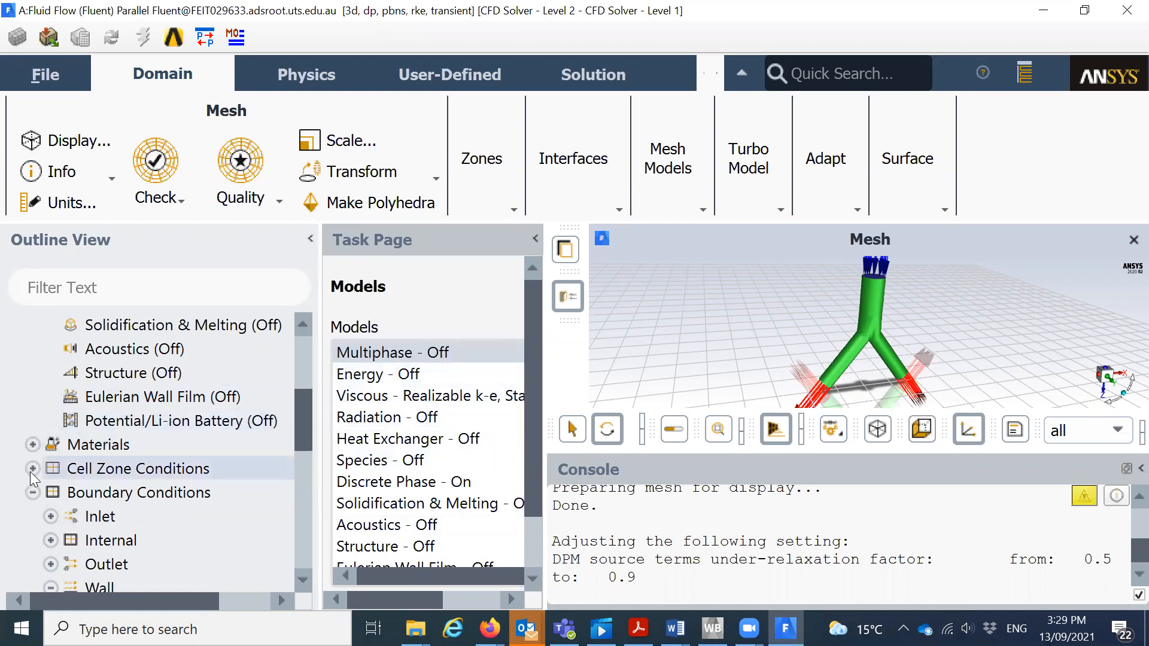
click(32, 468)
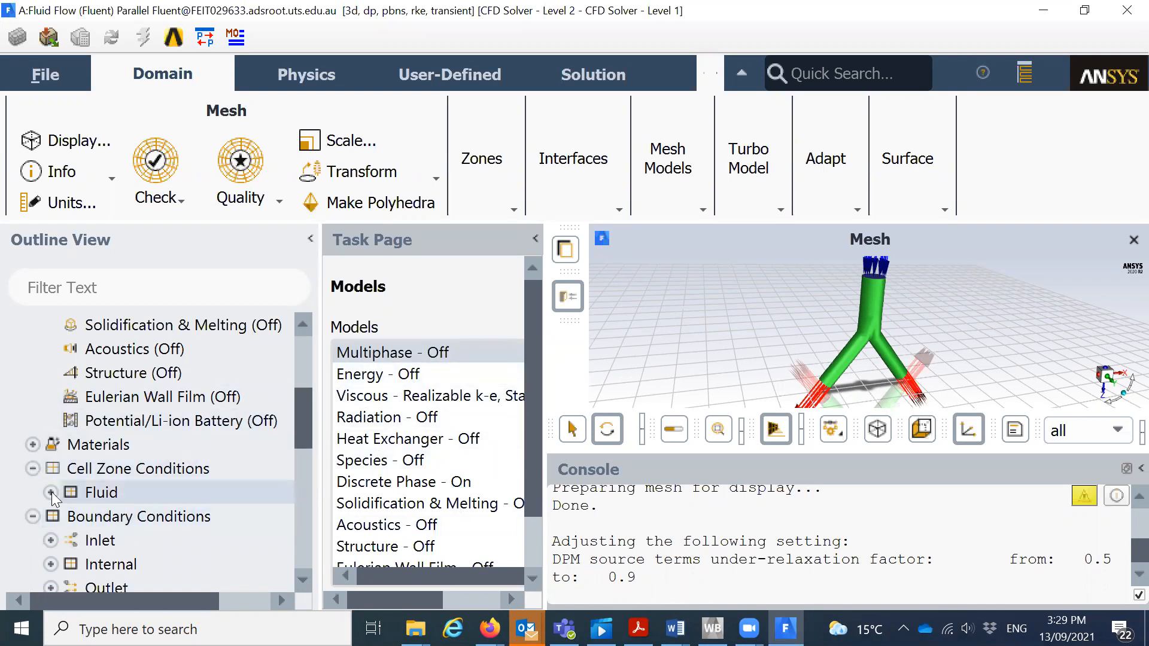
Confirm the fluid zone material is air, then expand the Inlet boundary conditions.
click(52, 492)
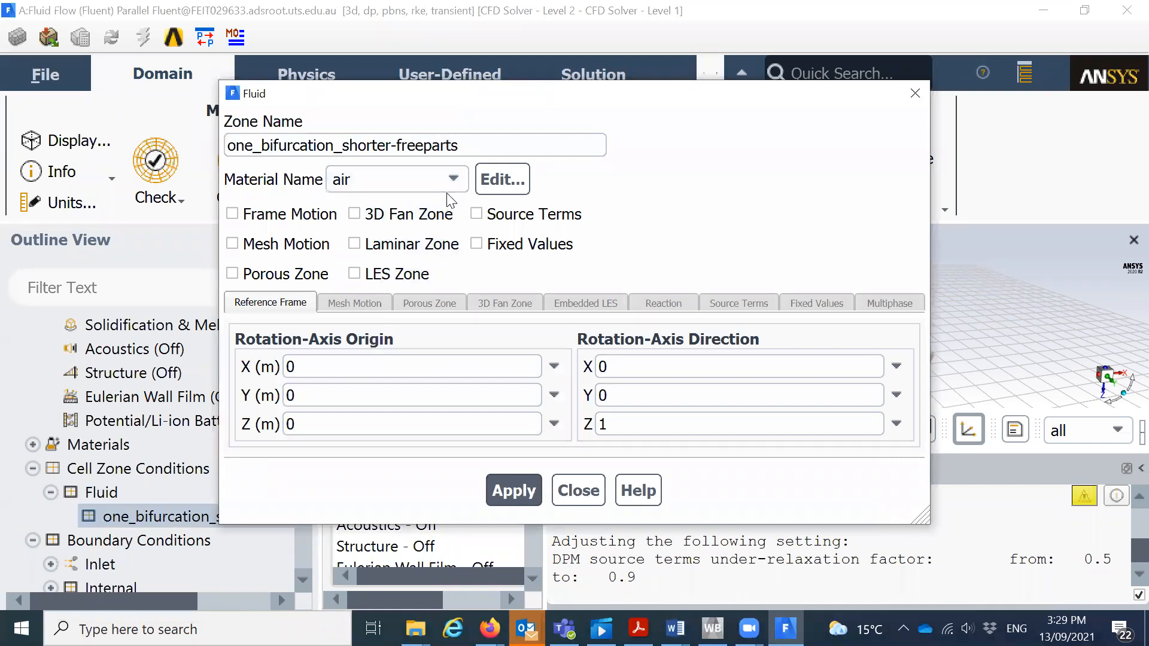
mouse_move(440, 213)
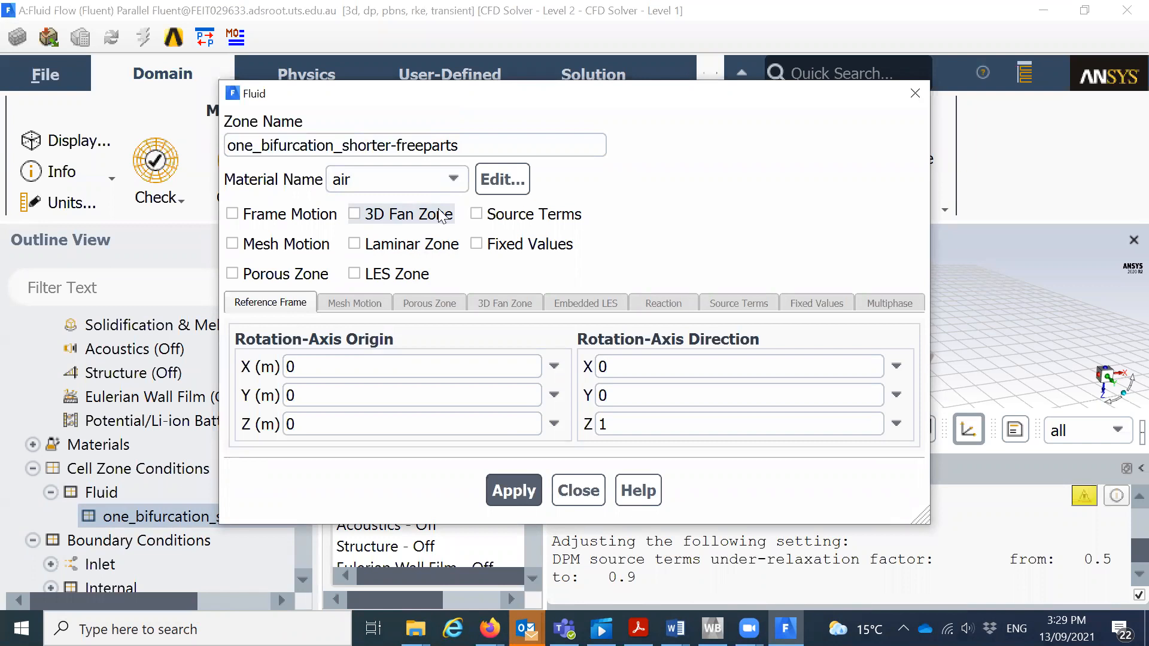
click(453, 179)
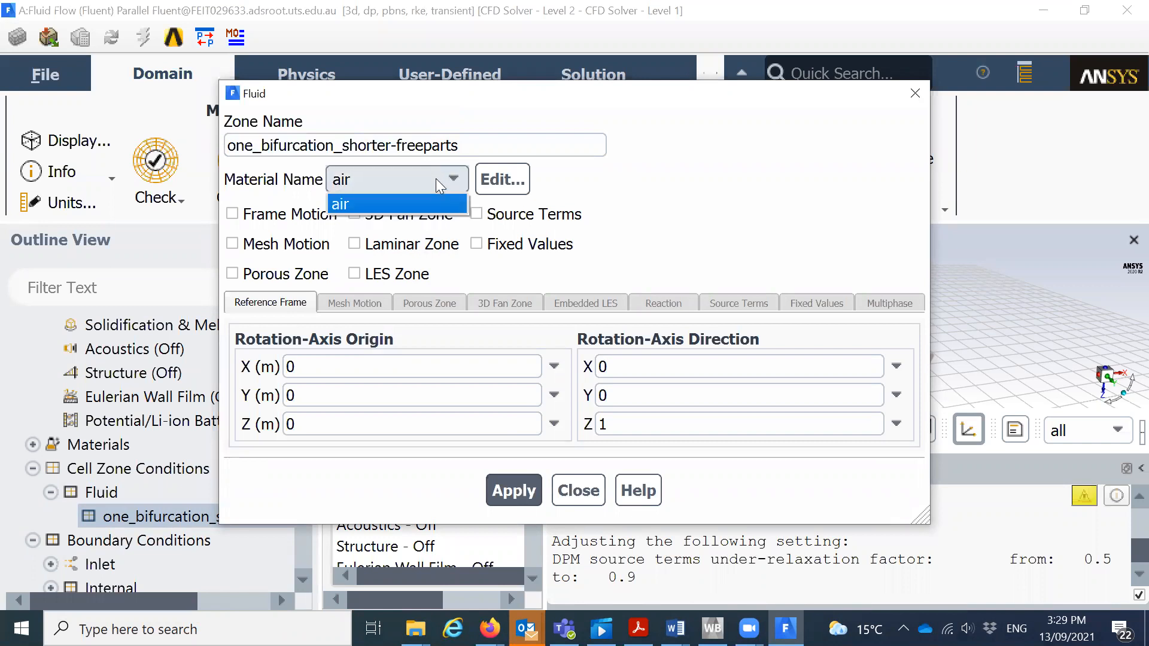
click(339, 204)
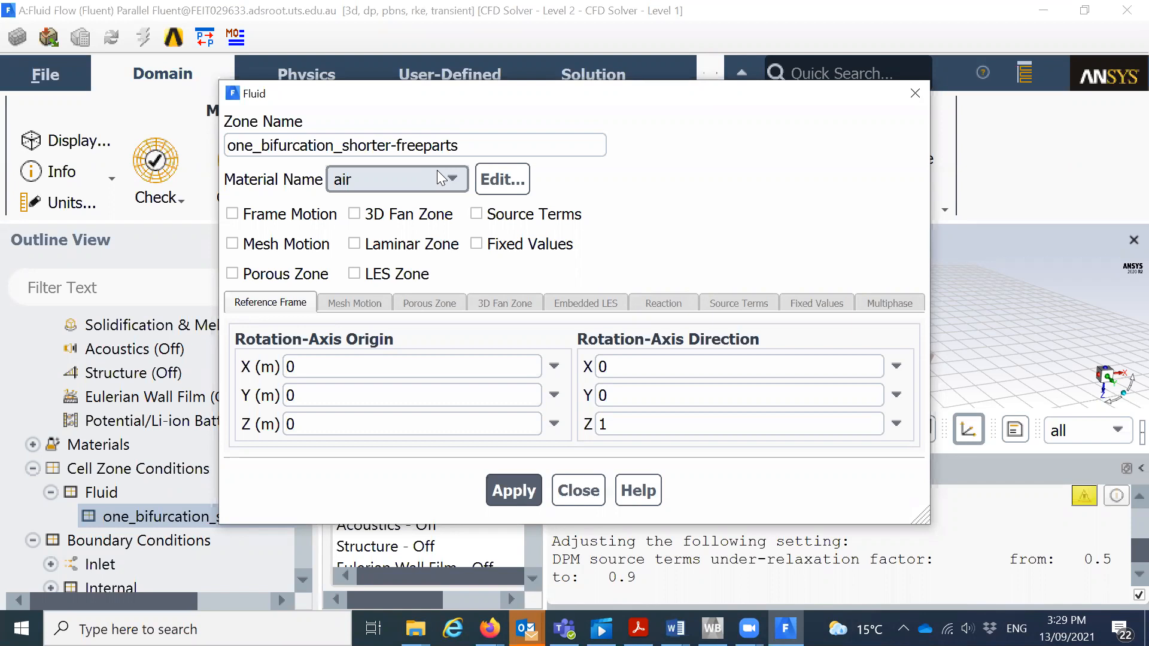
mouse_move(561, 526)
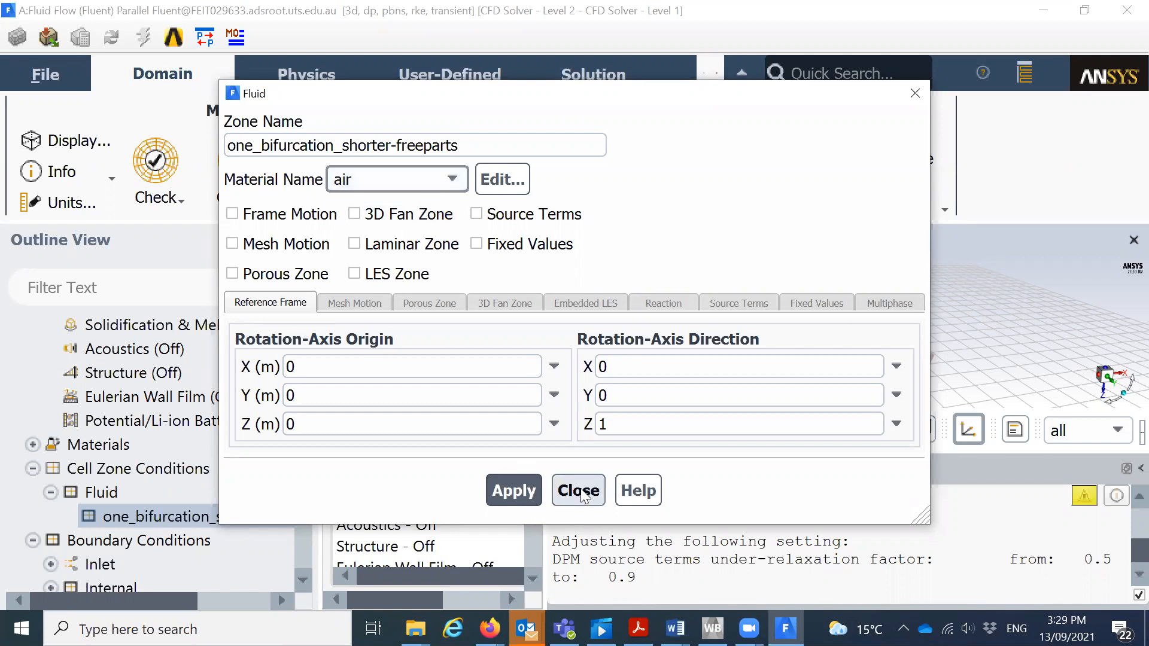
click(577, 491)
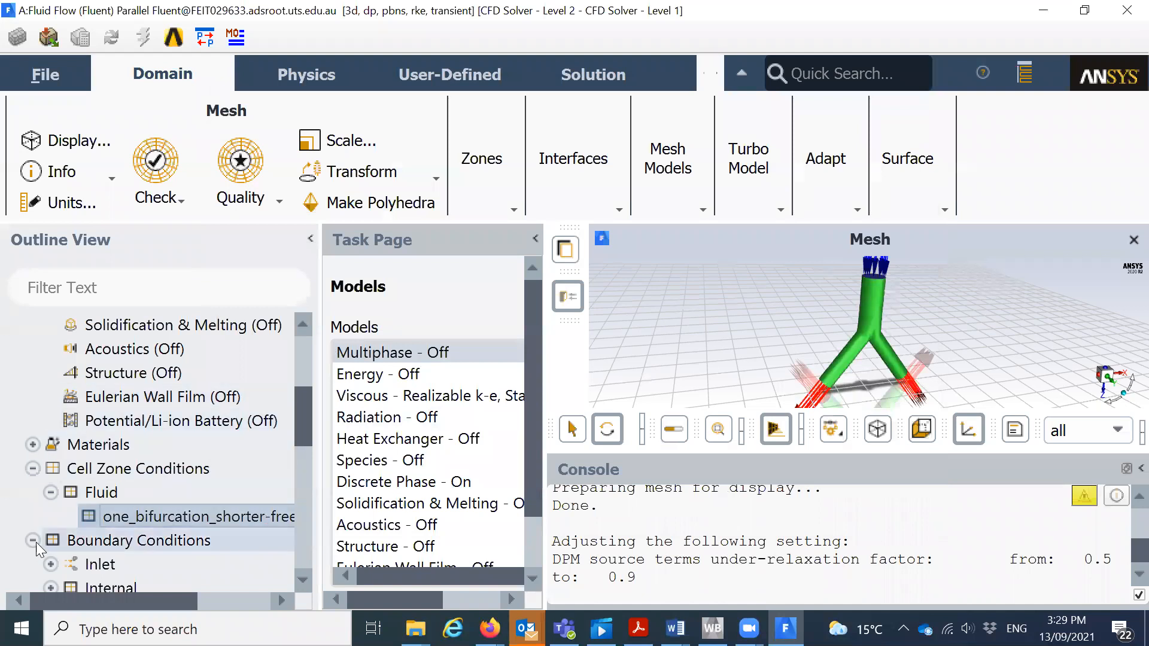
scroll(down, 3)
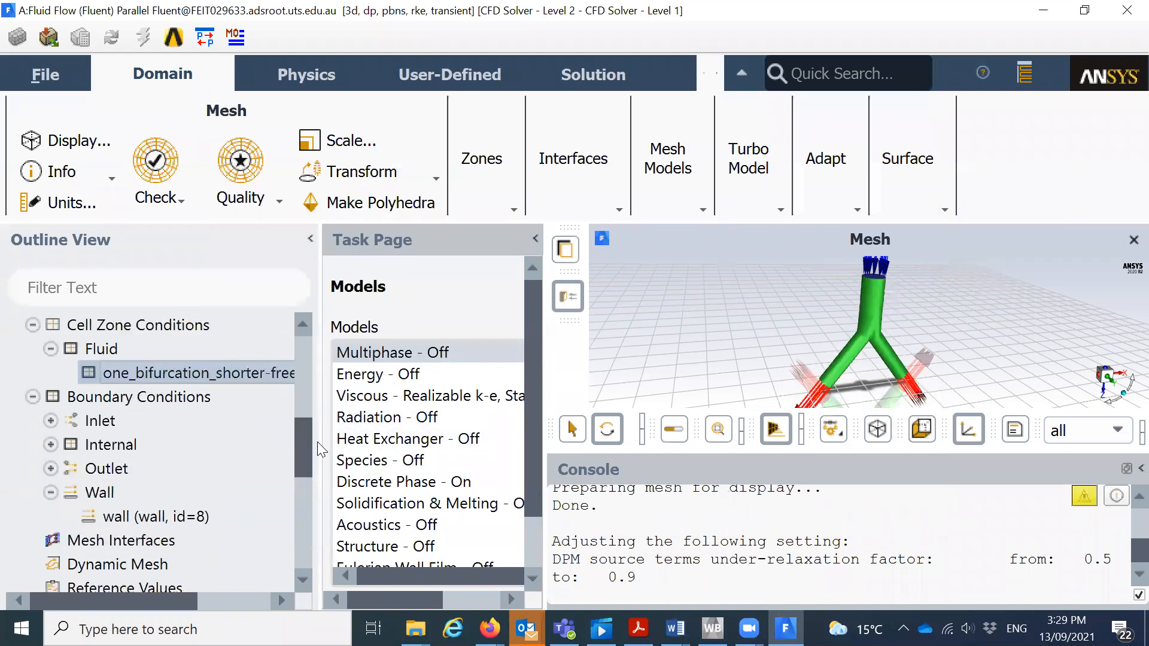
click(50, 421)
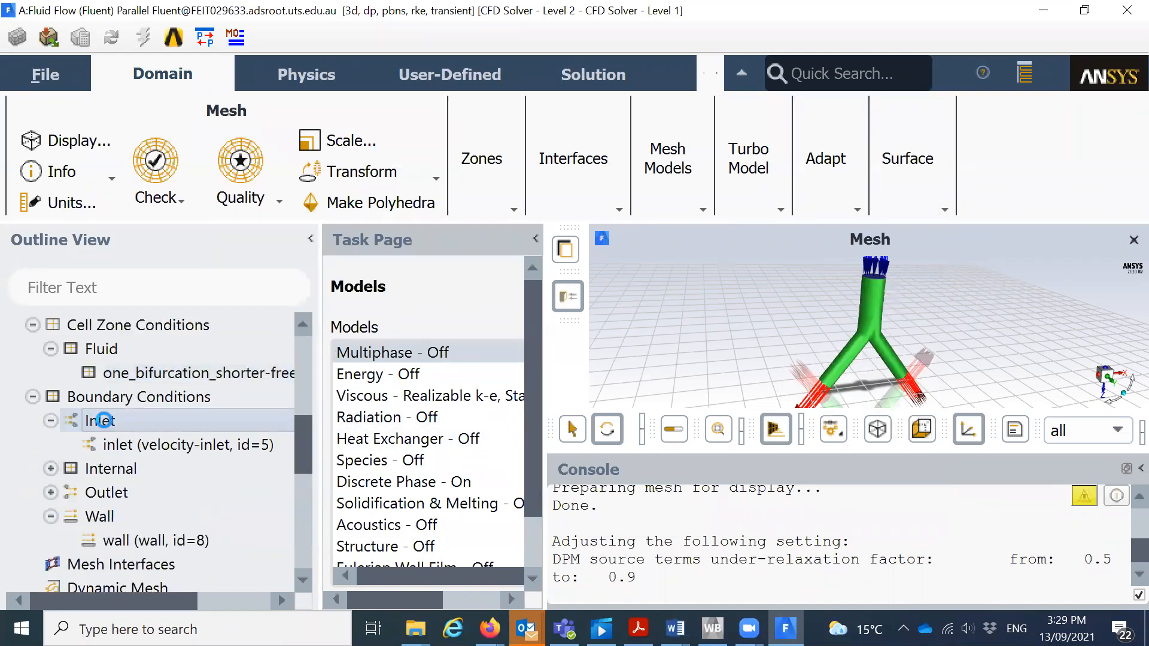
Set the inlet velocity magnitude to 3 m/s, confirming the DPM escape condition.
double_click(192, 444)
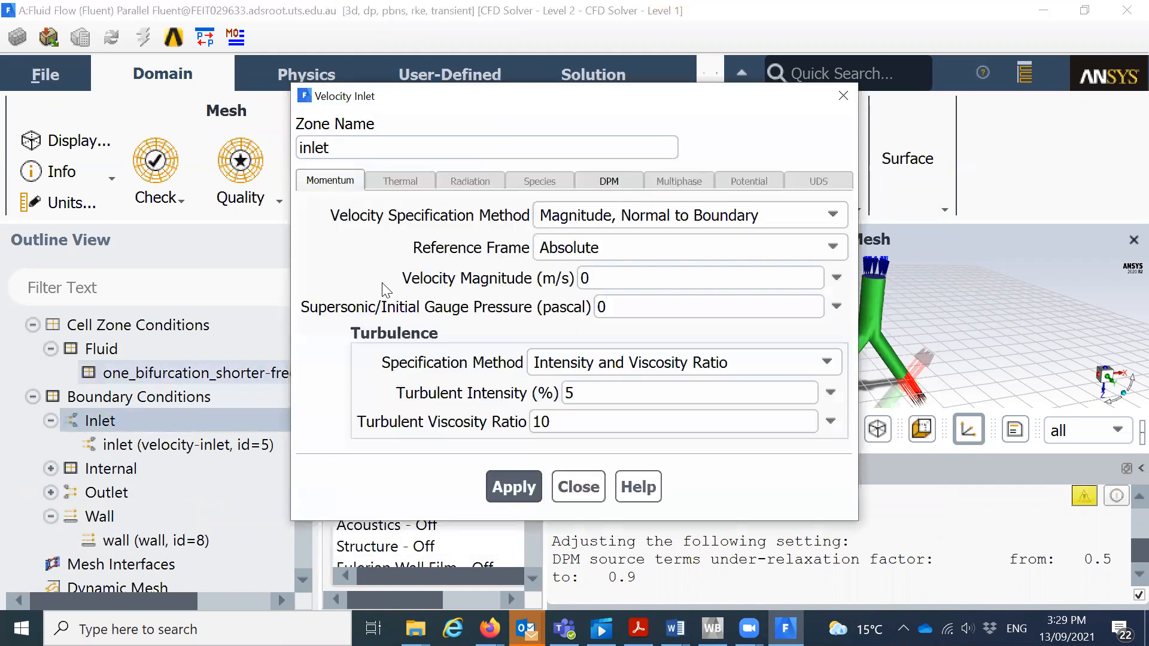
click(696, 278)
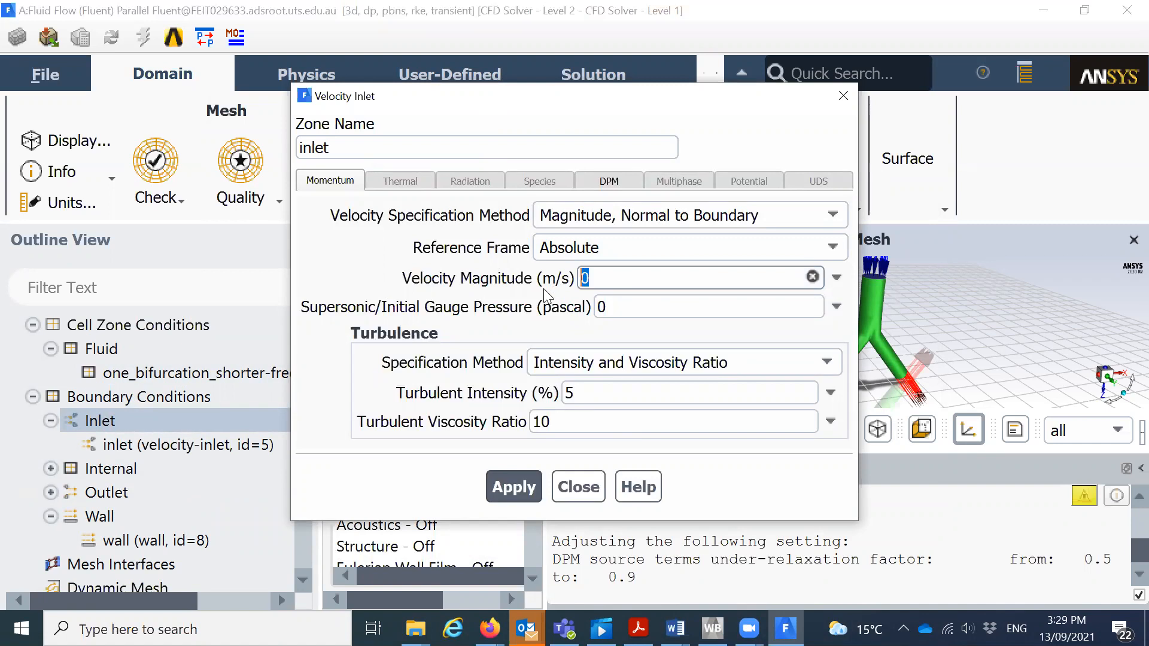
text(3)
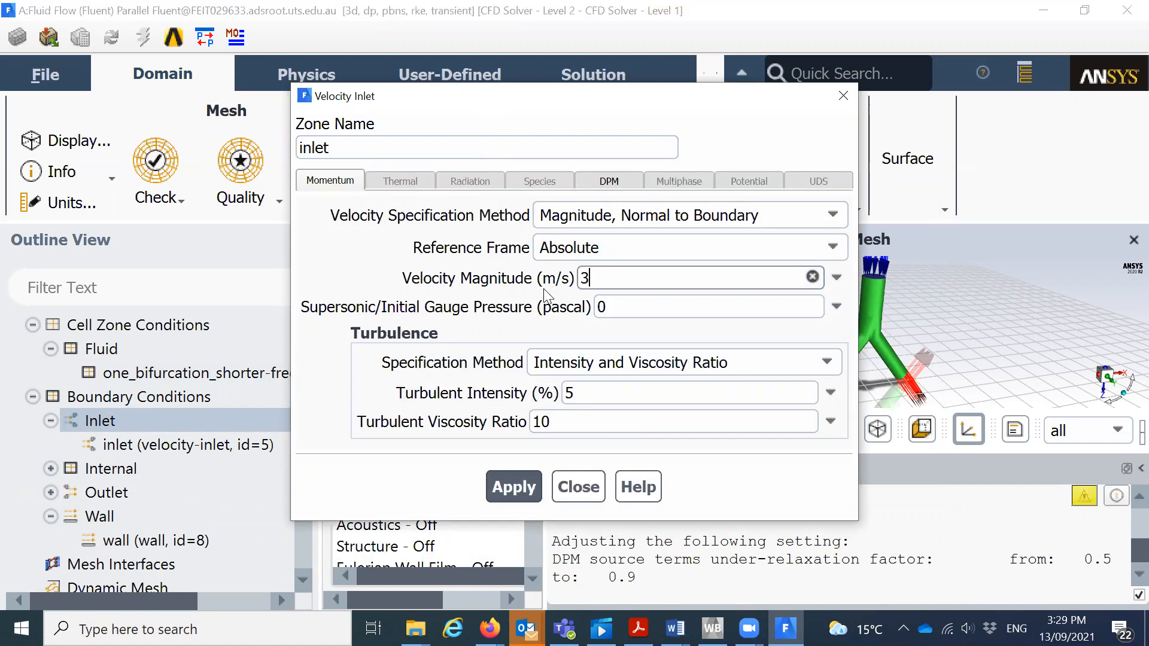
click(608, 181)
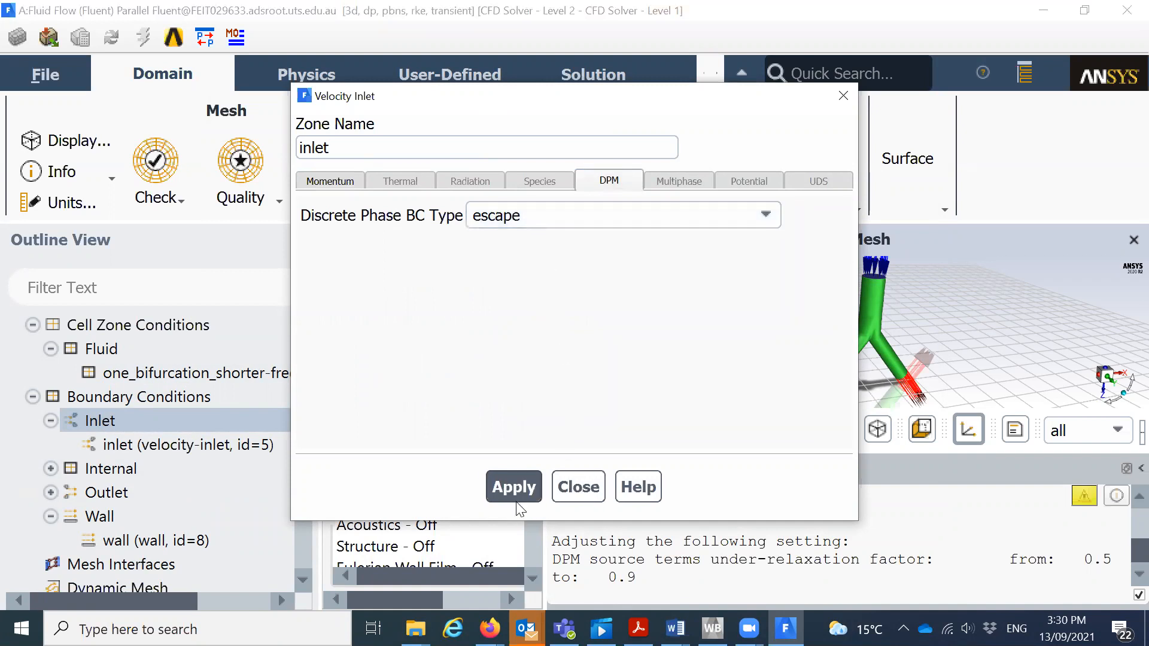
mouse_move(330, 180)
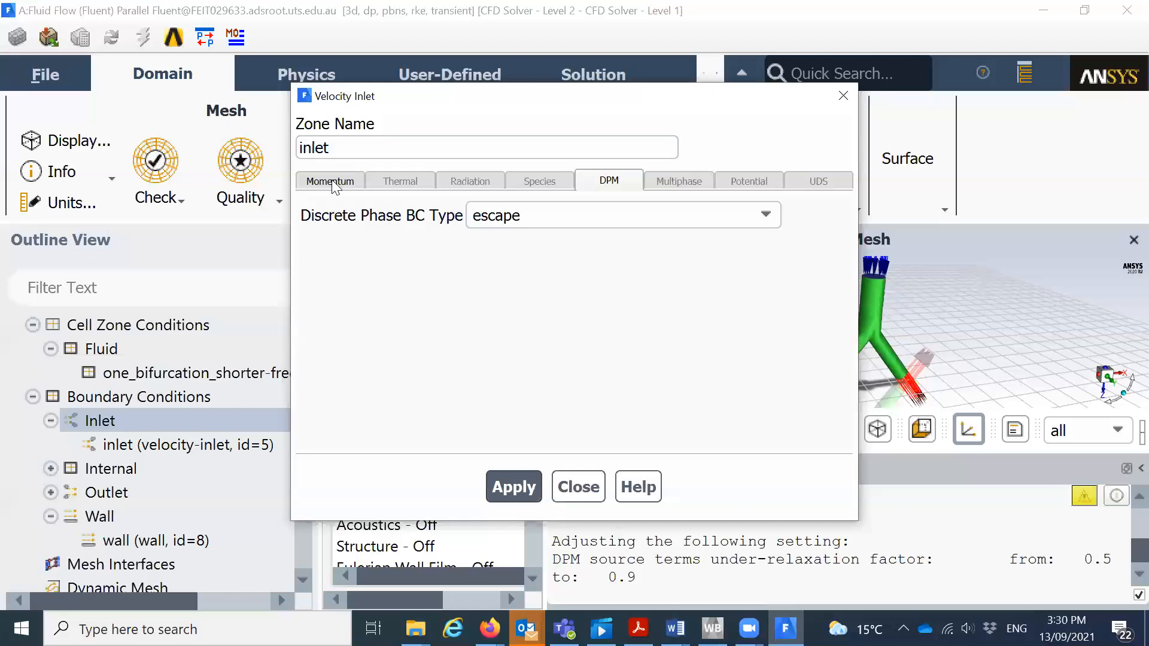
click(329, 181)
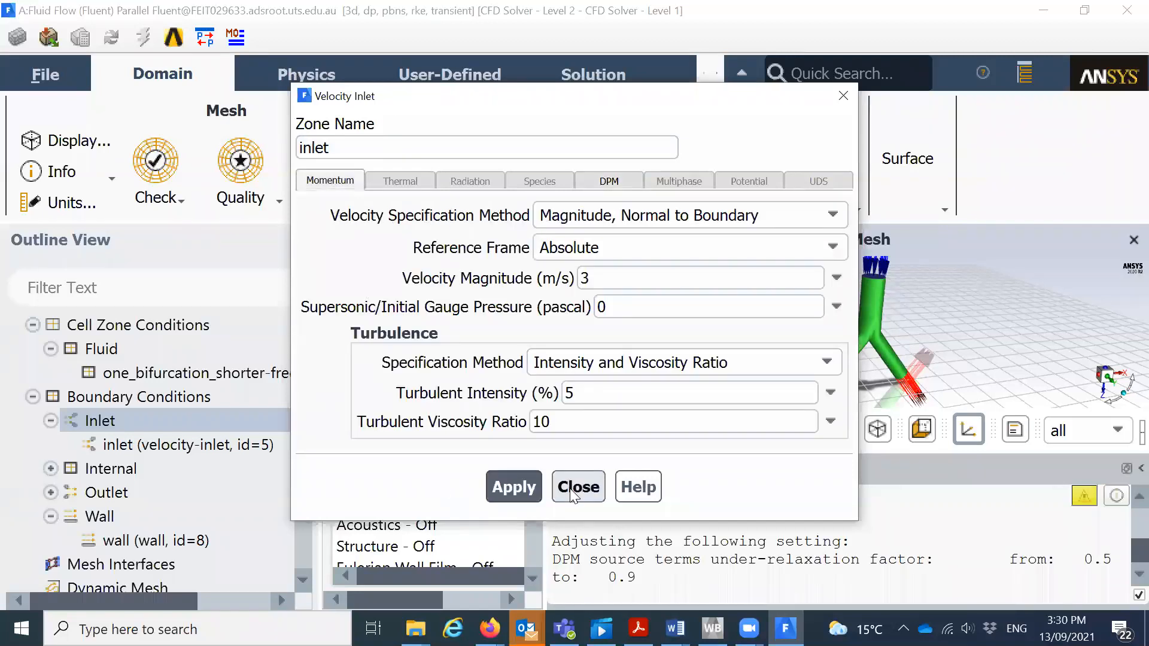
click(578, 487)
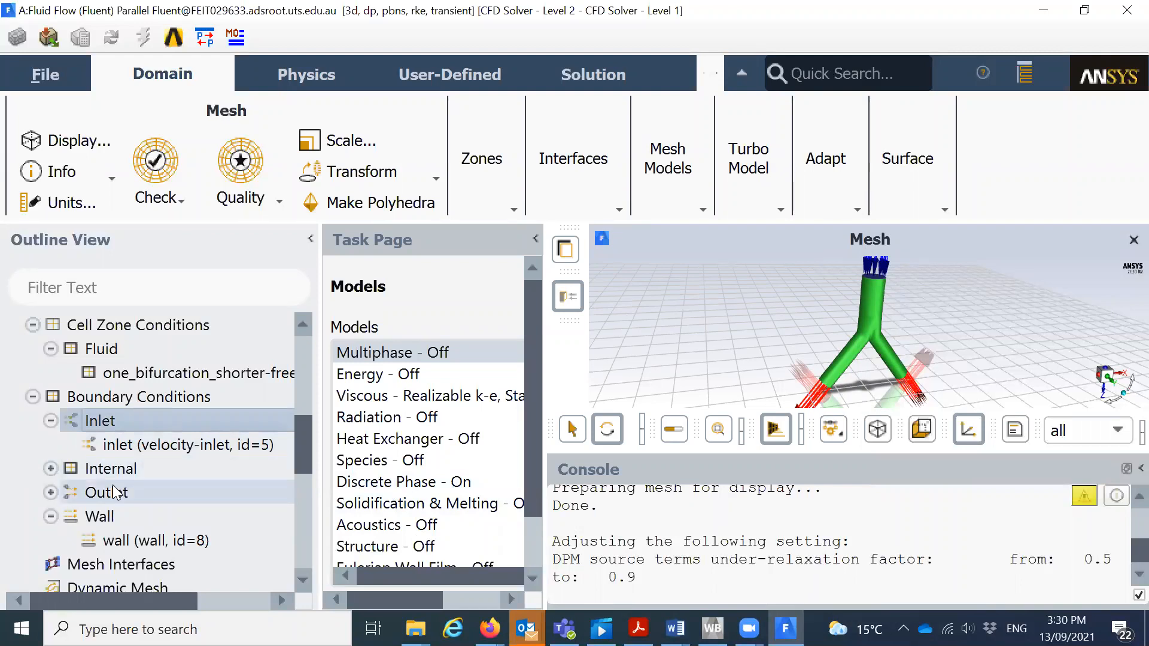
Expand Outlet and review outlet_1's pressure outlet at 0 Pa gauge pressure.
click(50, 492)
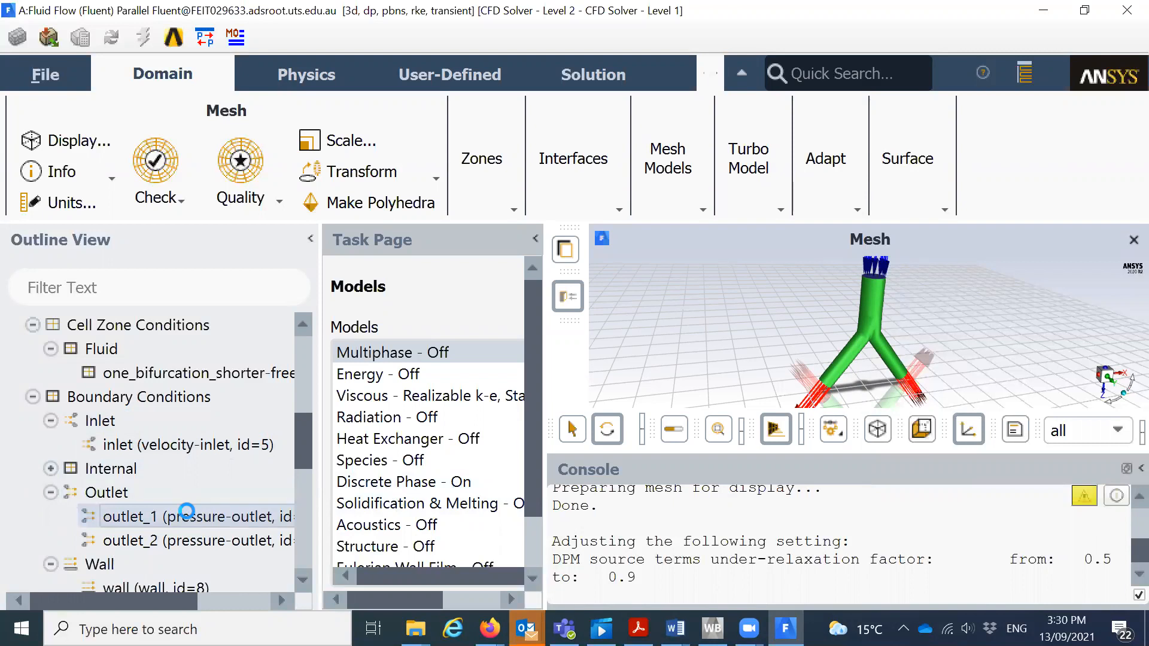
double_click(186, 516)
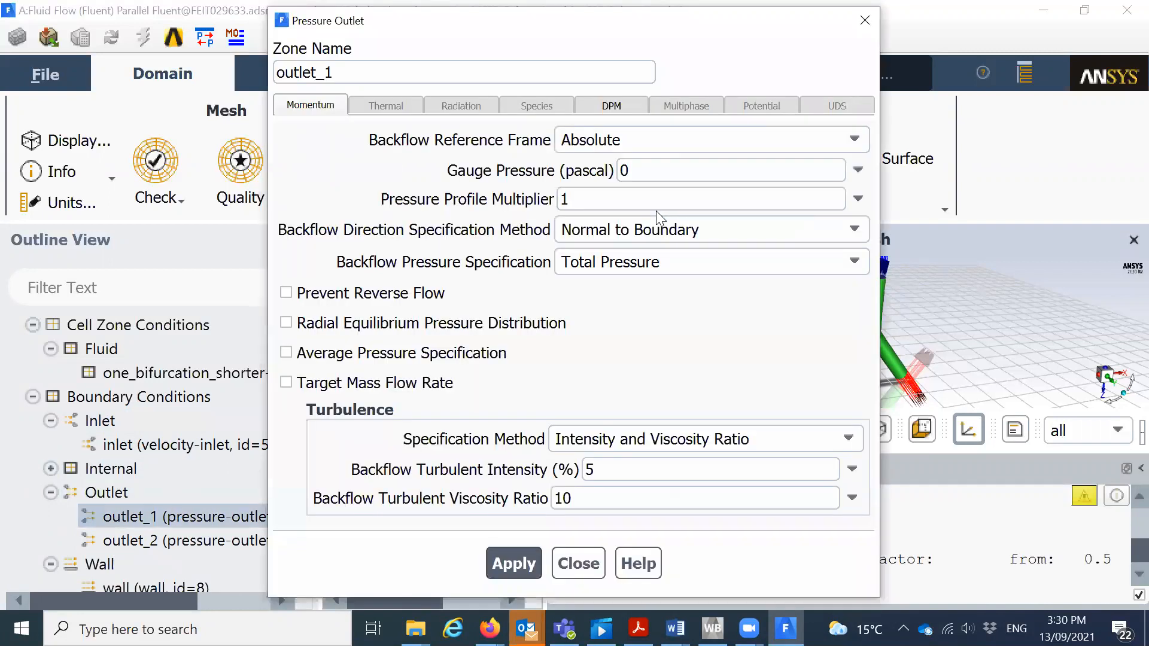
click(729, 170)
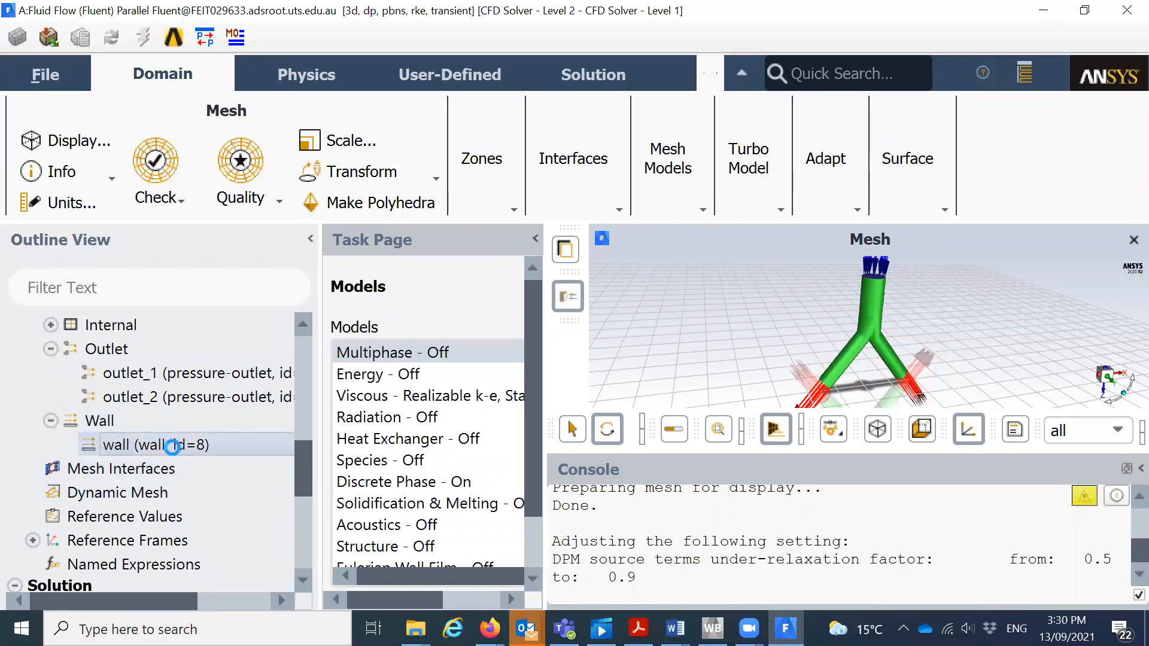
Set the wall DPM condition to reflect with polynomial normal and tangent coefficients.
double_click(156, 445)
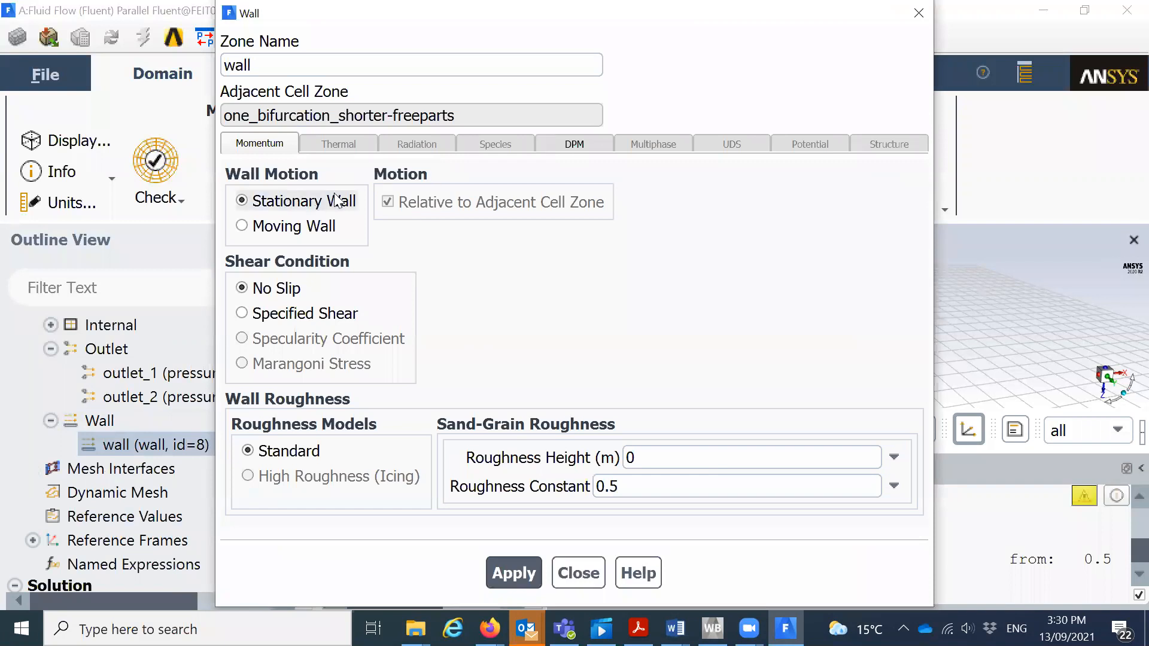
mouse_move(826, 391)
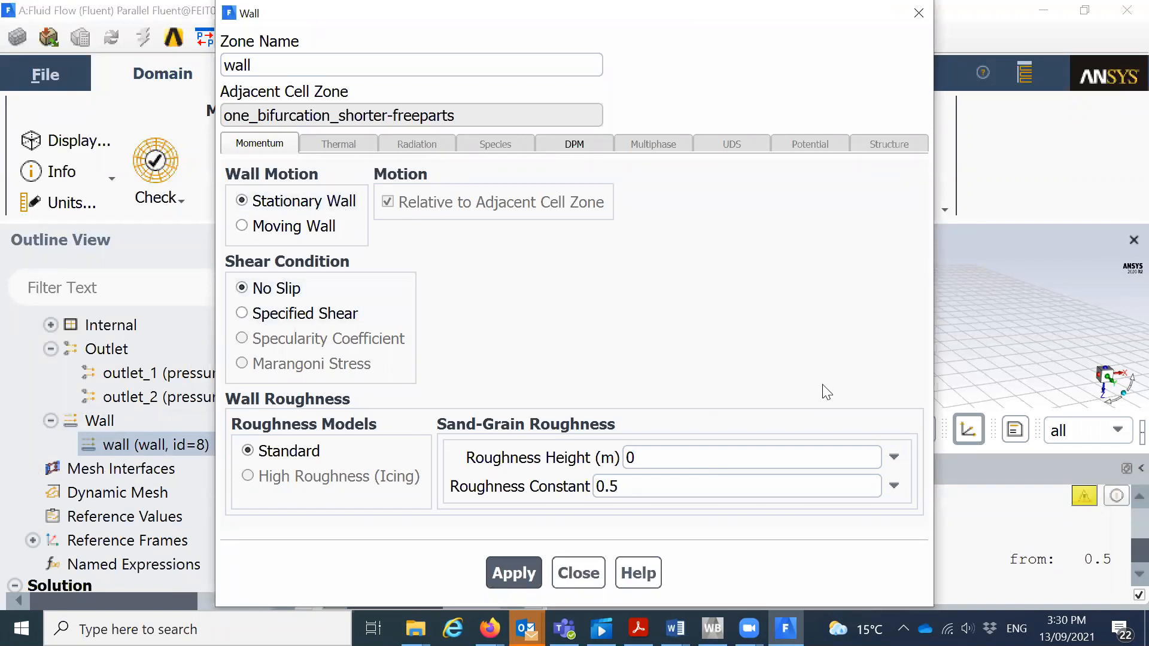
mouse_move(586, 151)
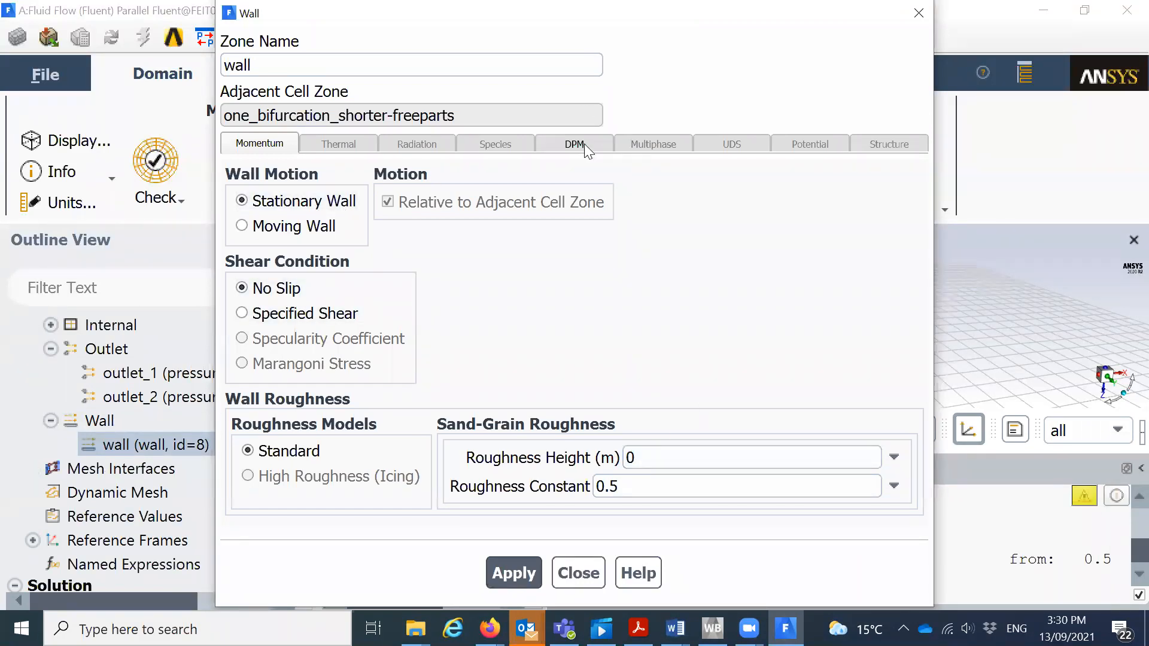
click(574, 144)
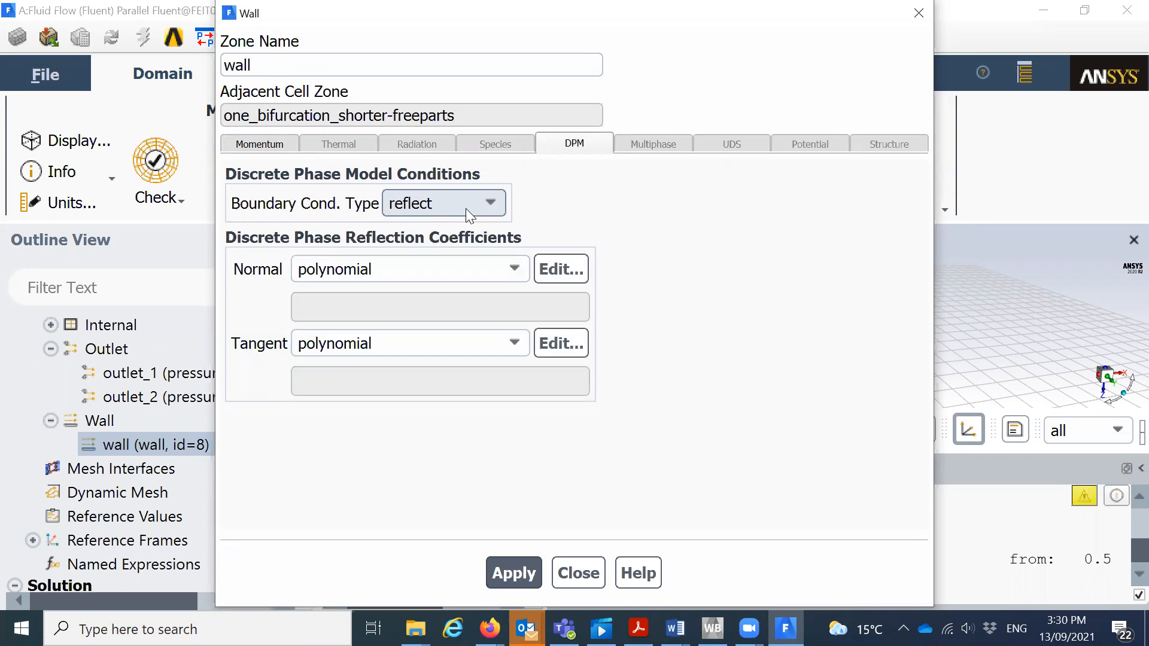
mouse_move(561, 268)
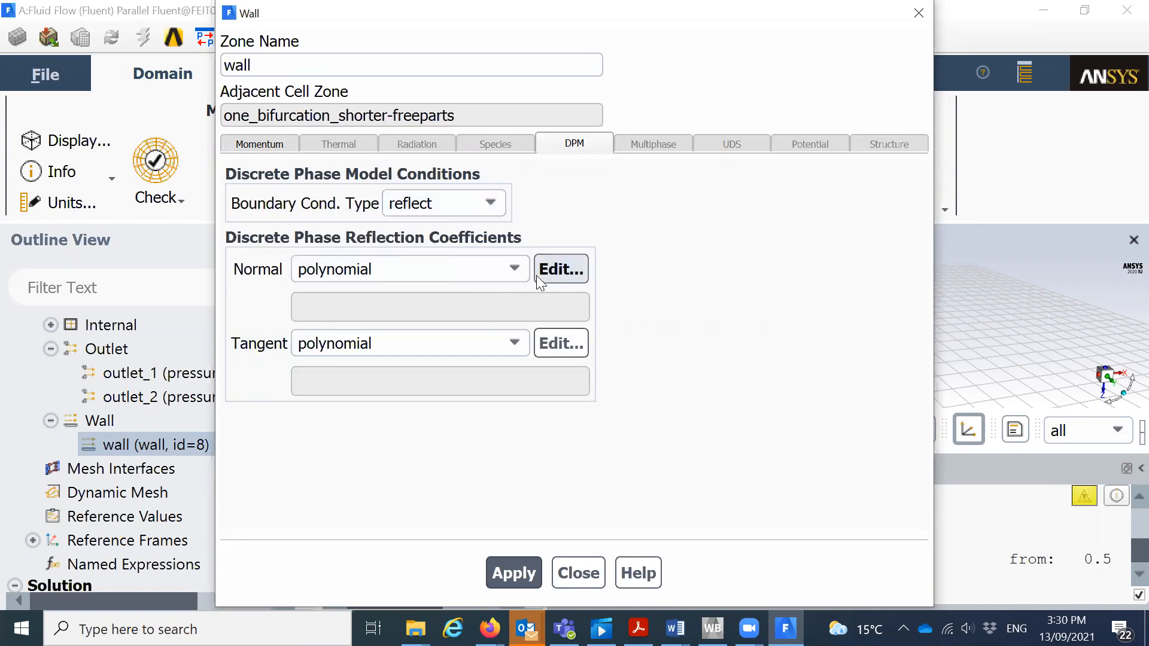
click(512, 268)
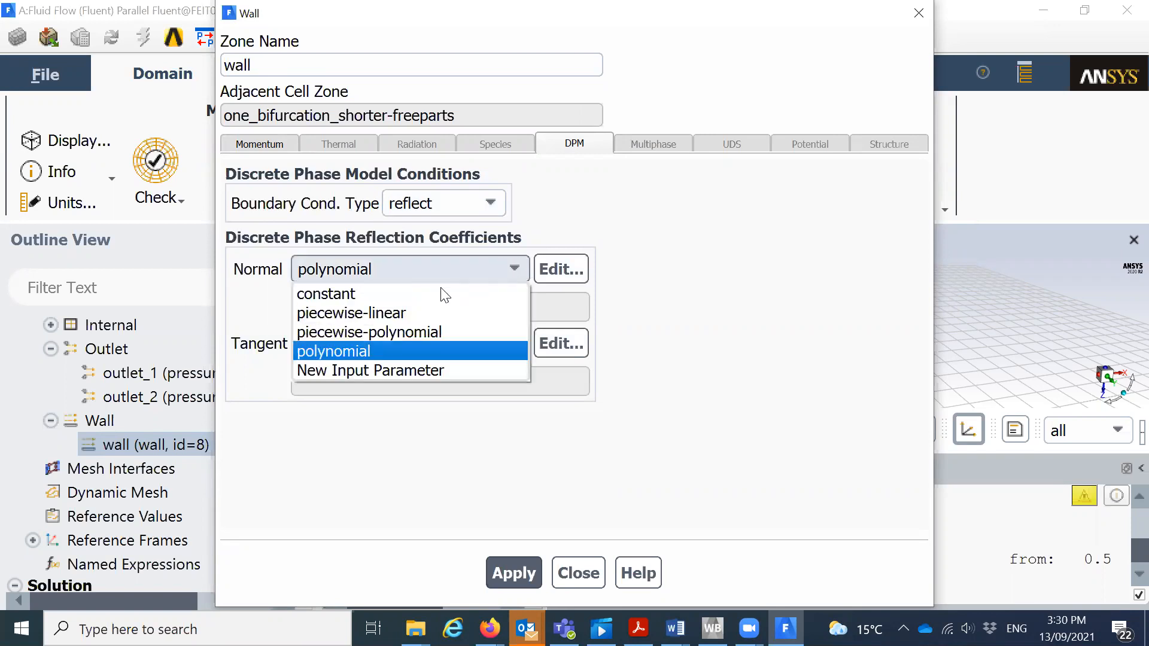
click(325, 294)
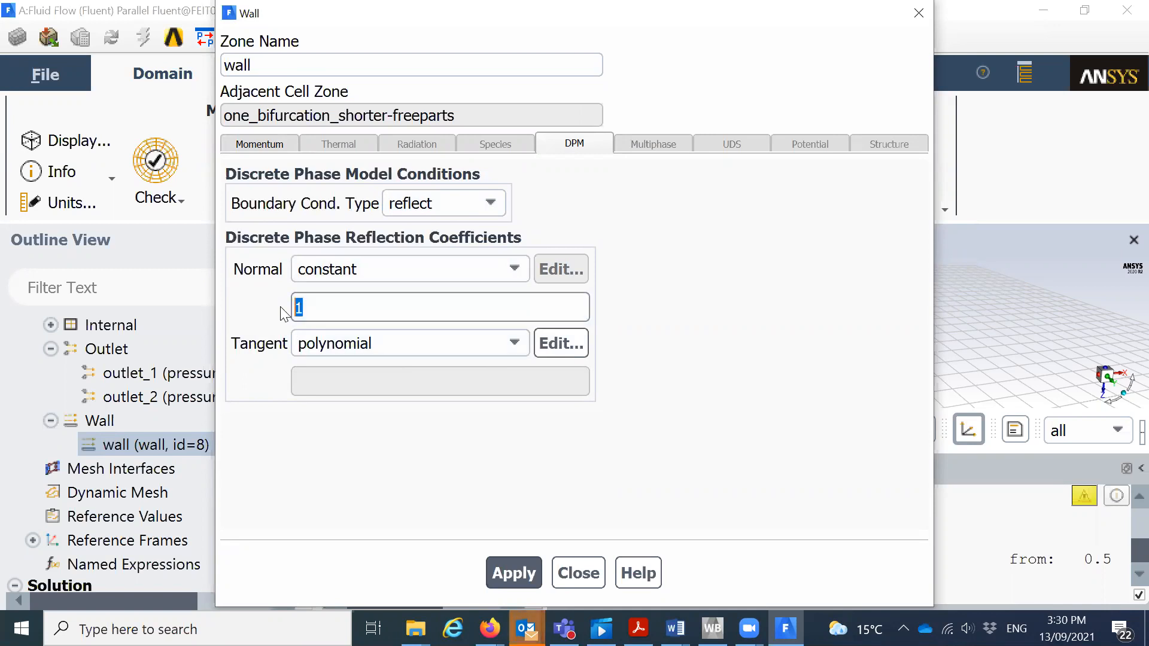
text(0)
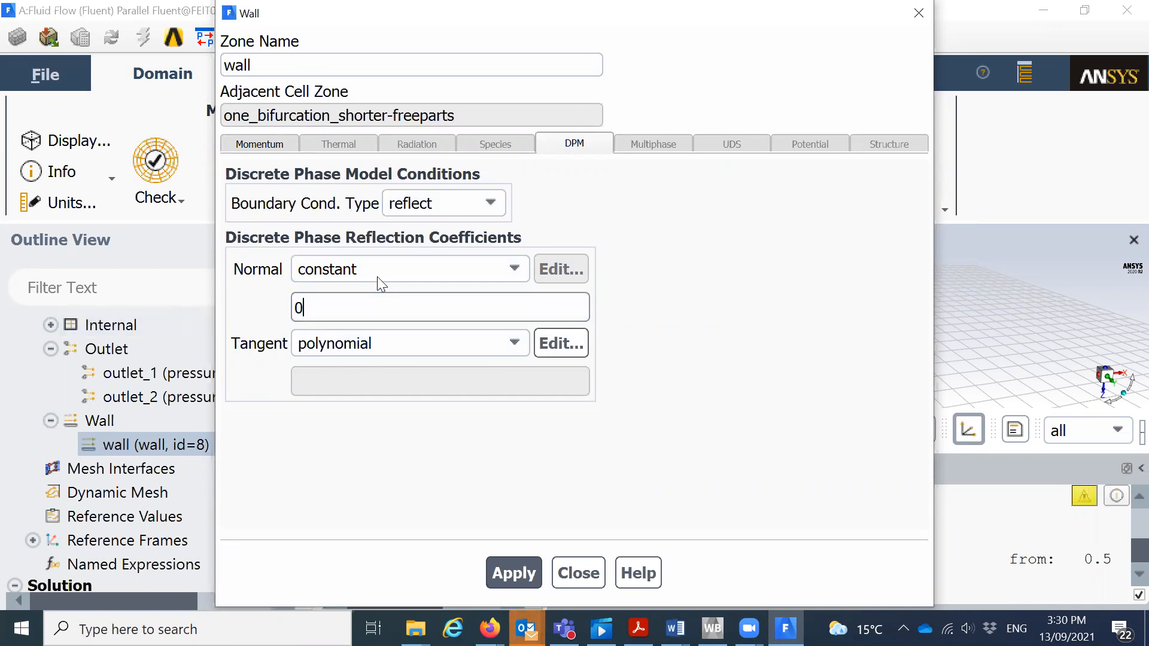
click(513, 269)
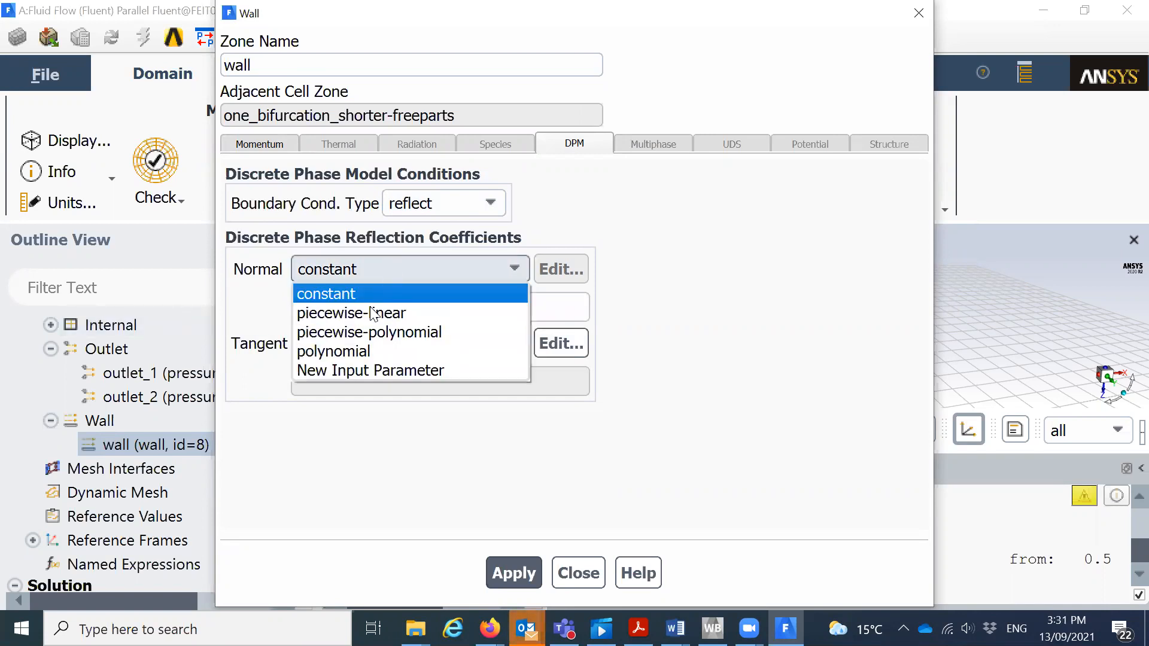
click(333, 352)
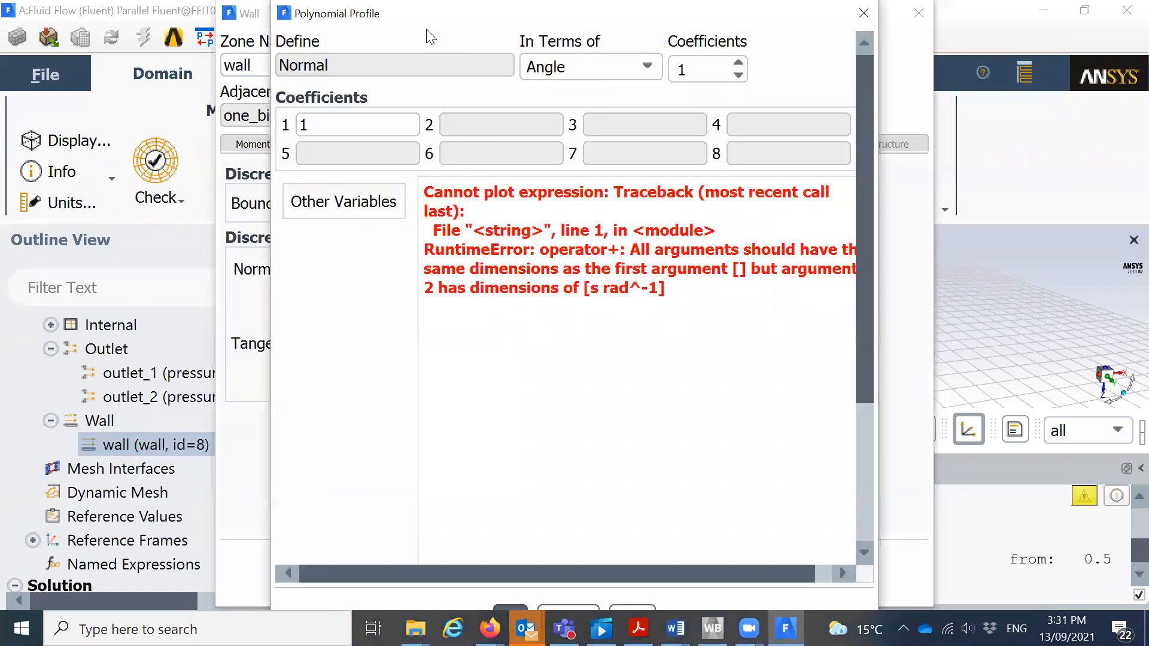
click(863, 13)
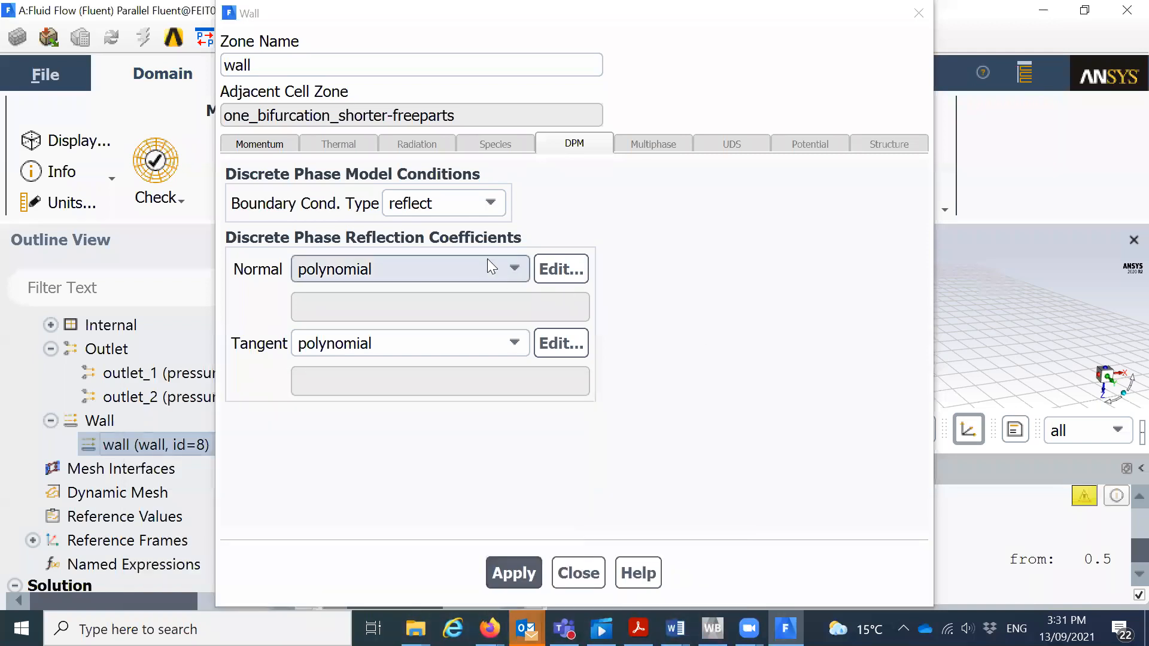
mouse_move(620, 477)
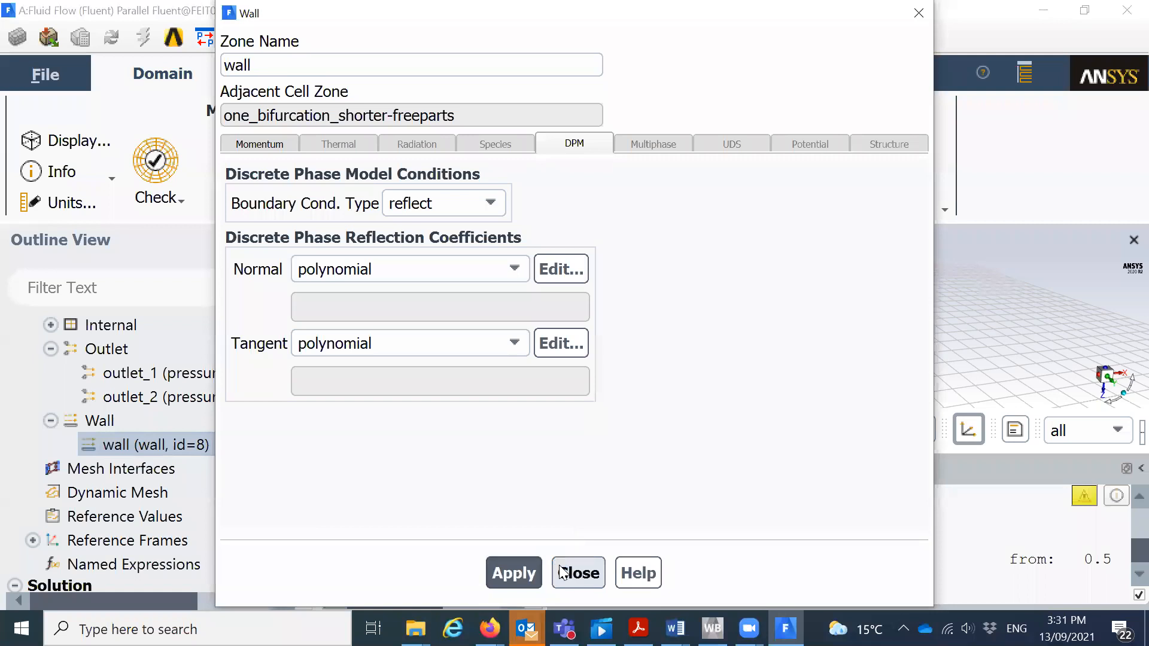
click(577, 572)
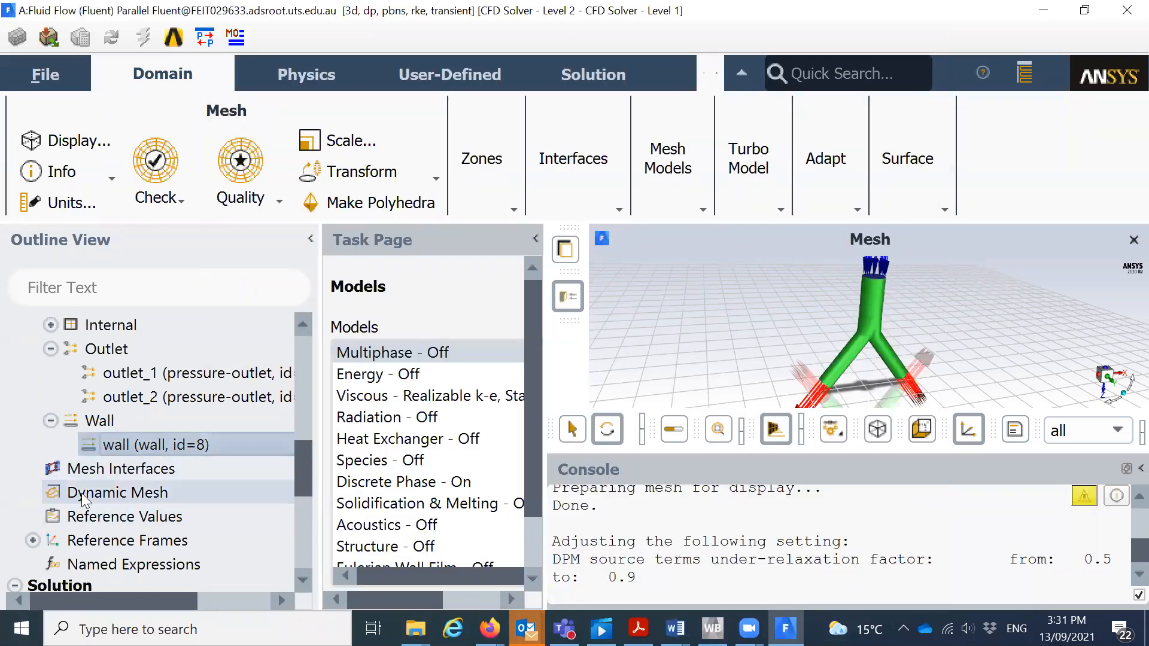
View the Dynamic Mesh page, leaving dynamic mesh disabled.
click(117, 493)
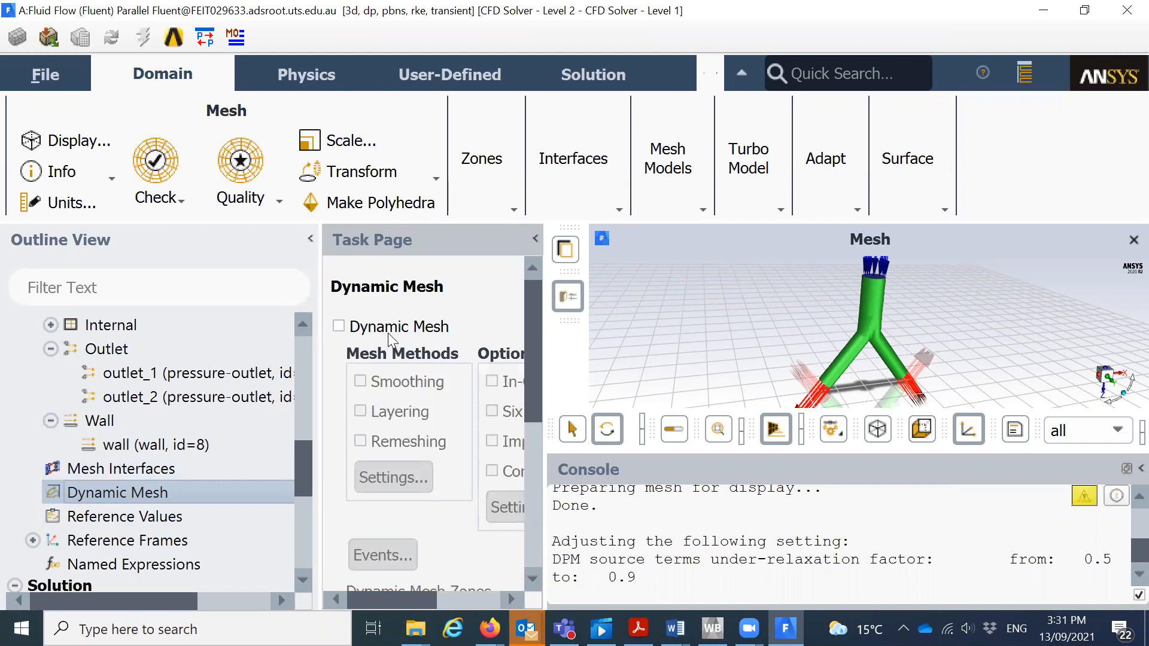
mouse_move(428, 559)
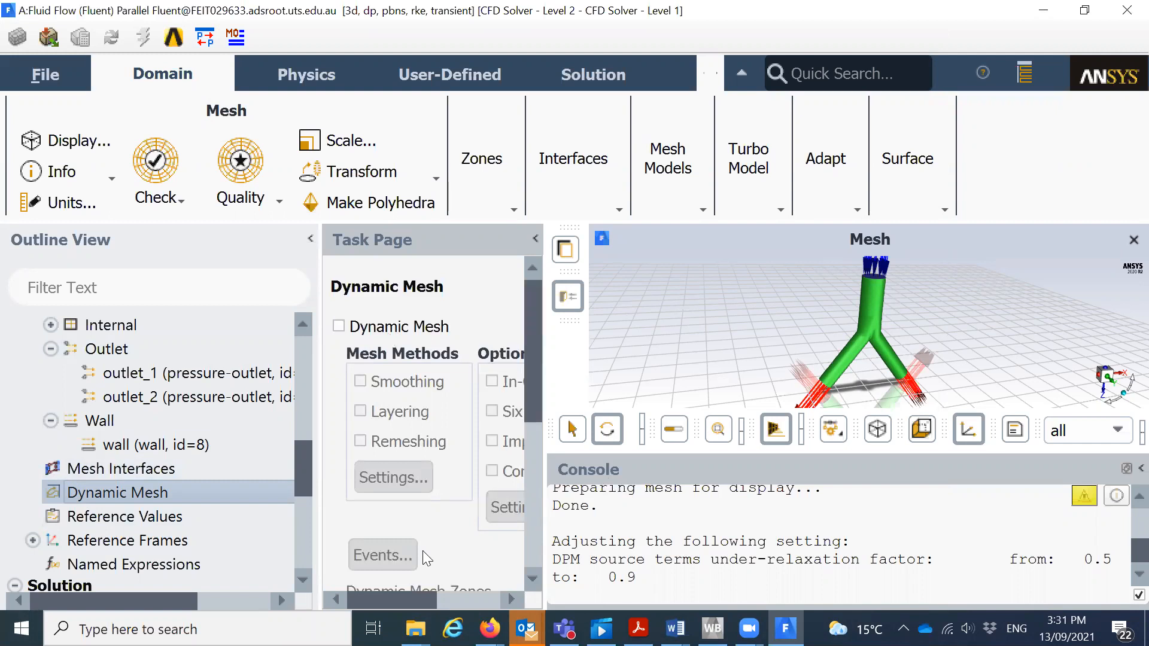
mouse_move(370, 442)
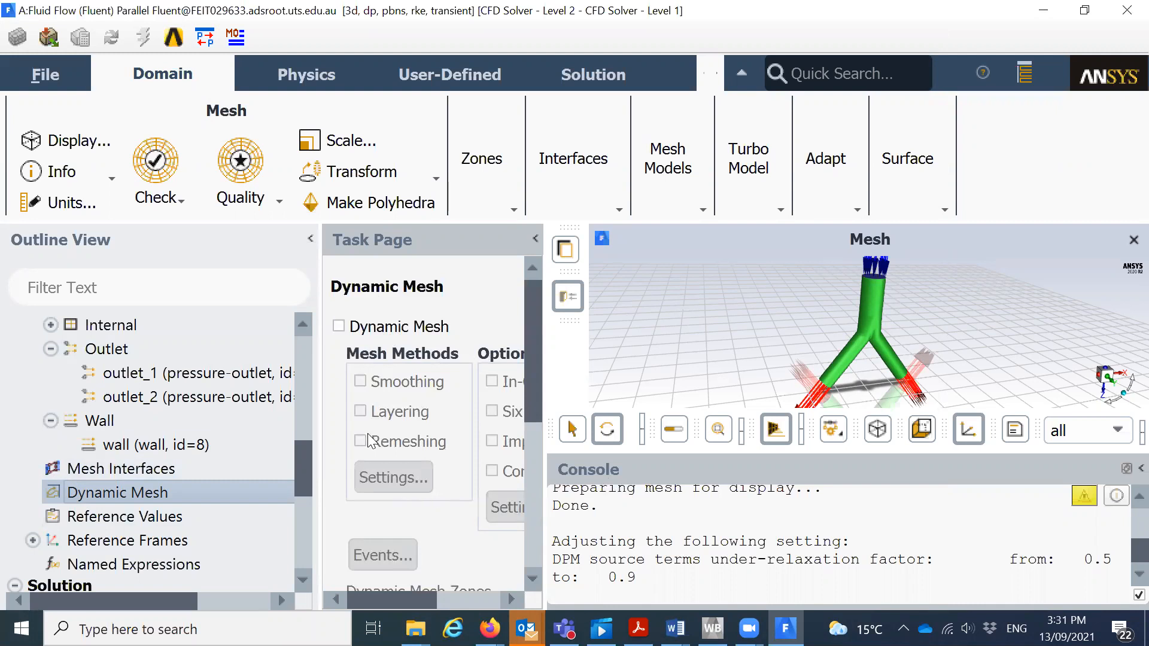
scroll(down, 3)
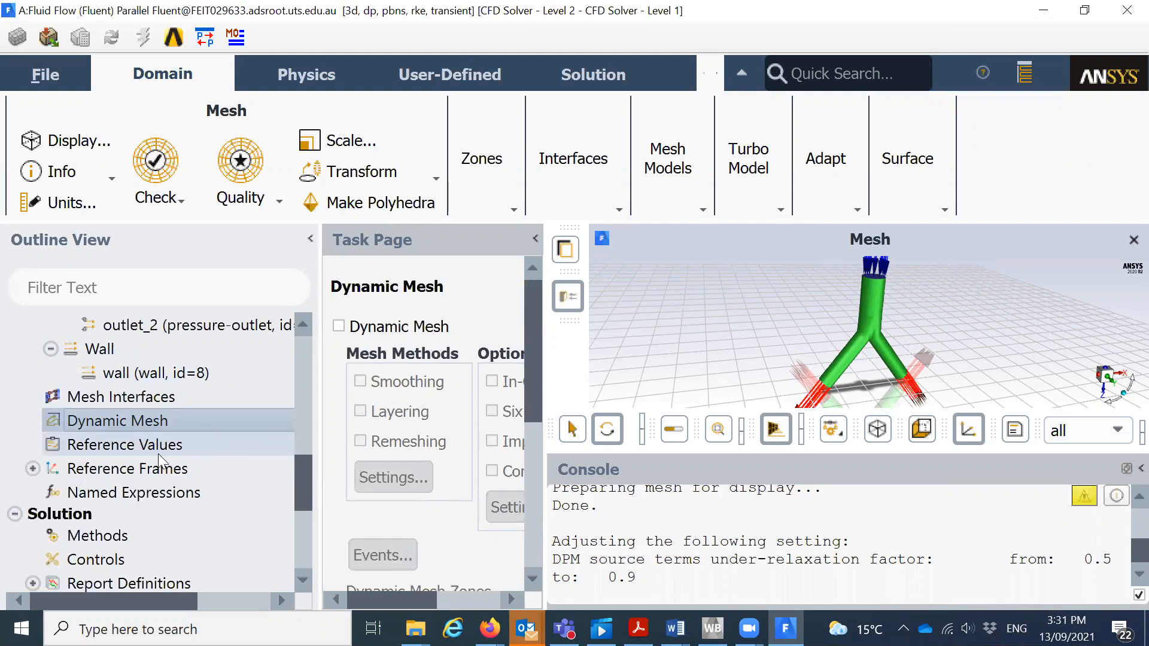
click(32, 468)
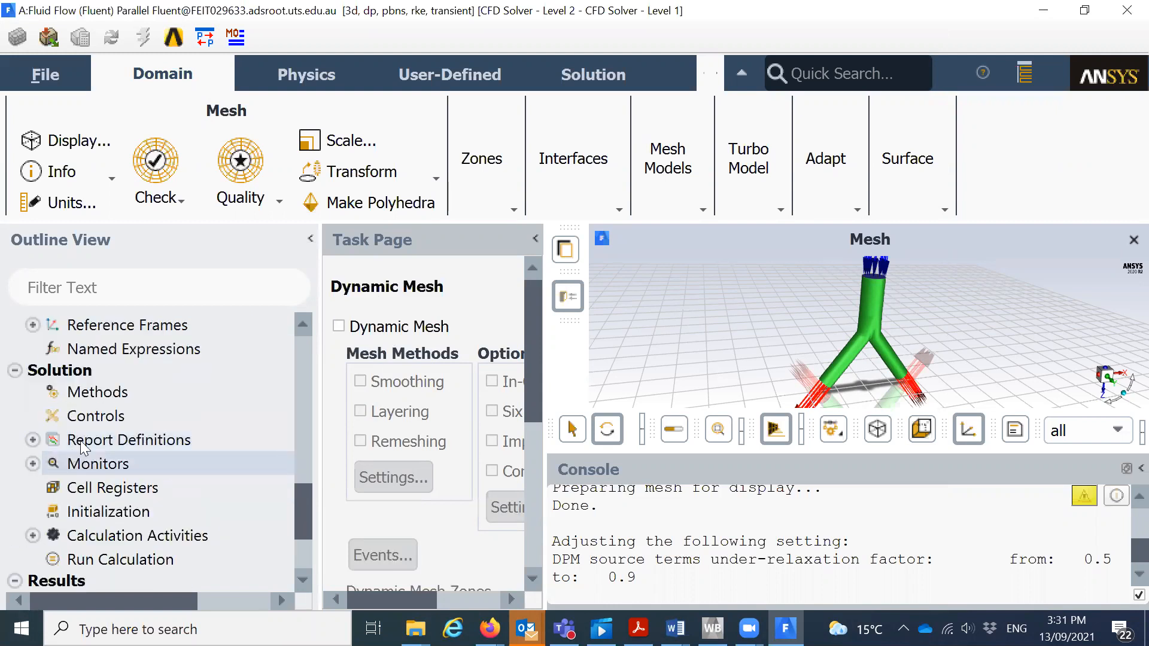
Keep SIMPLE coupling and review second-order spatial and first-order implicit transient discretization.
click(96, 392)
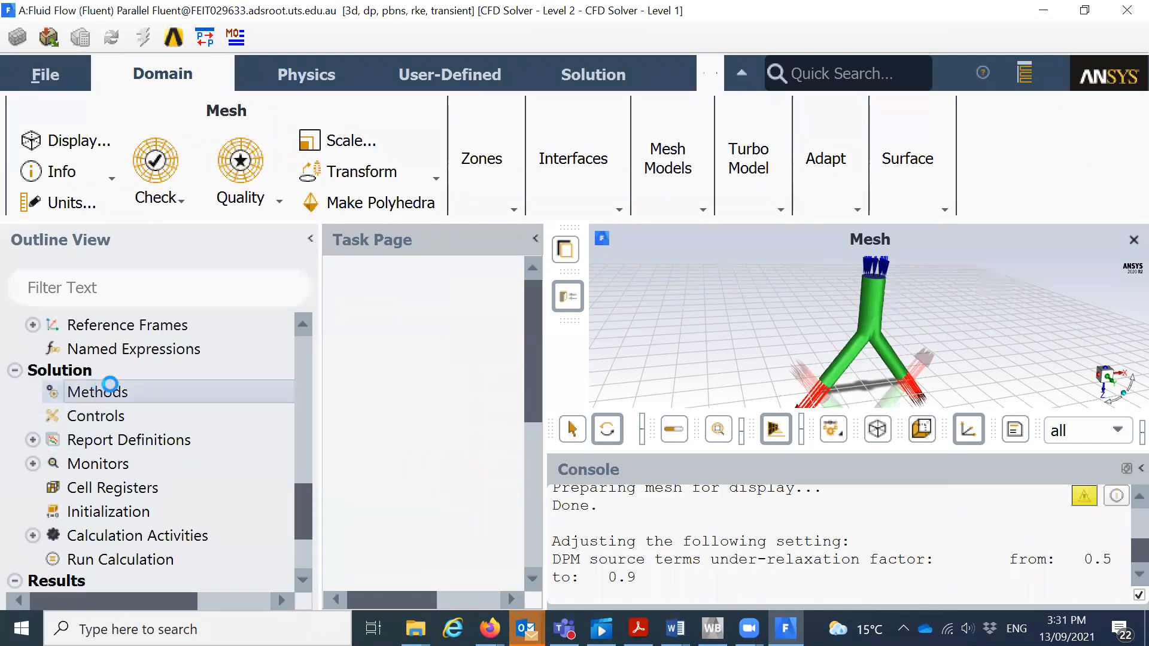
click(97, 392)
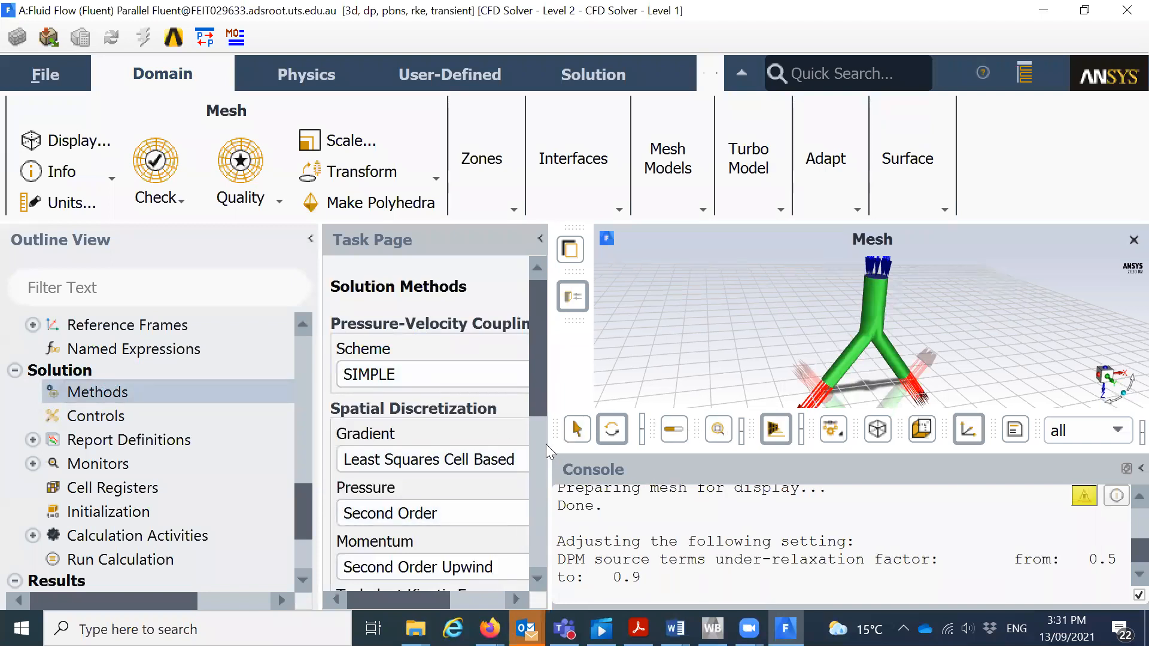
click(432, 374)
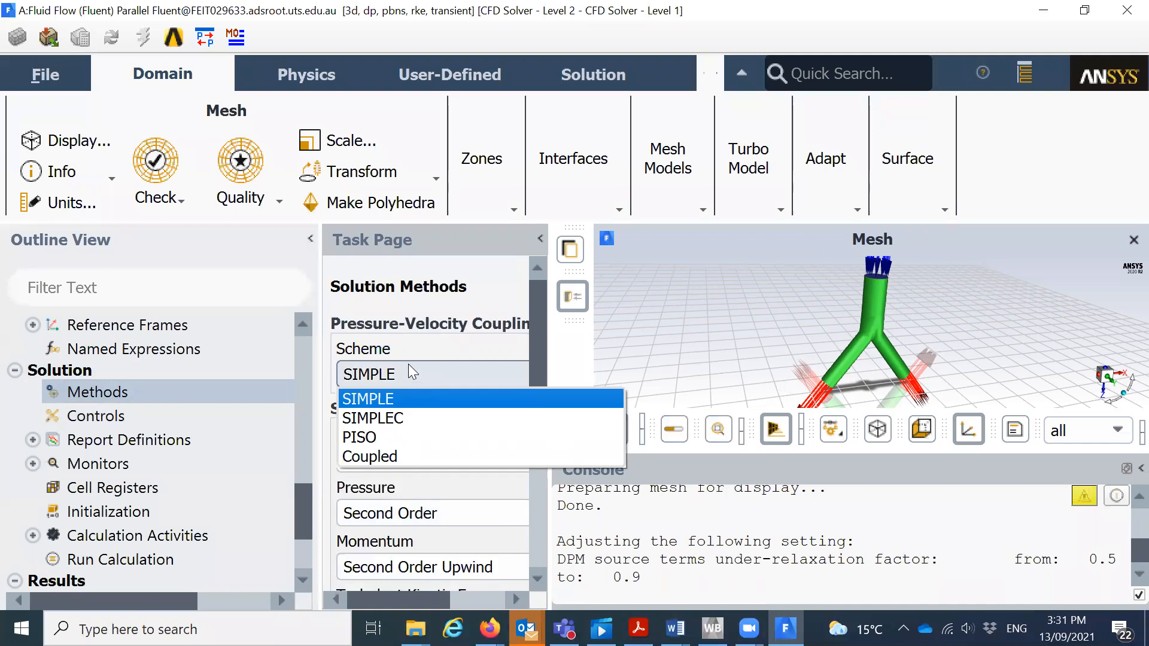
click(369, 399)
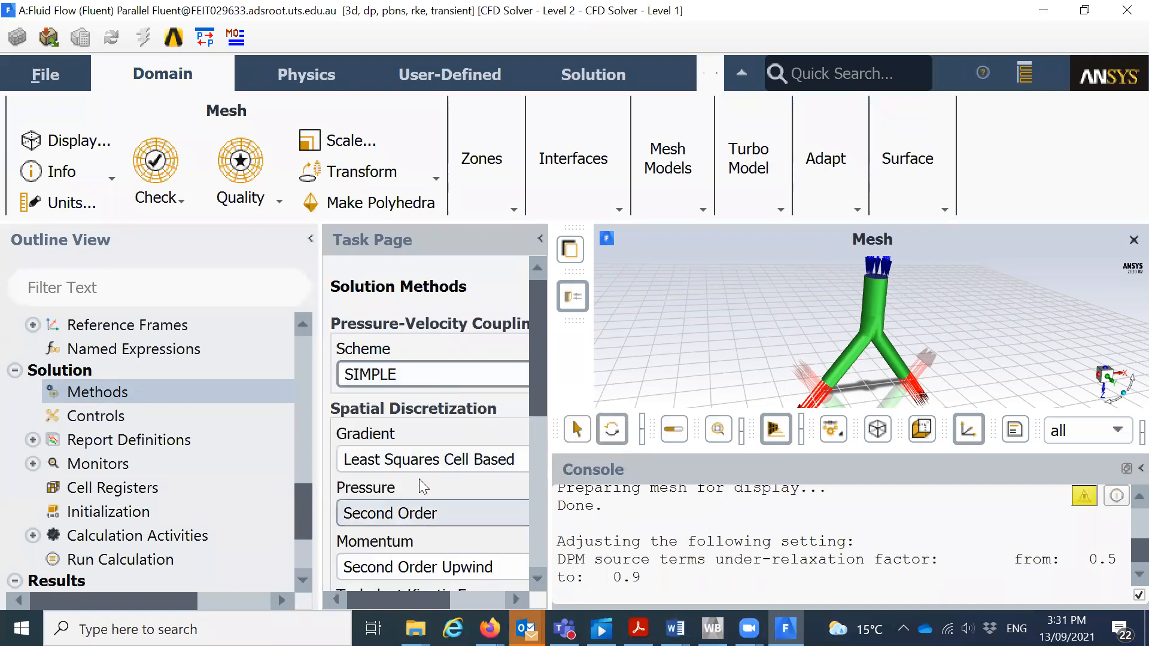
scroll(down, 3)
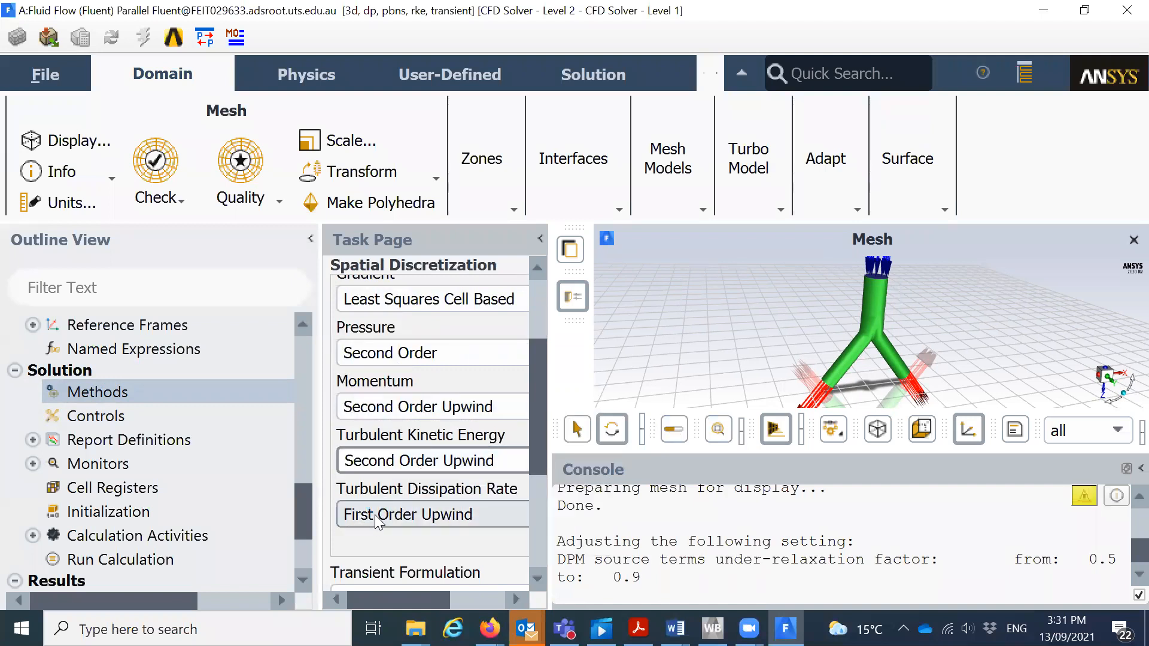
scroll(down, 3)
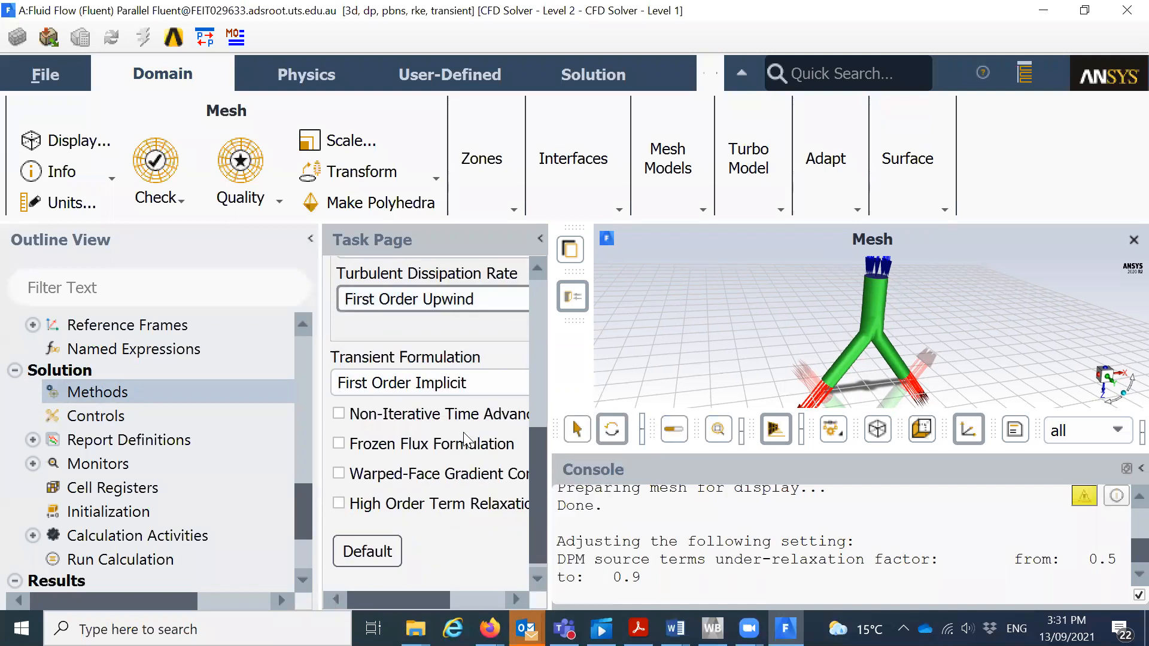
mouse_move(442, 447)
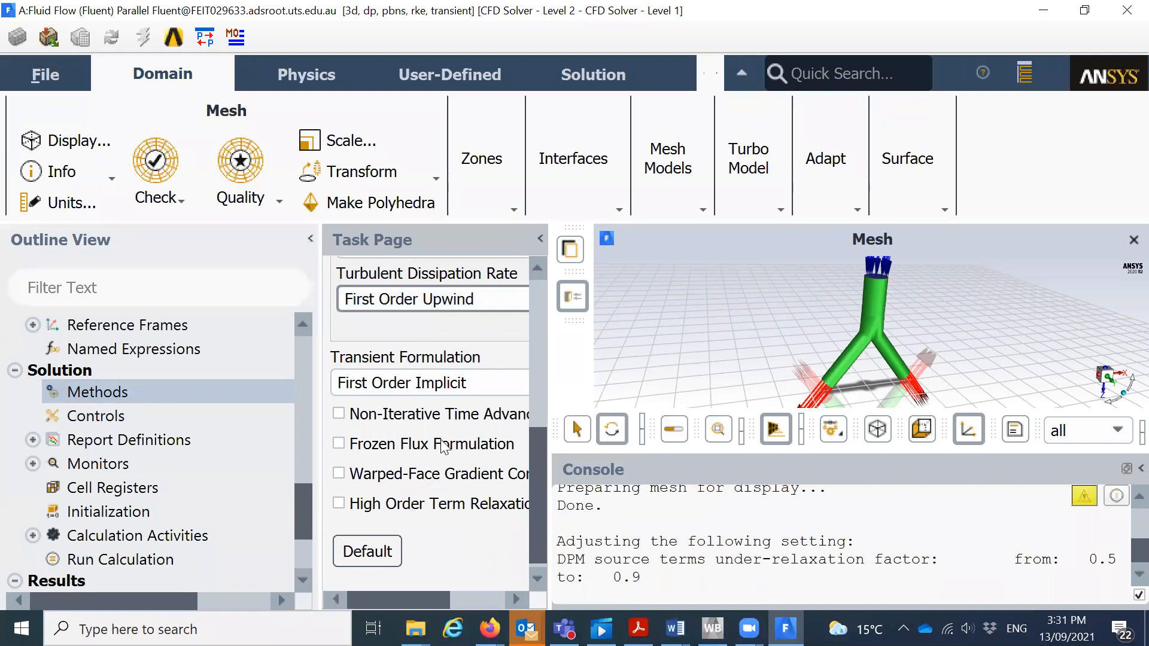
scroll(up, 3)
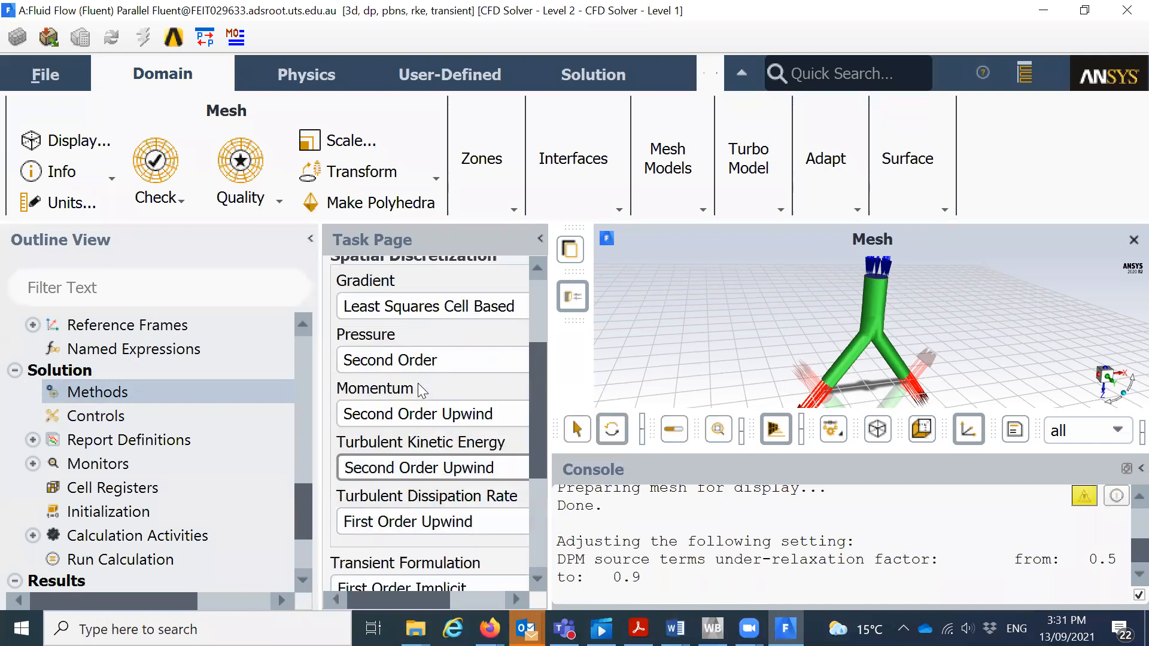
Review the under-relaxation factors, including 0.9 for discrete phase sources.
click(98, 415)
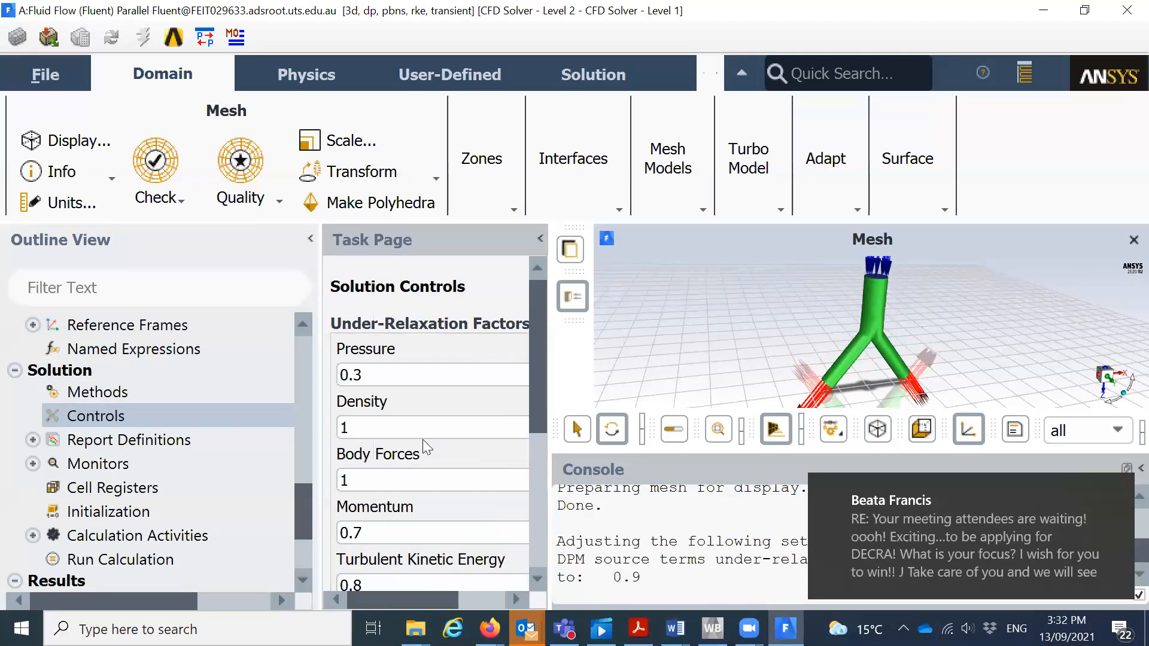
scroll(down, 3)
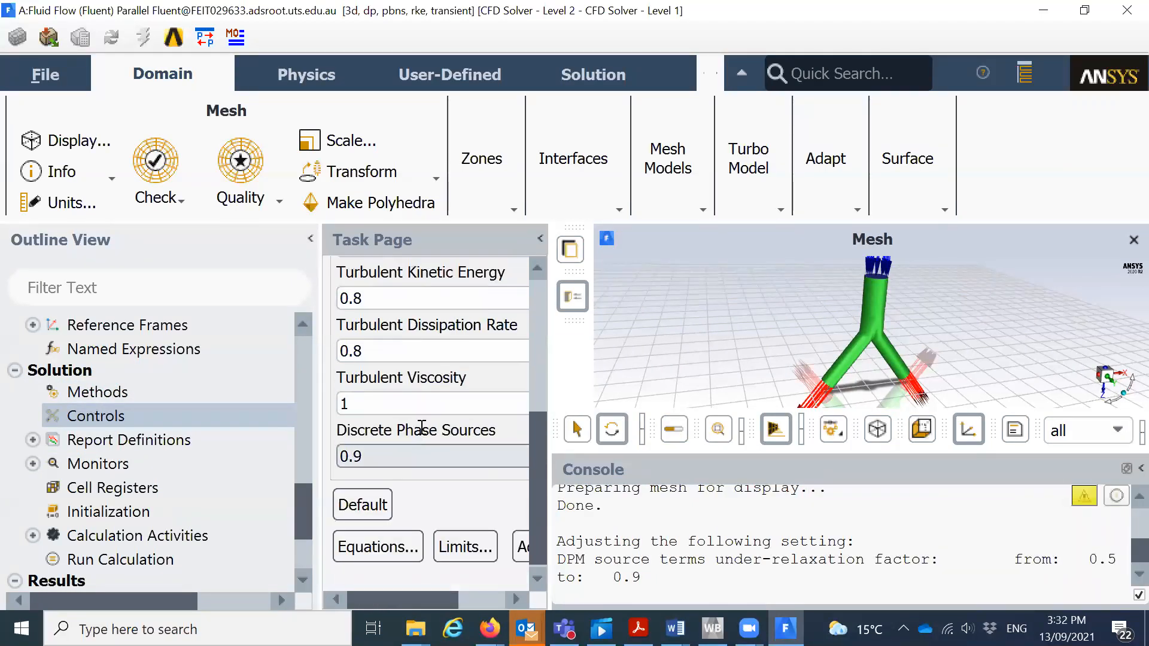
scroll(up, 3)
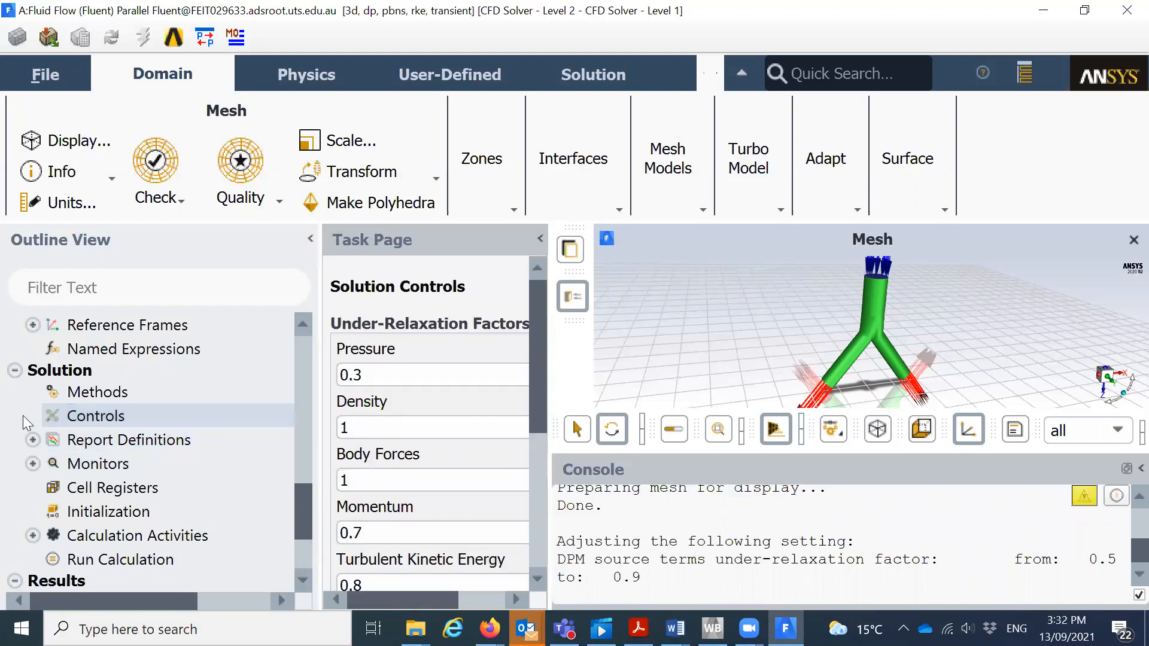
click(32, 440)
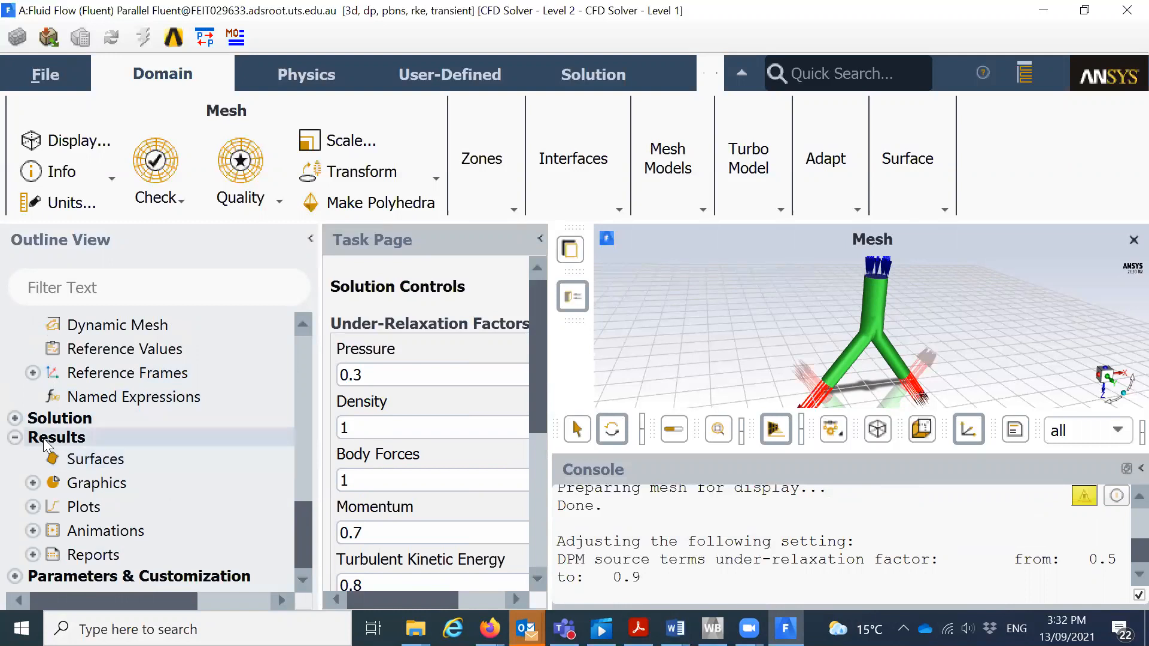
mouse_move(141, 506)
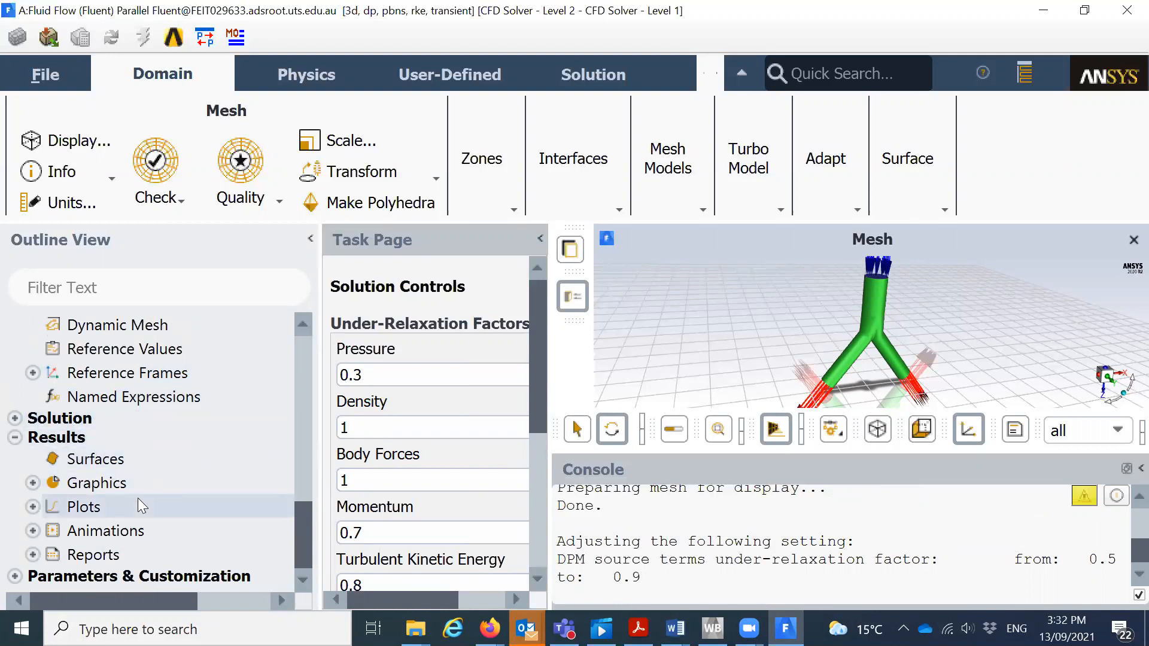
mouse_move(58, 418)
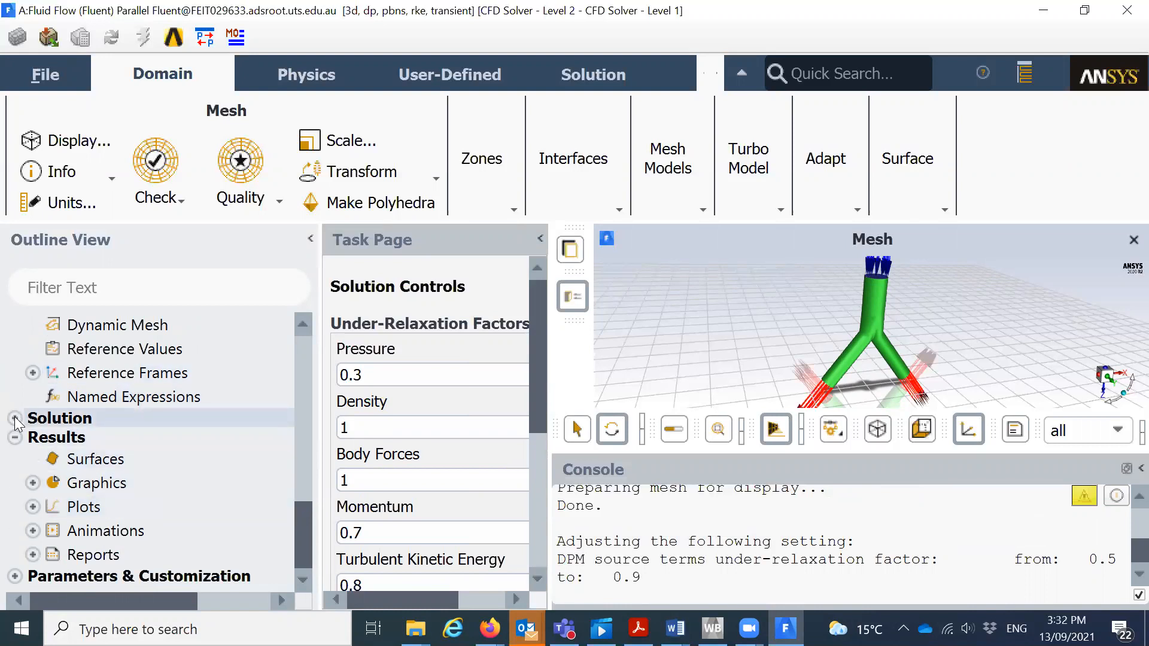
click(13, 418)
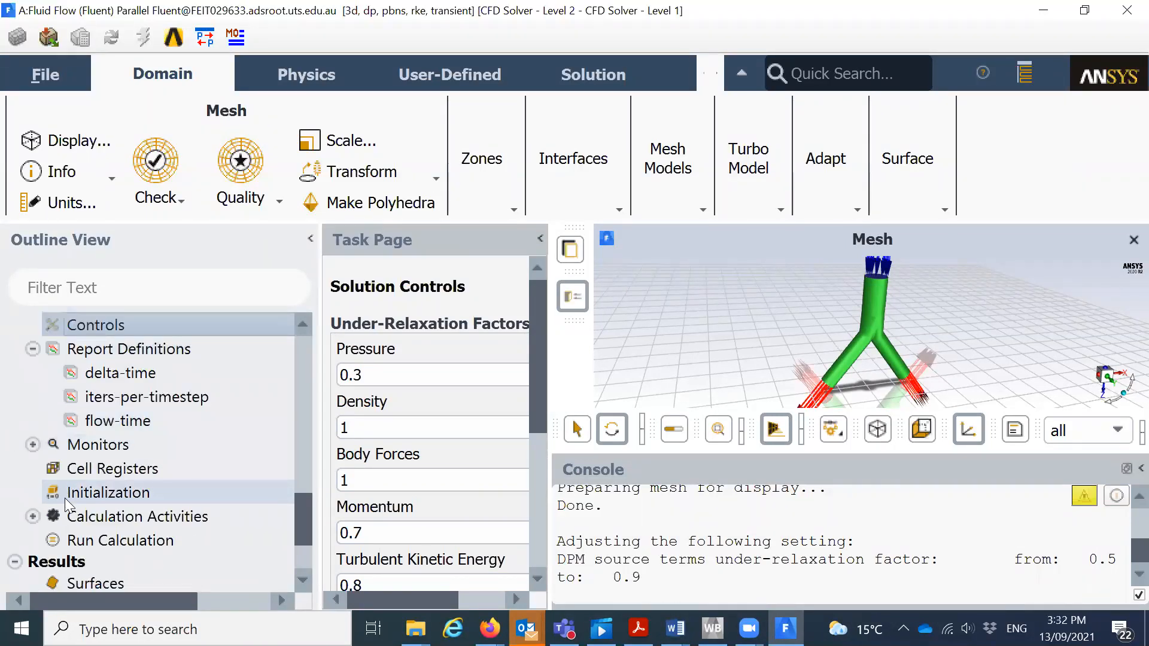
Expand and scroll through the monitors list.
click(99, 444)
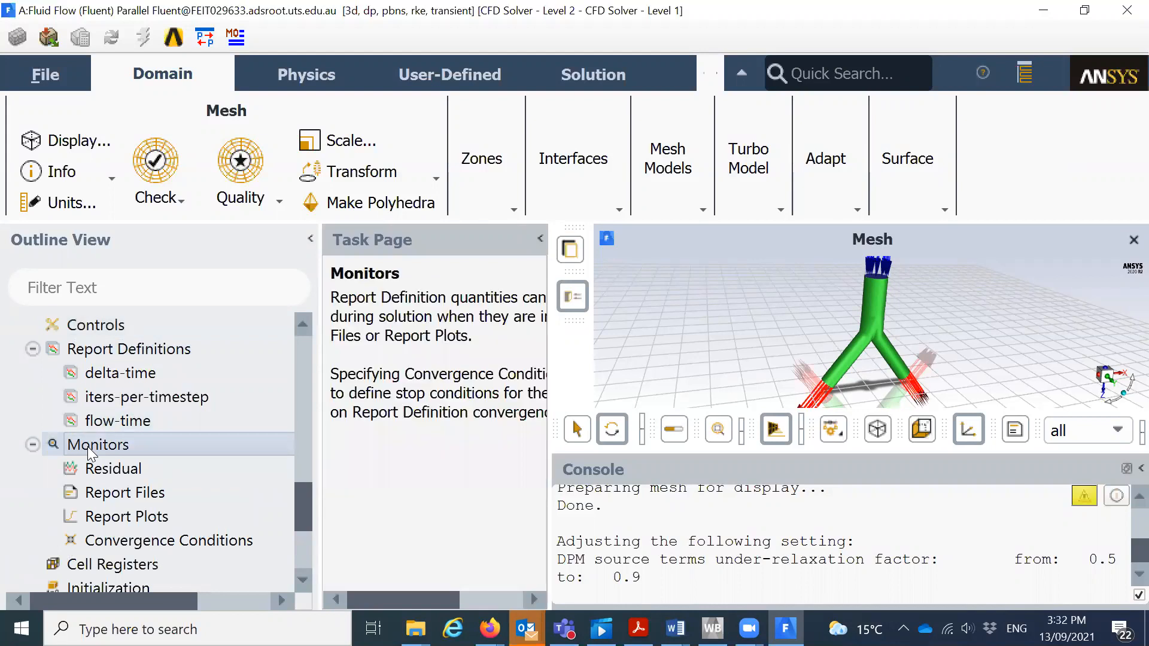
double_click(114, 469)
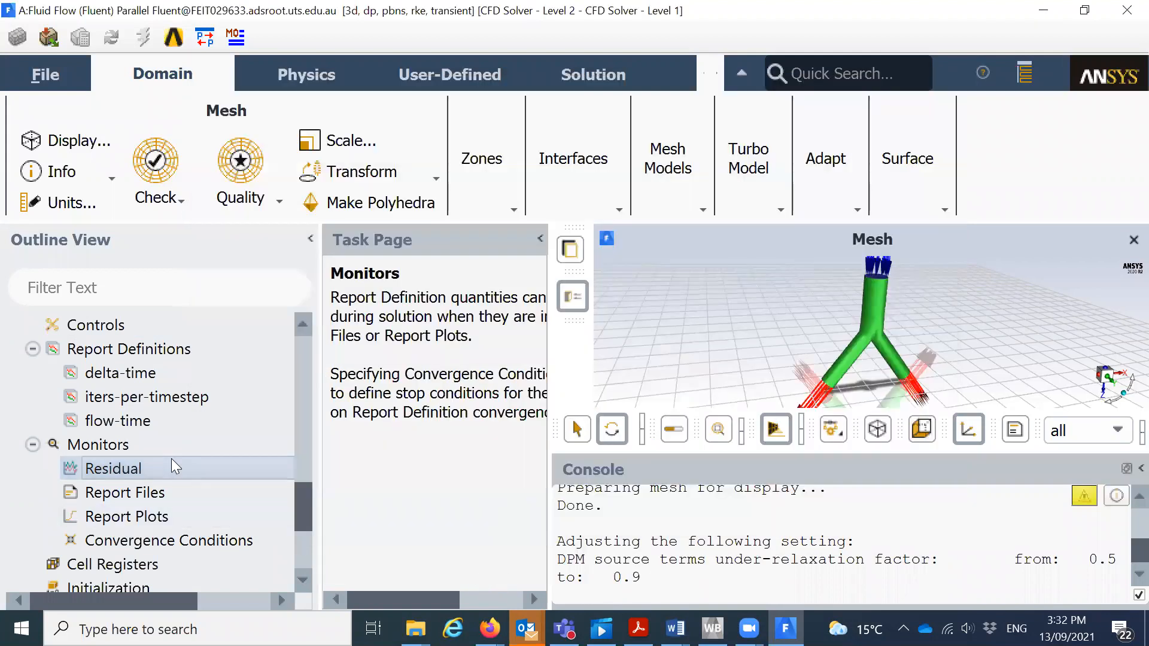
scroll(down, 3)
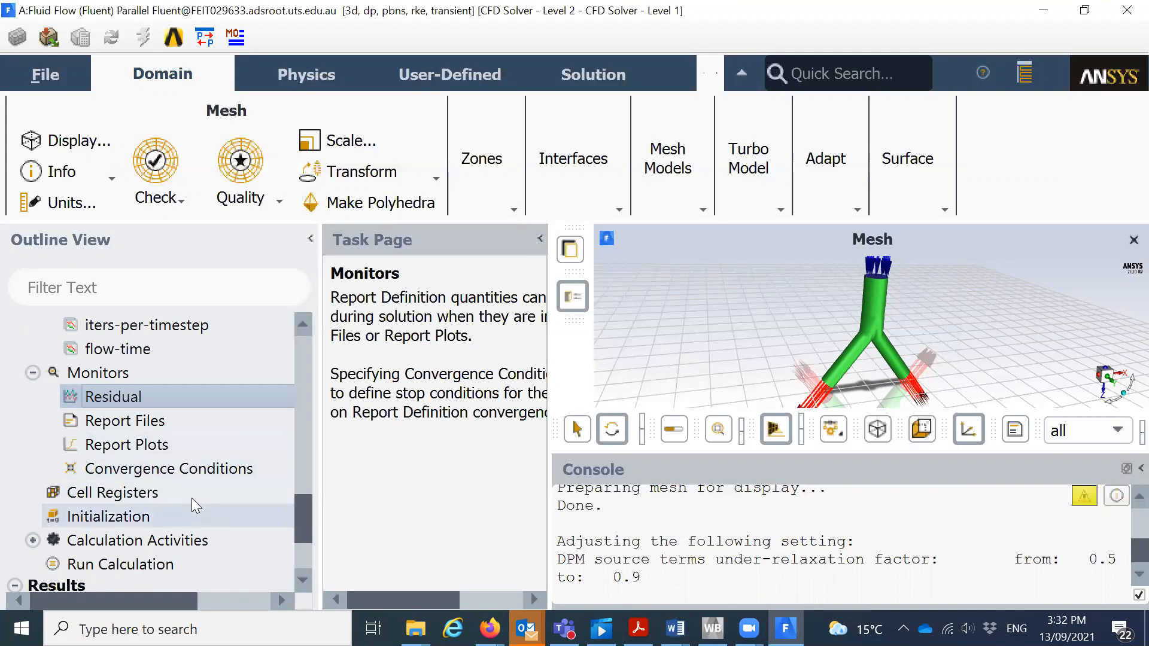
Initialize the solution using Hybrid Initialization.
click(108, 517)
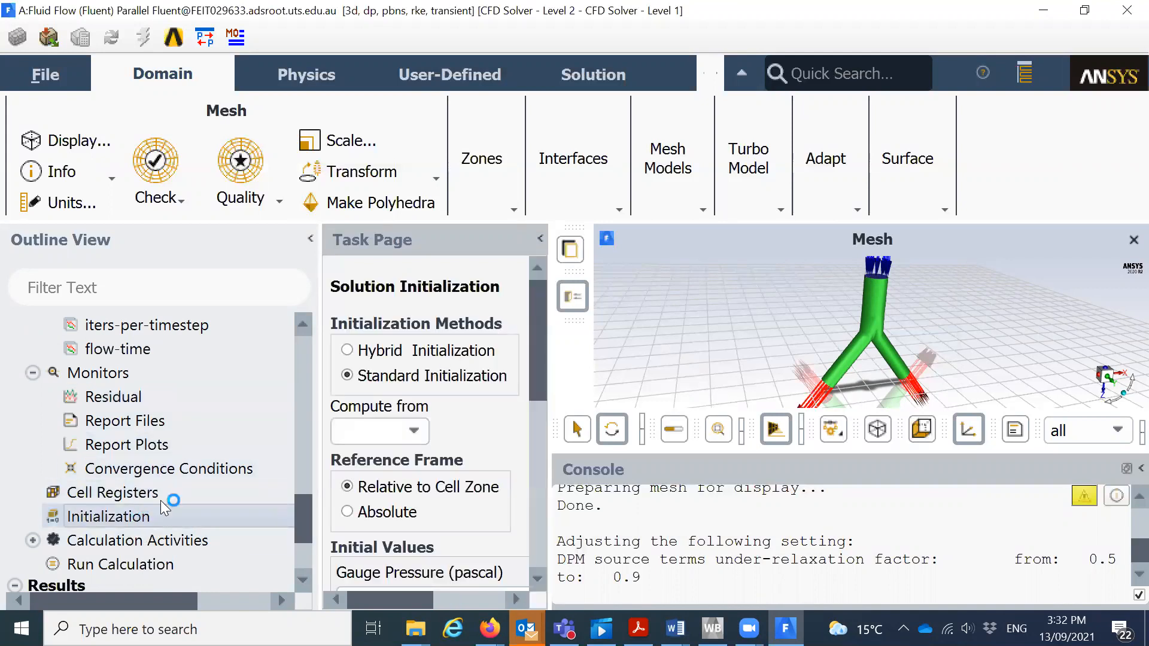
click(346, 350)
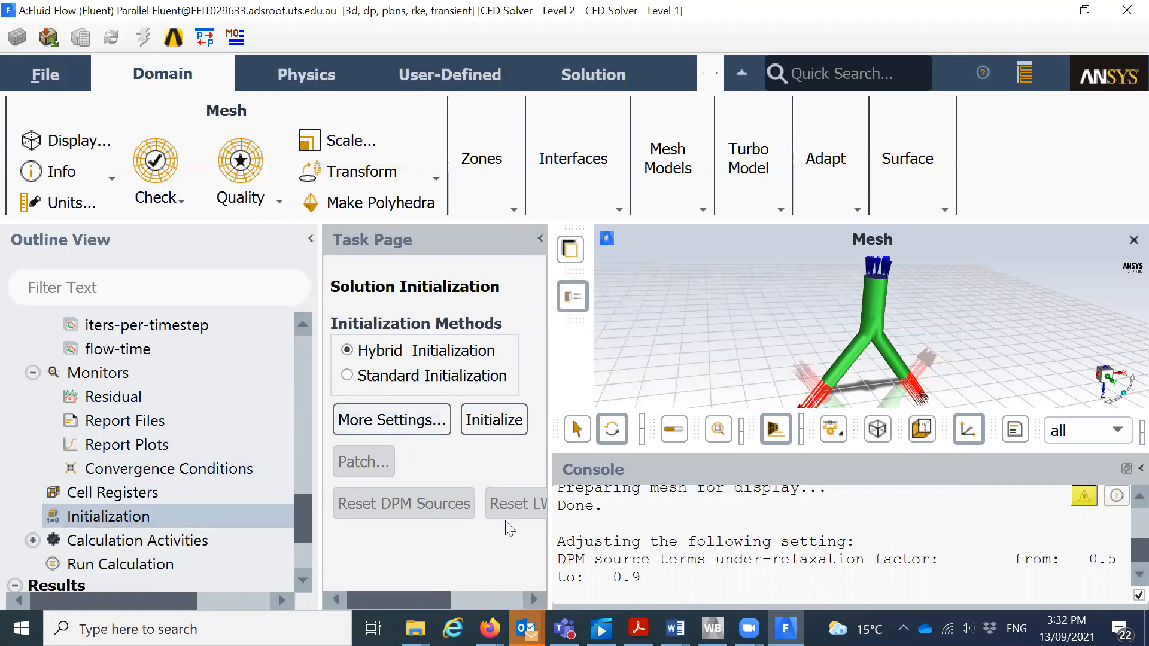
mouse_move(493, 420)
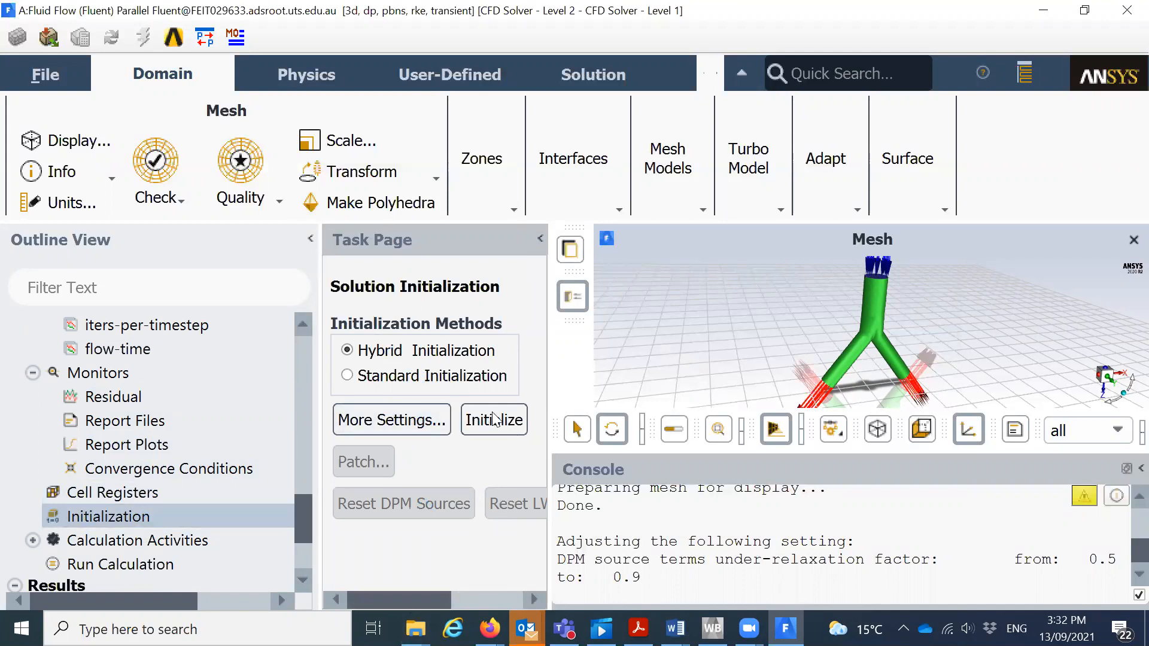
click(494, 420)
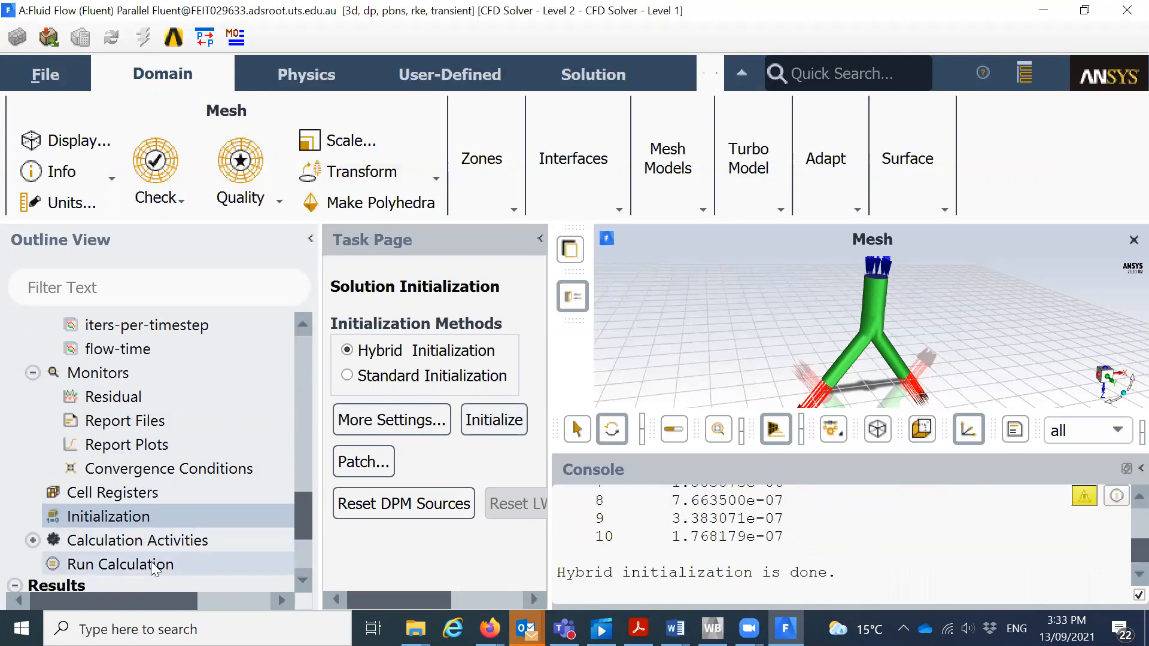
On Run Calculation, set 100 time steps and 20 max iterations per time step.
click(120, 564)
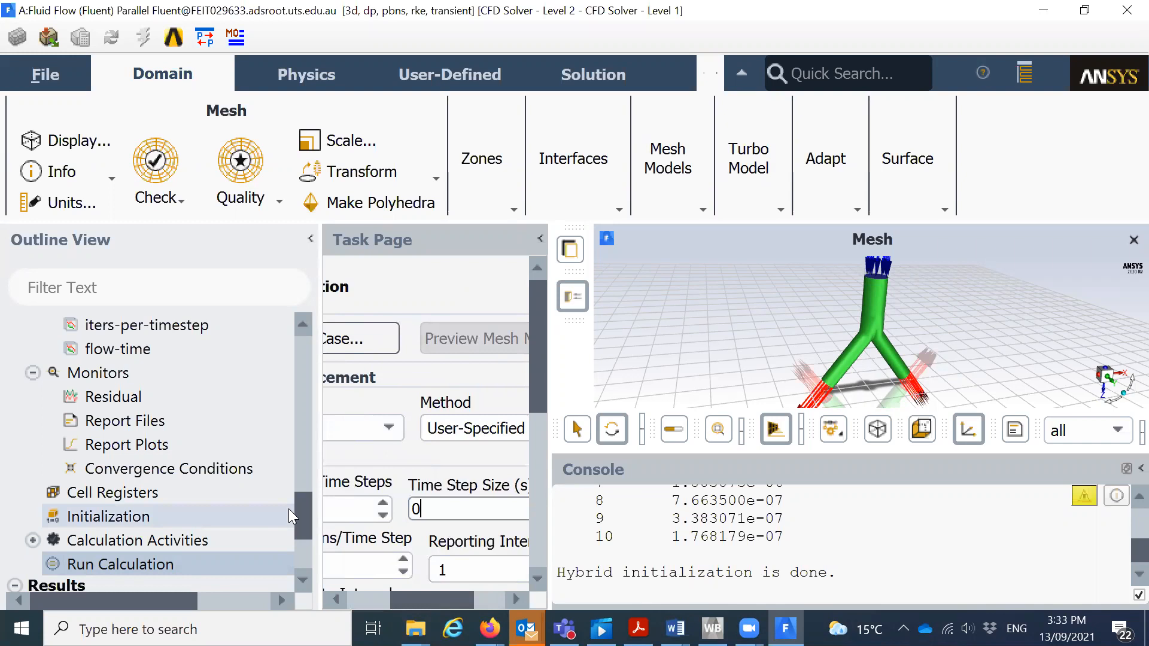
text(.001)
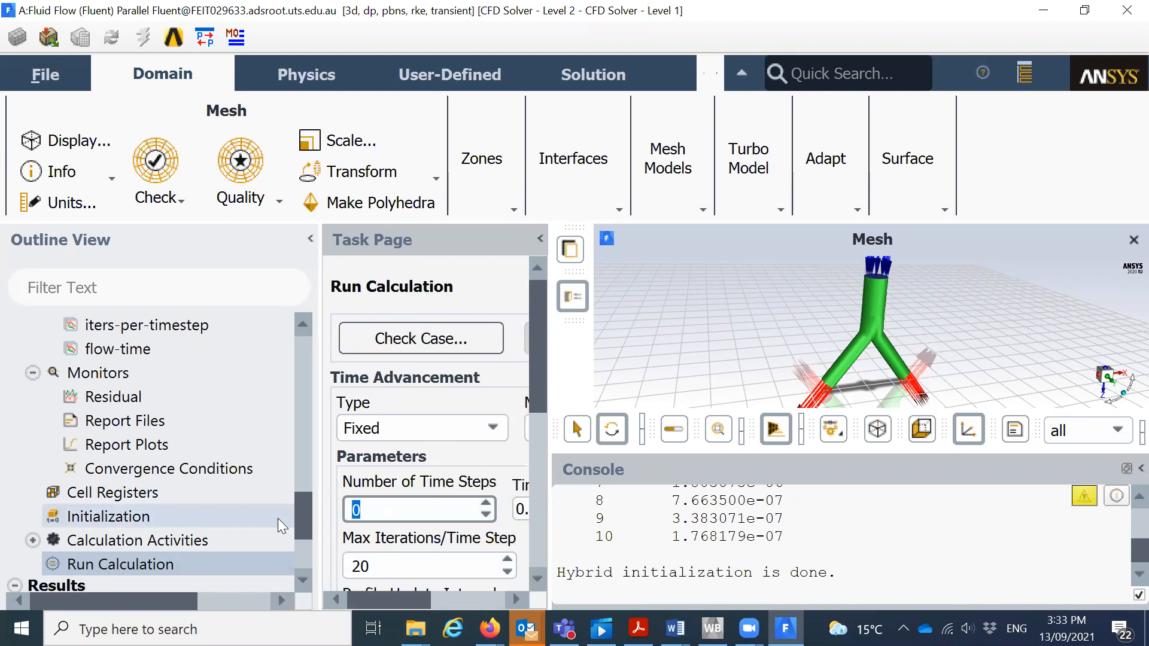
text(100)
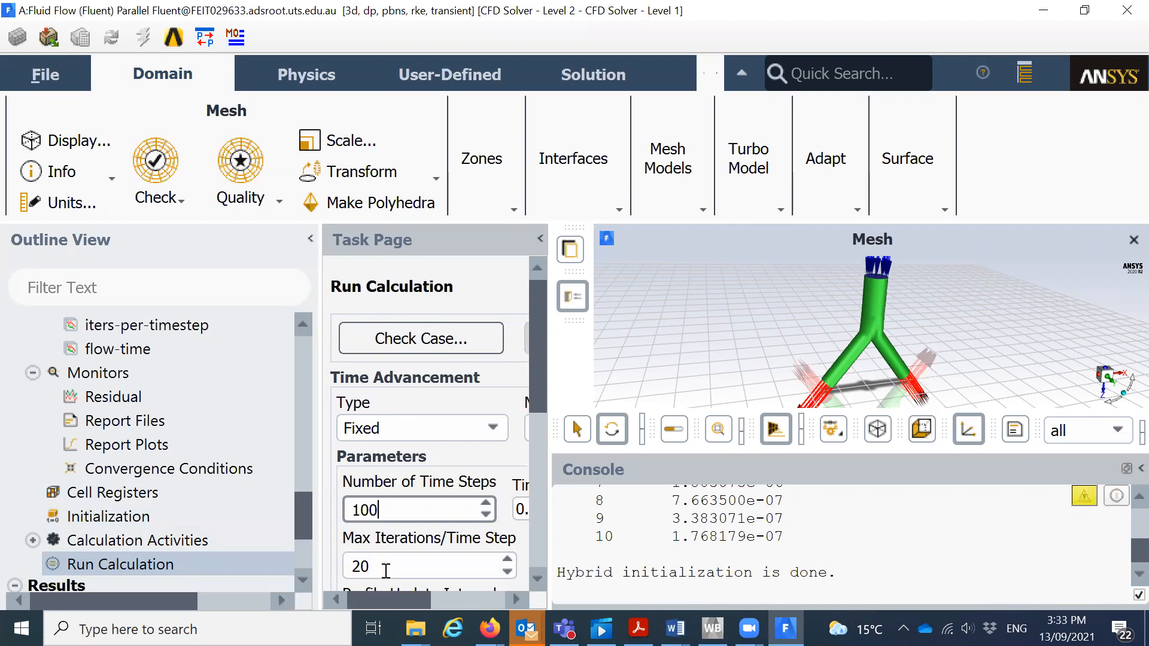
scroll(down, 3)
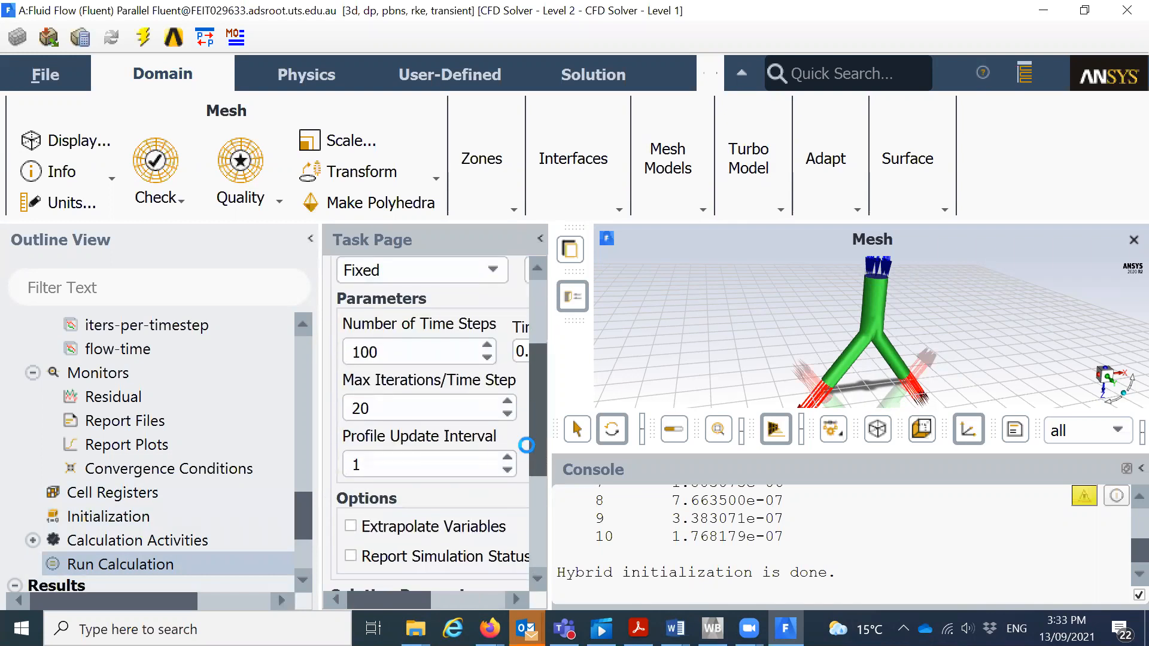
scroll(down, 3)
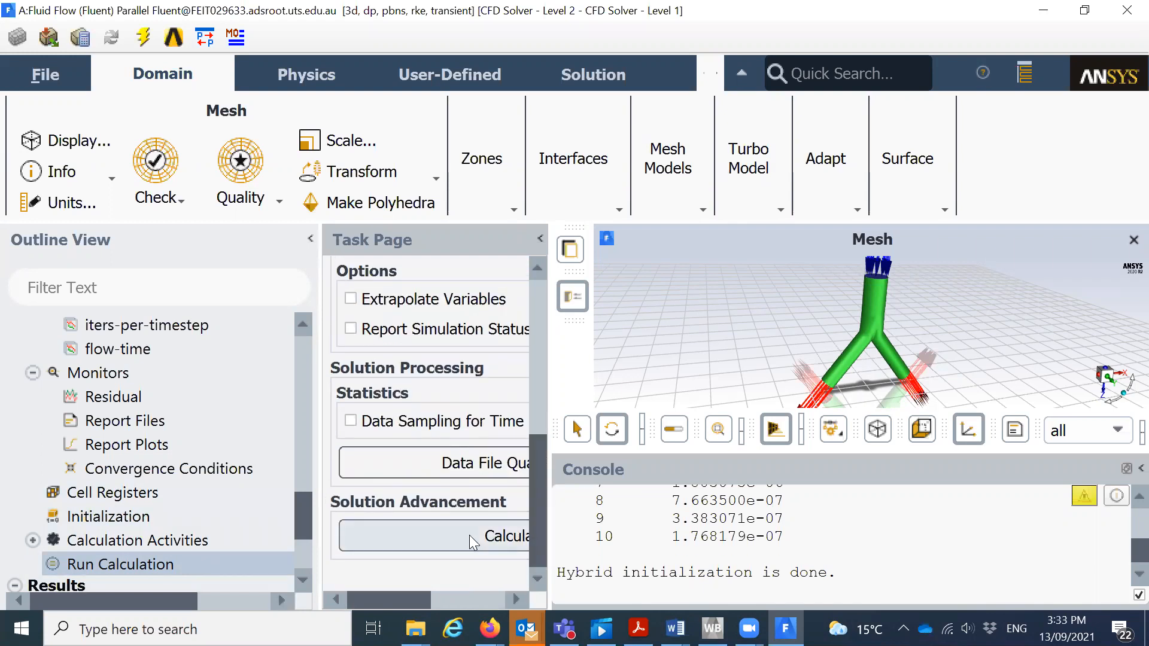
Run the transient calculation to completion and acknowledge the Calculation complete notice.
click(506, 536)
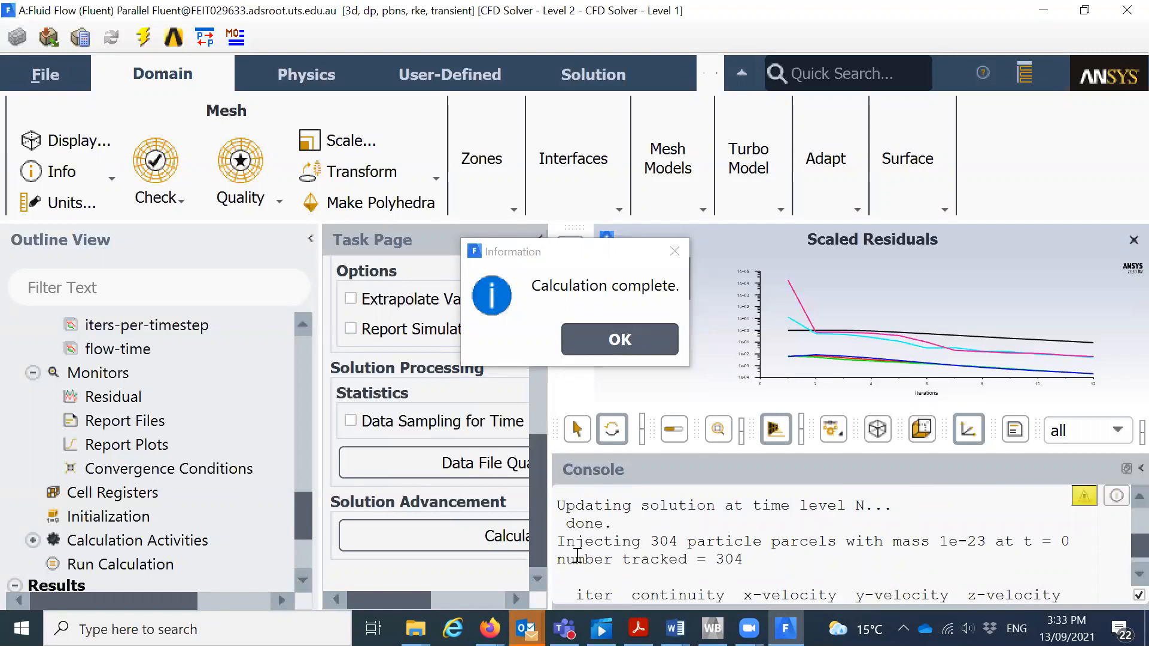
mouse_move(742, 531)
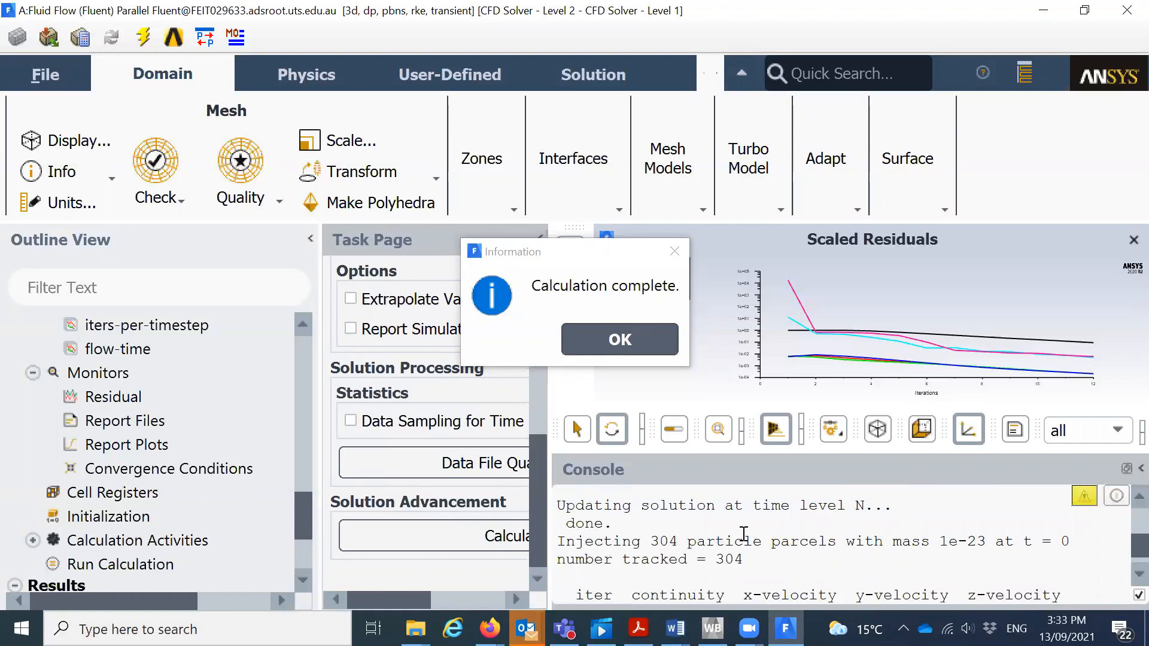
mouse_move(747, 579)
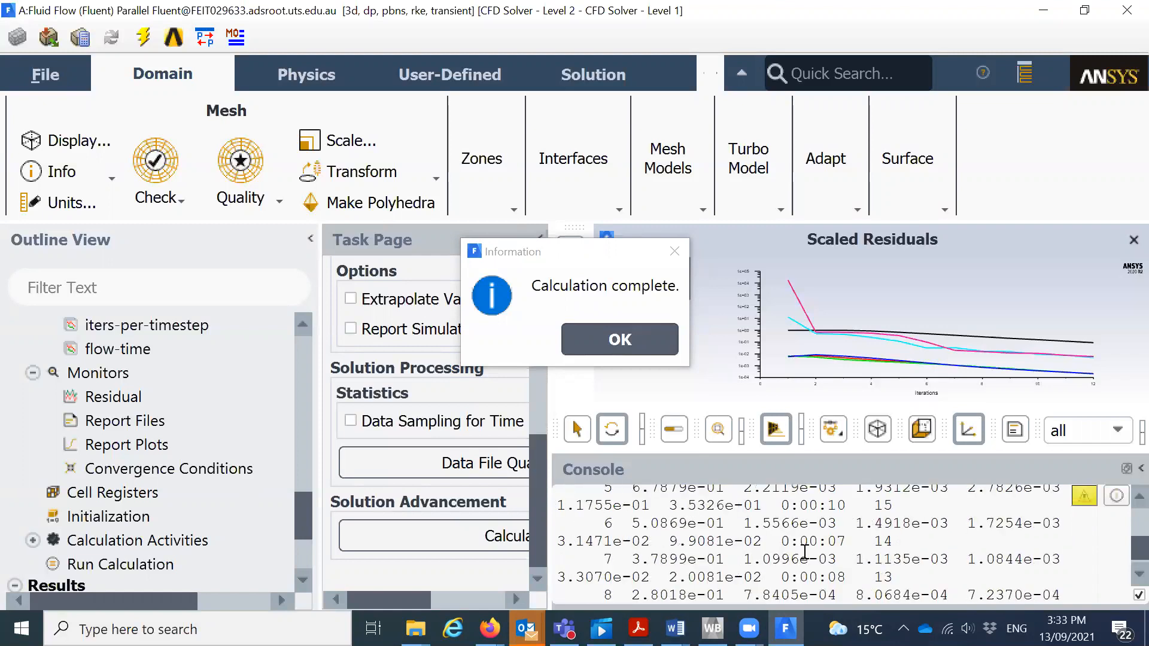
mouse_move(618, 339)
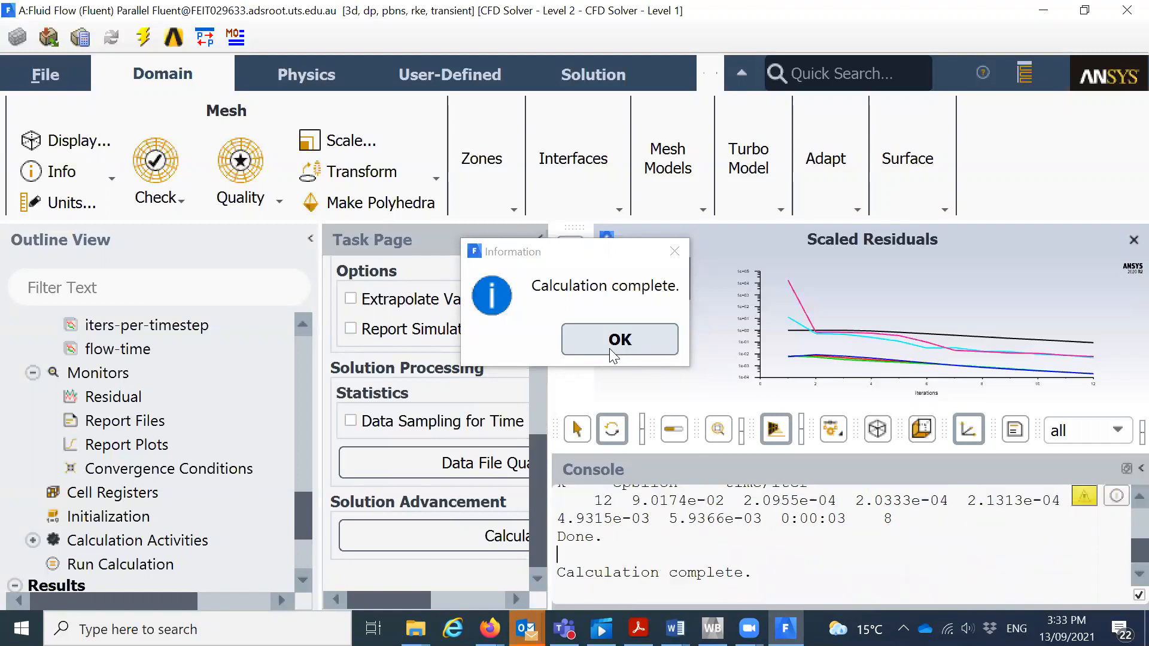
click(620, 340)
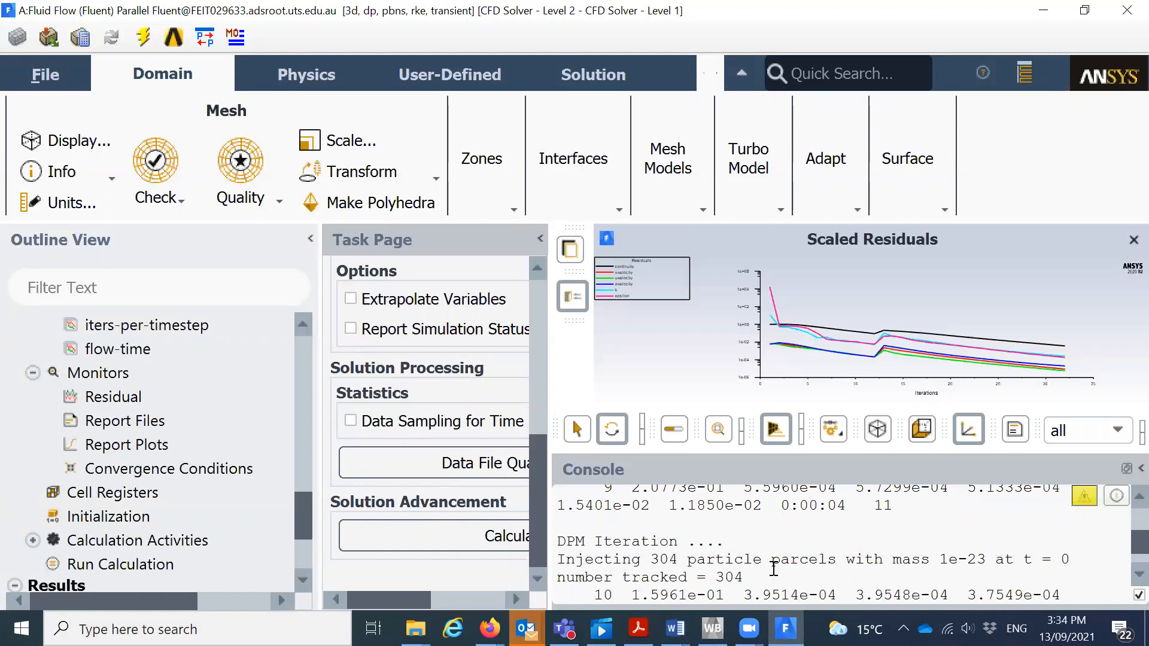
scroll(down, 3)
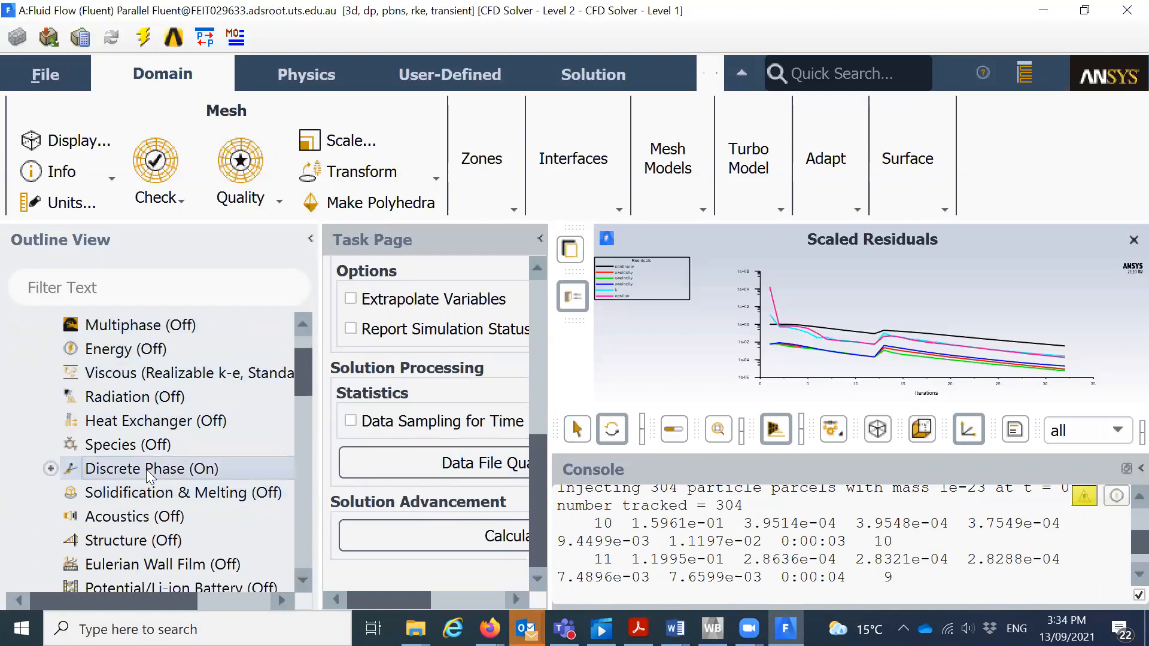
Set the Discrete Phase model to inject particles at the fluid flow time step.
double_click(150, 468)
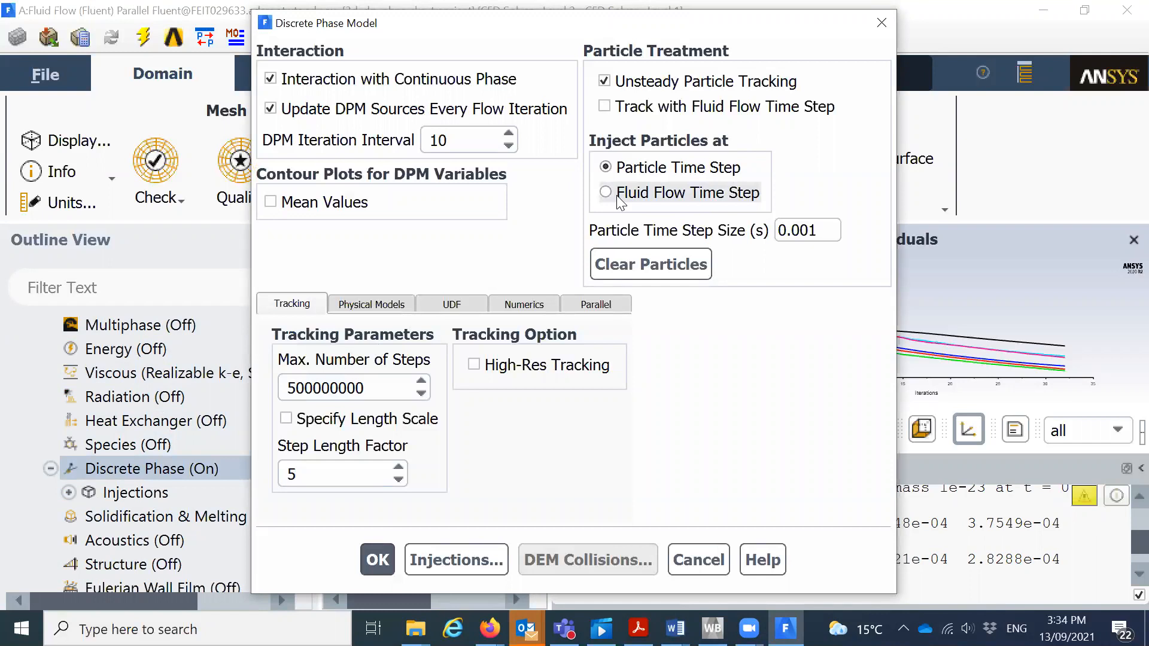
click(605, 192)
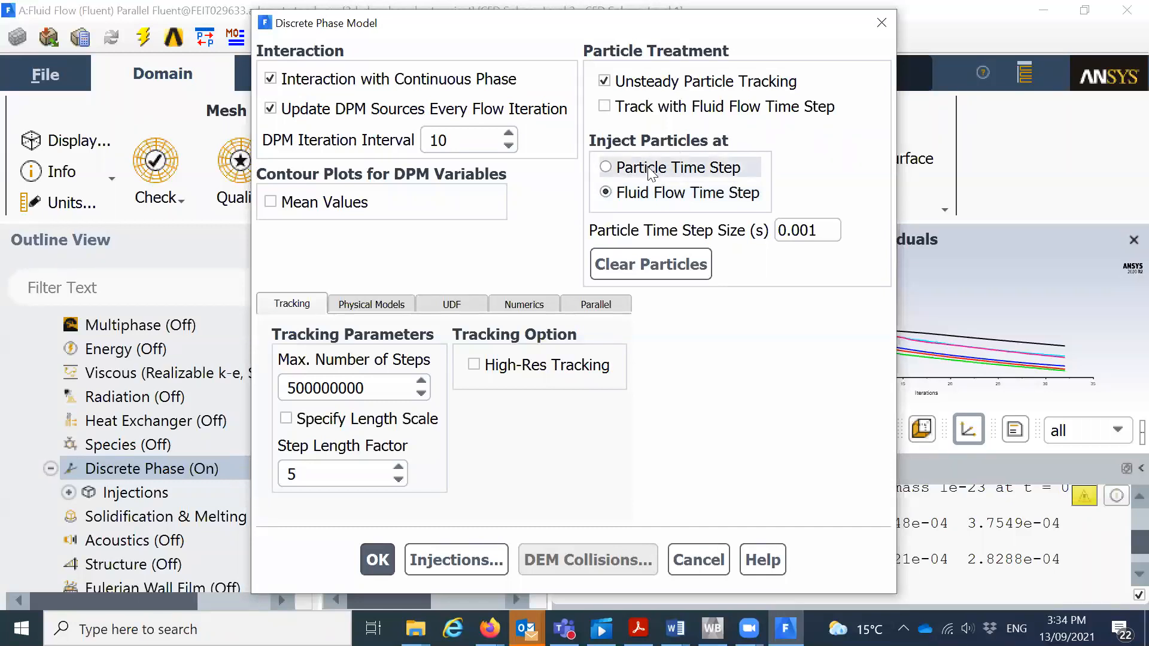
mouse_move(683, 192)
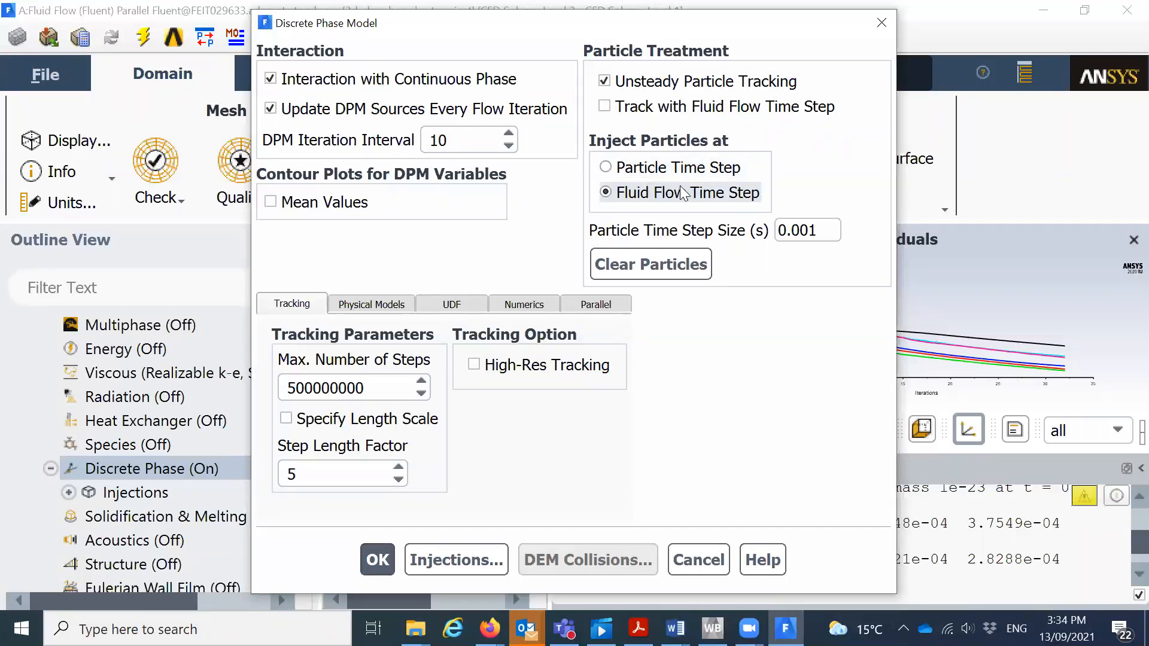
mouse_move(643, 154)
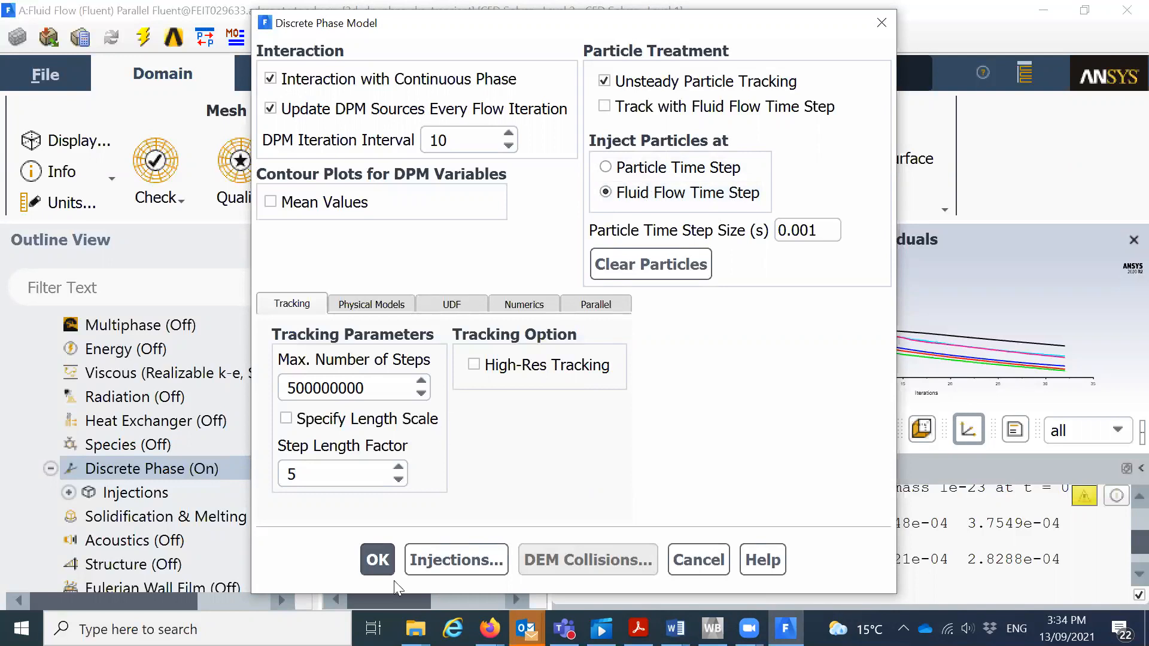
click(378, 559)
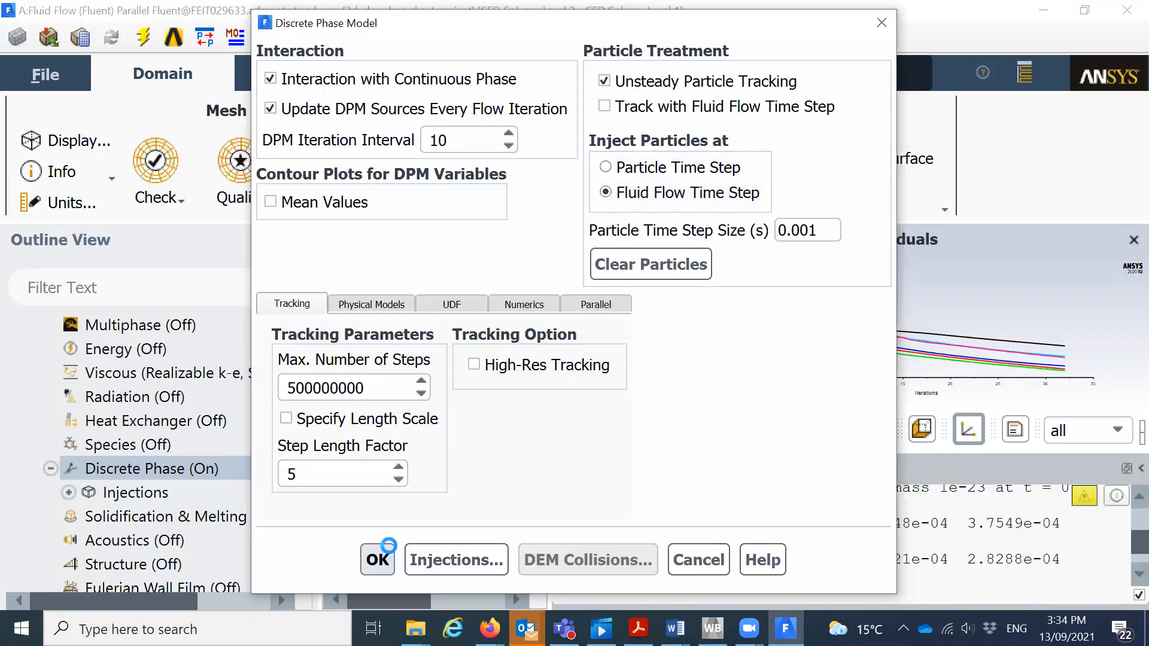
click(377, 559)
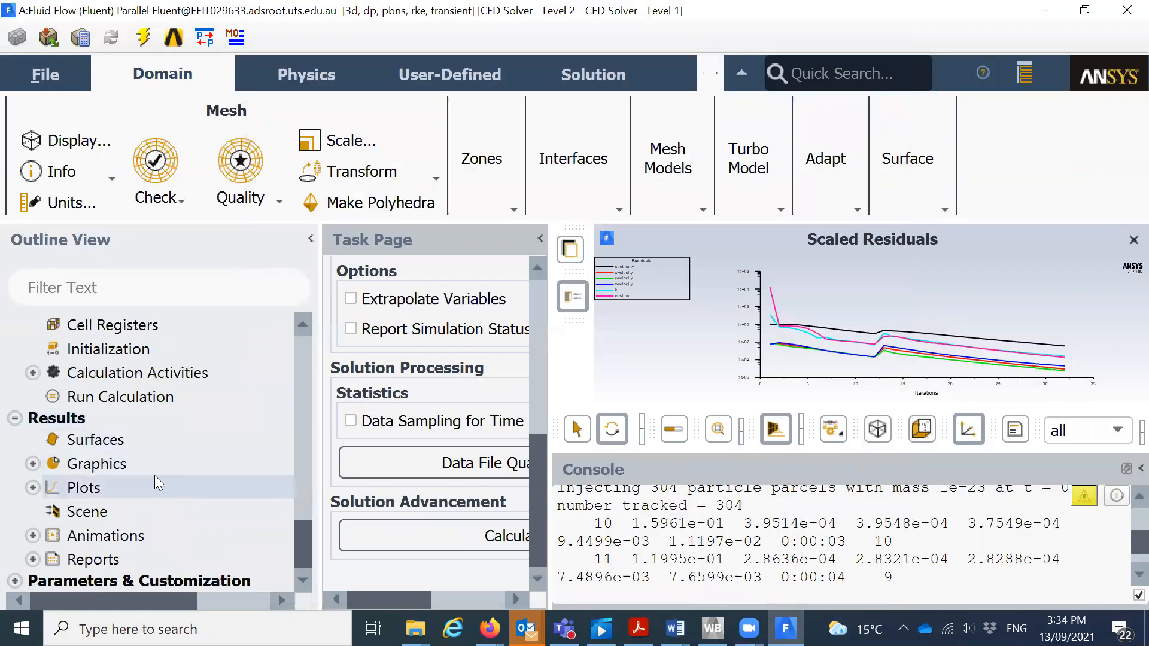
Reinitialize the solution, discarding old unsaved data, and return to Run Calculation.
click(108, 350)
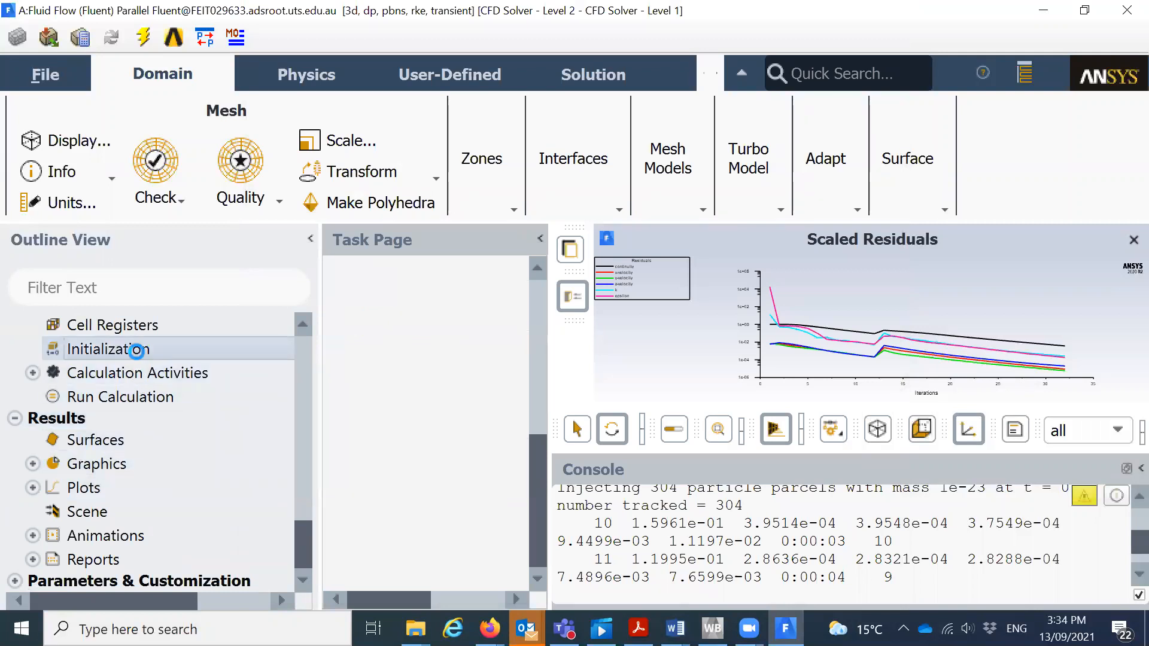
click(494, 420)
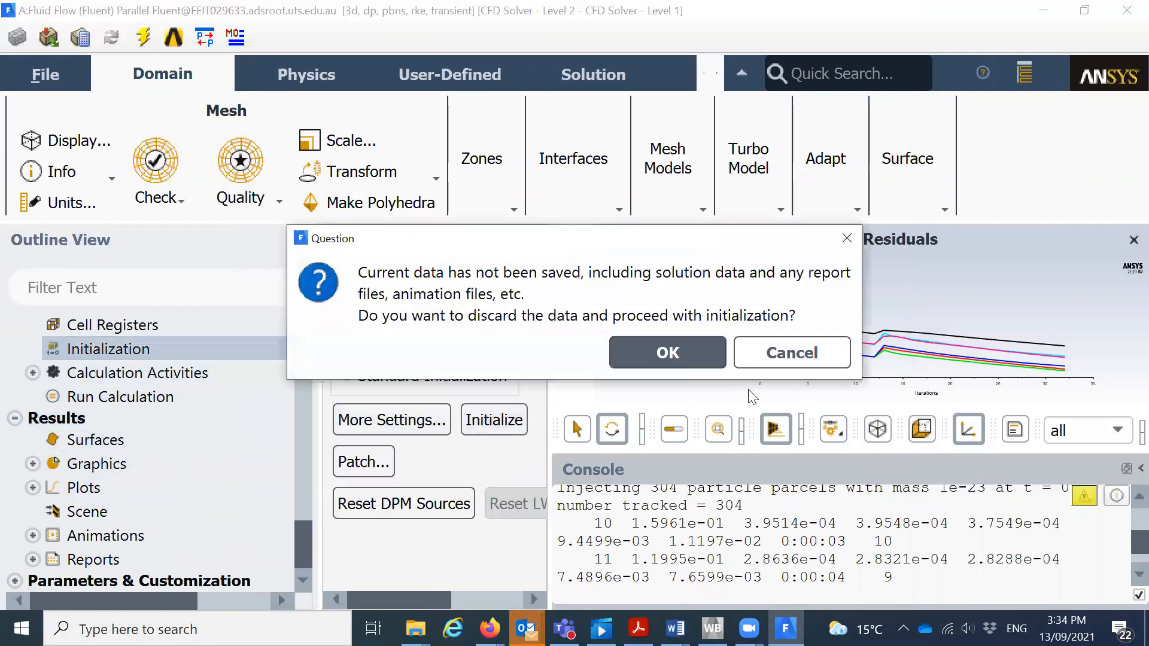
click(666, 353)
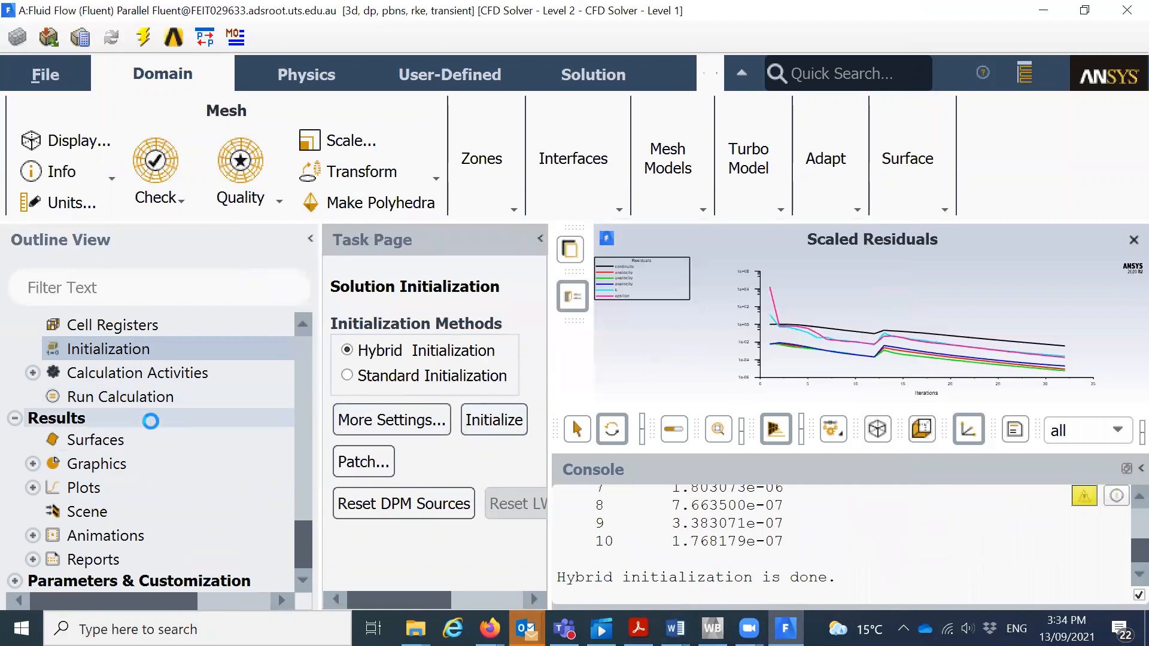
click(119, 396)
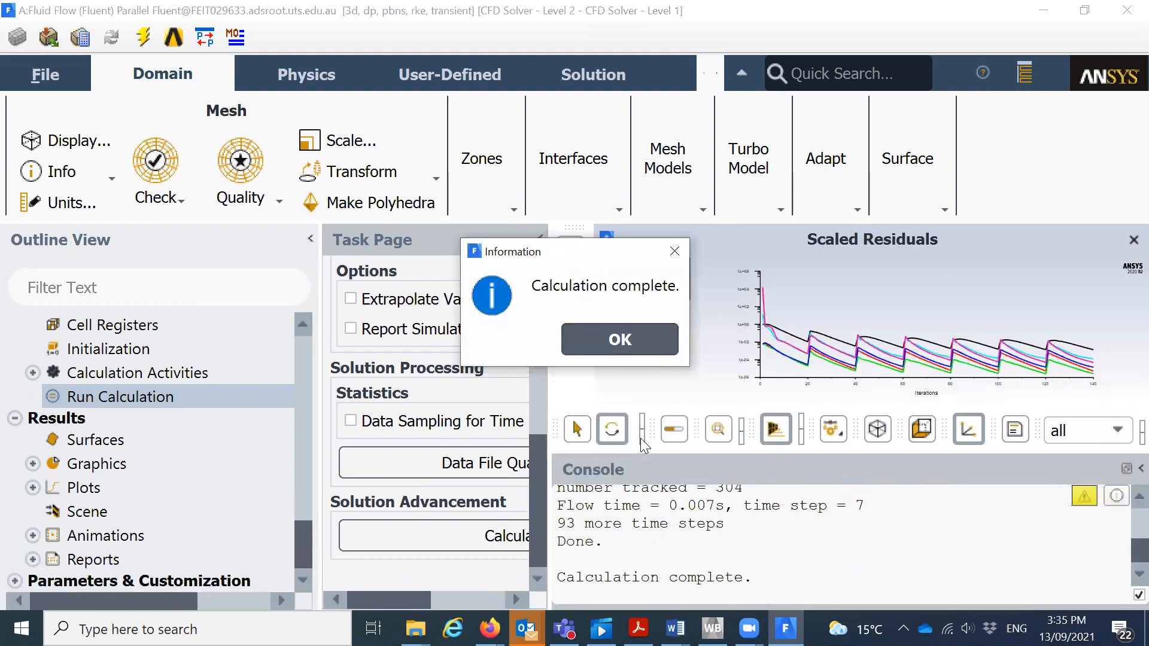
Acknowledge the Calculation complete notice for the rerun.
click(619, 339)
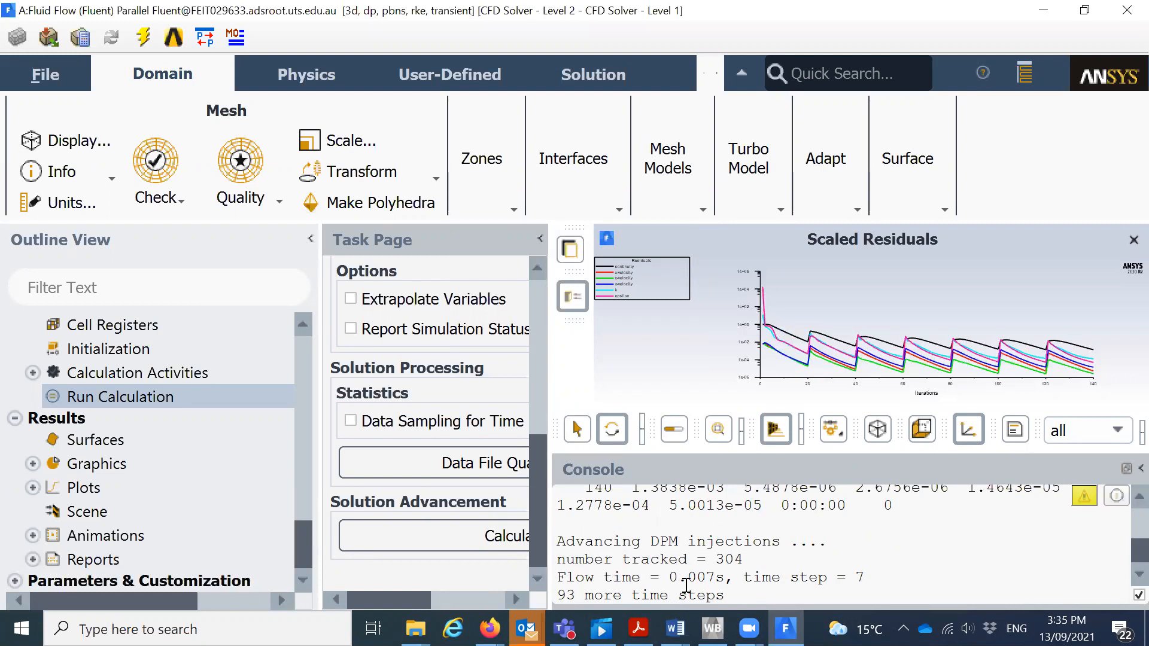
mouse_move(842, 573)
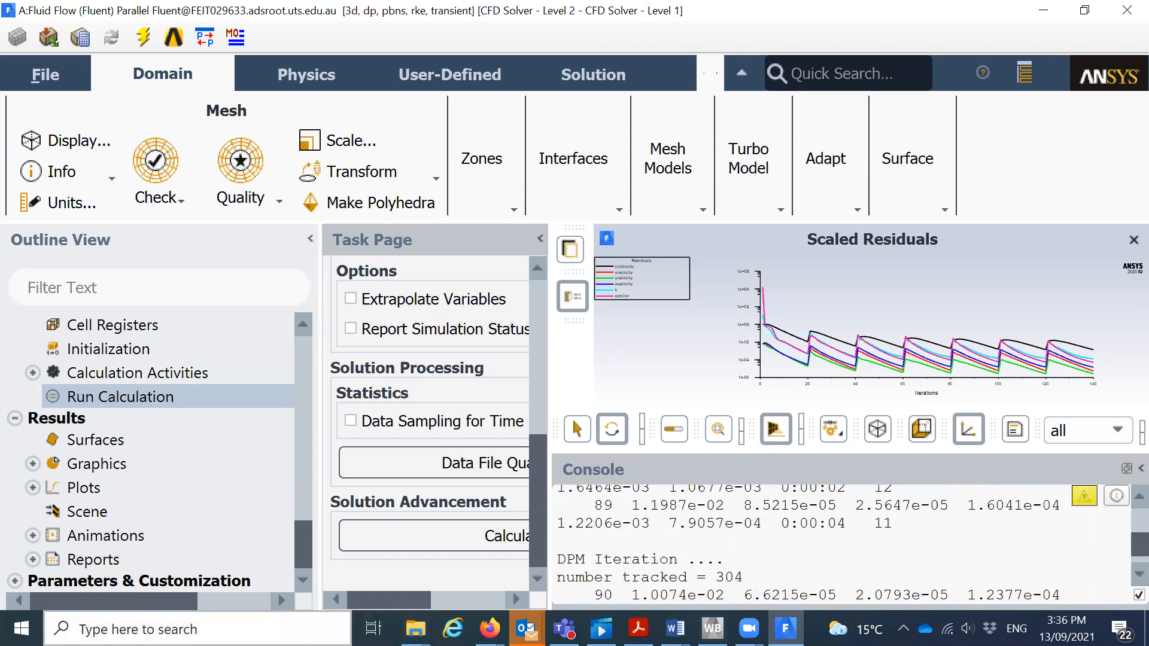
mouse_move(186, 409)
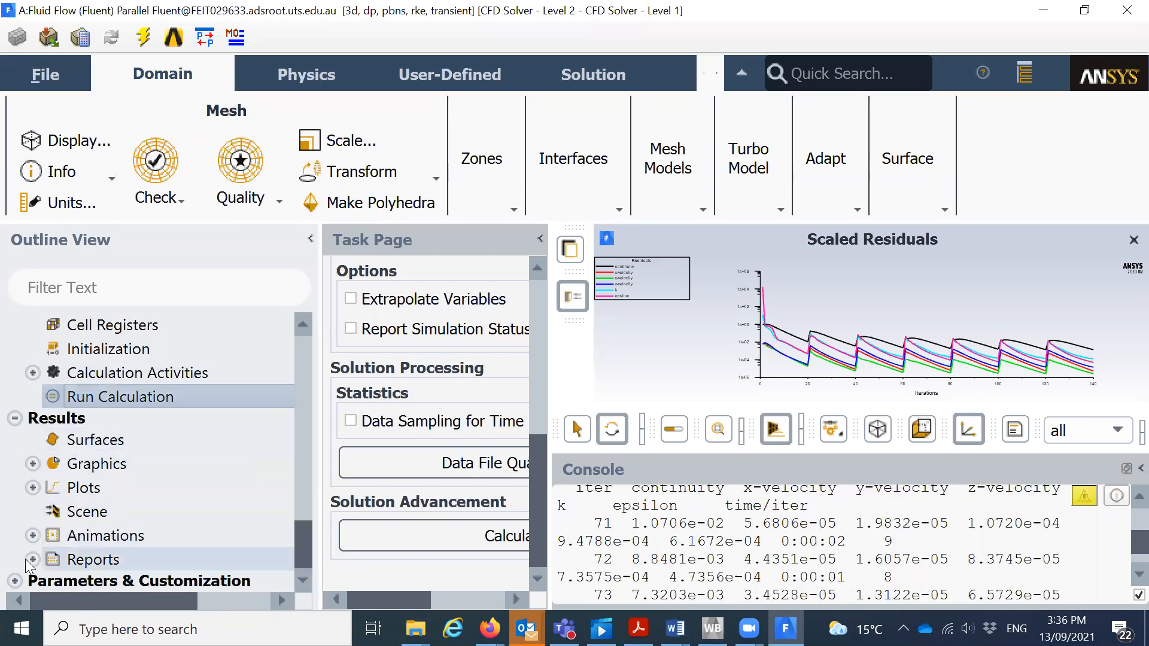
Open Particle Tracks under Results > Graphics, coloured by residence time for injection-0.
click(33, 559)
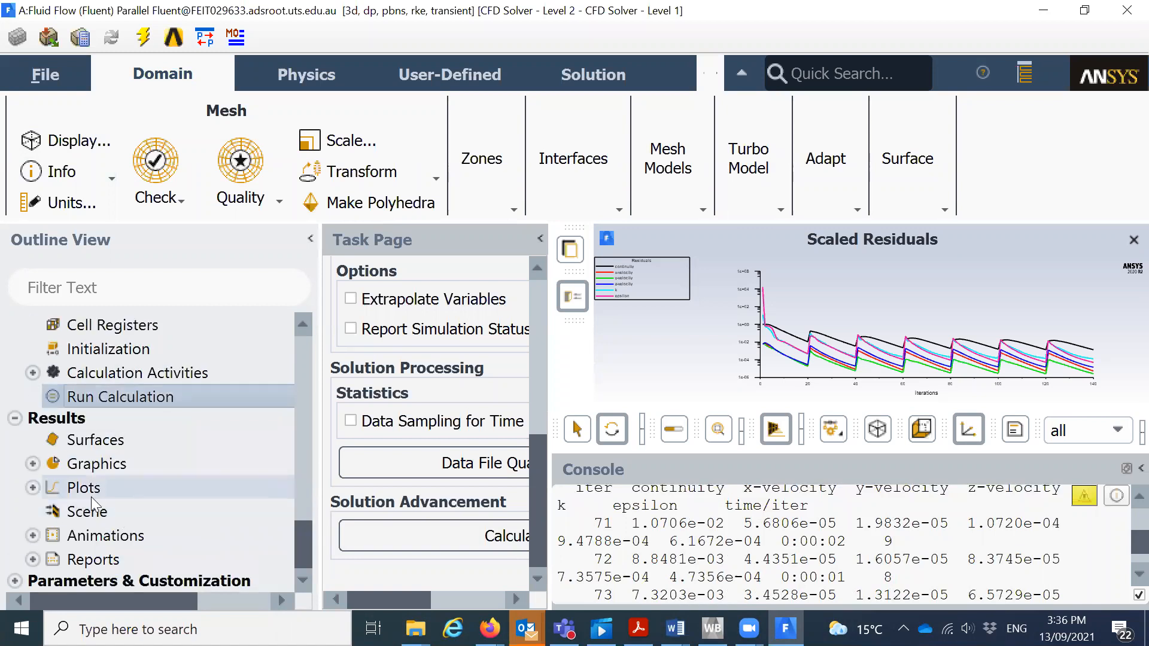
click(32, 463)
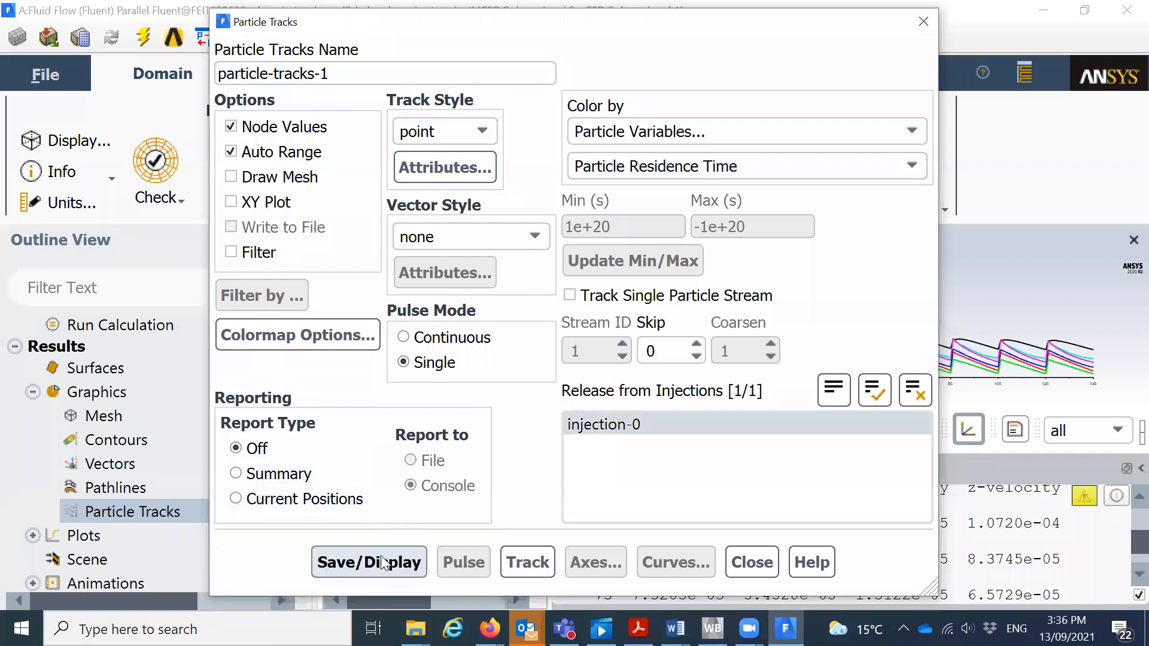
Display the residence-time particle tracks, about 0.007 s, and move the dialog aside.
click(369, 562)
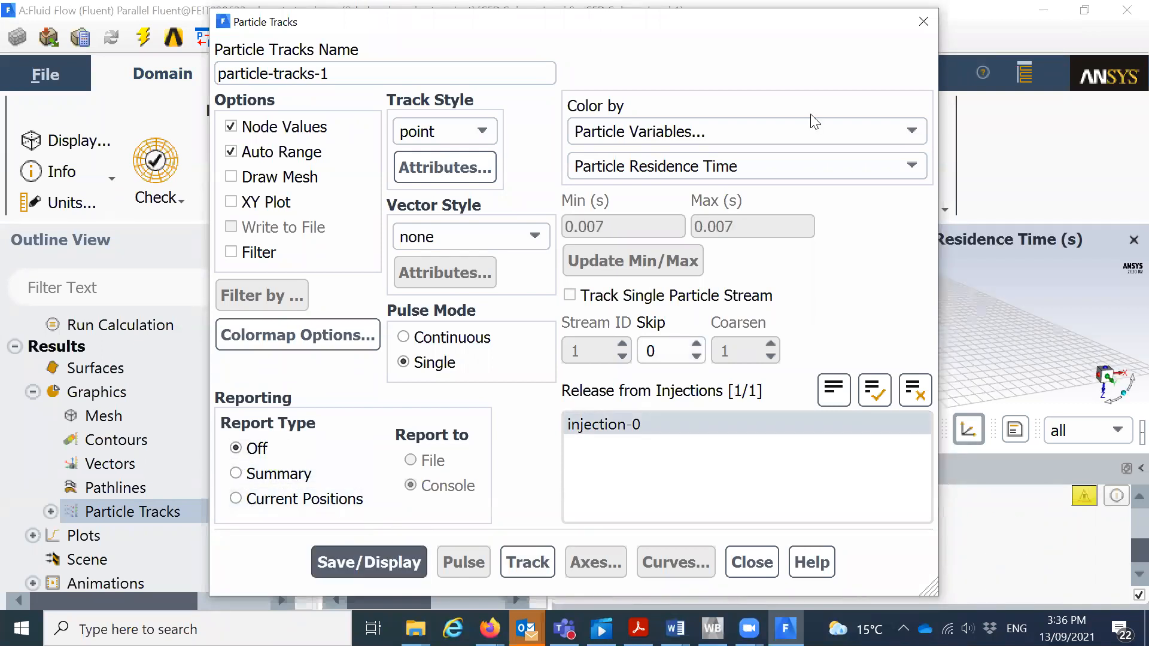
mouse_move(431, 56)
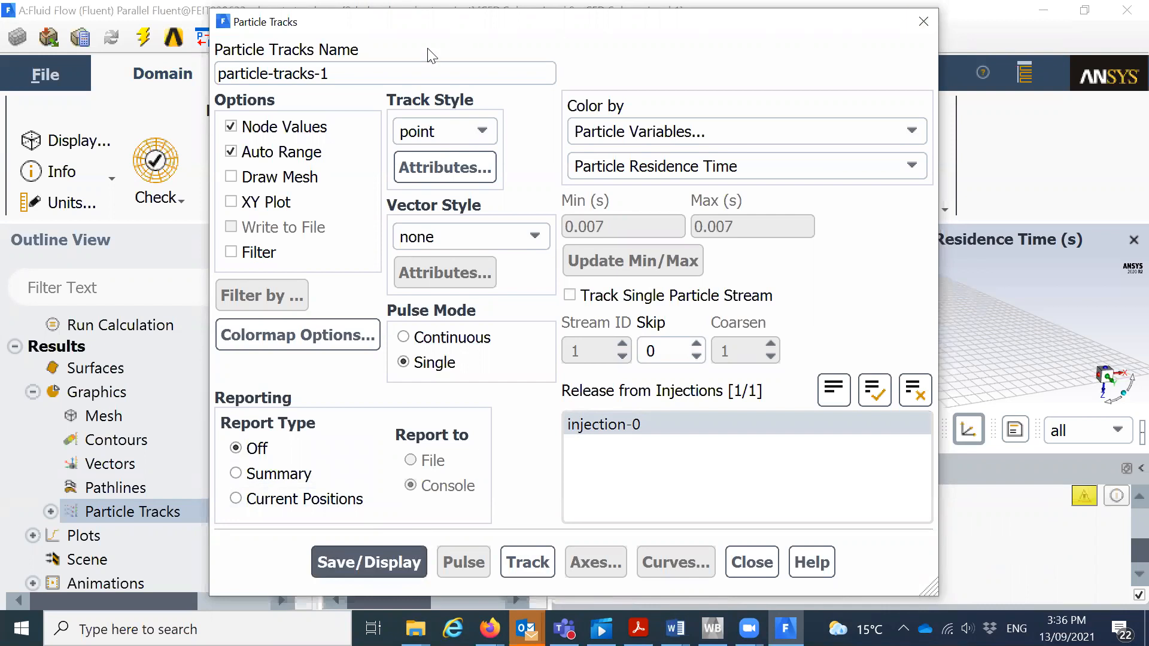
click(369, 562)
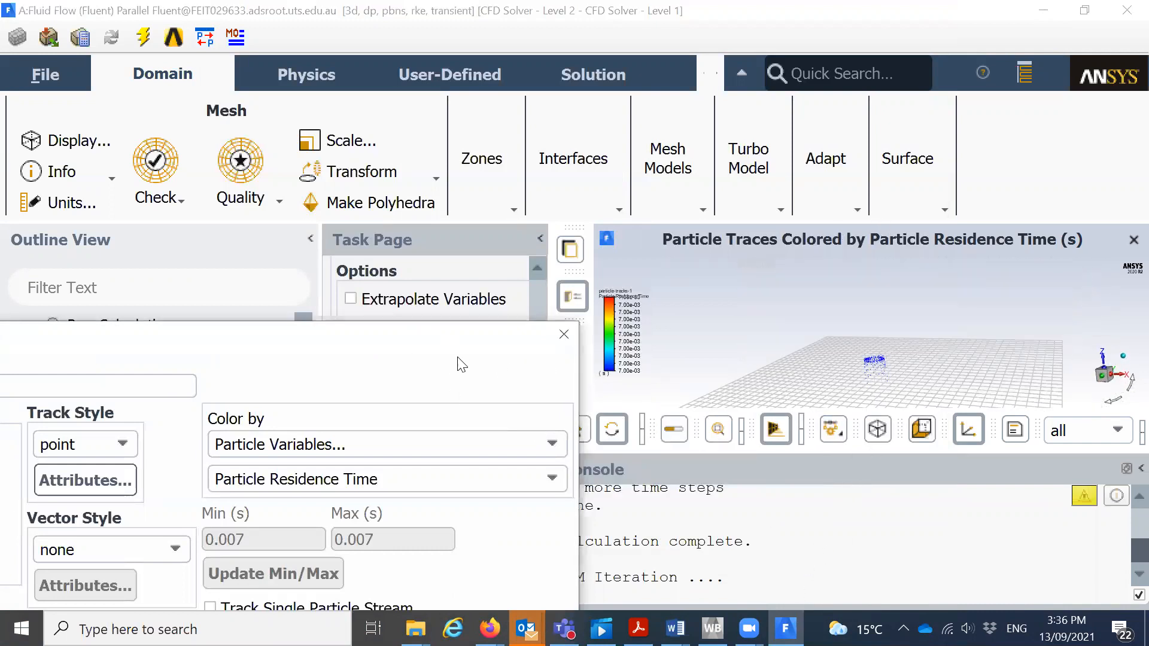
mouse_move(309, 334)
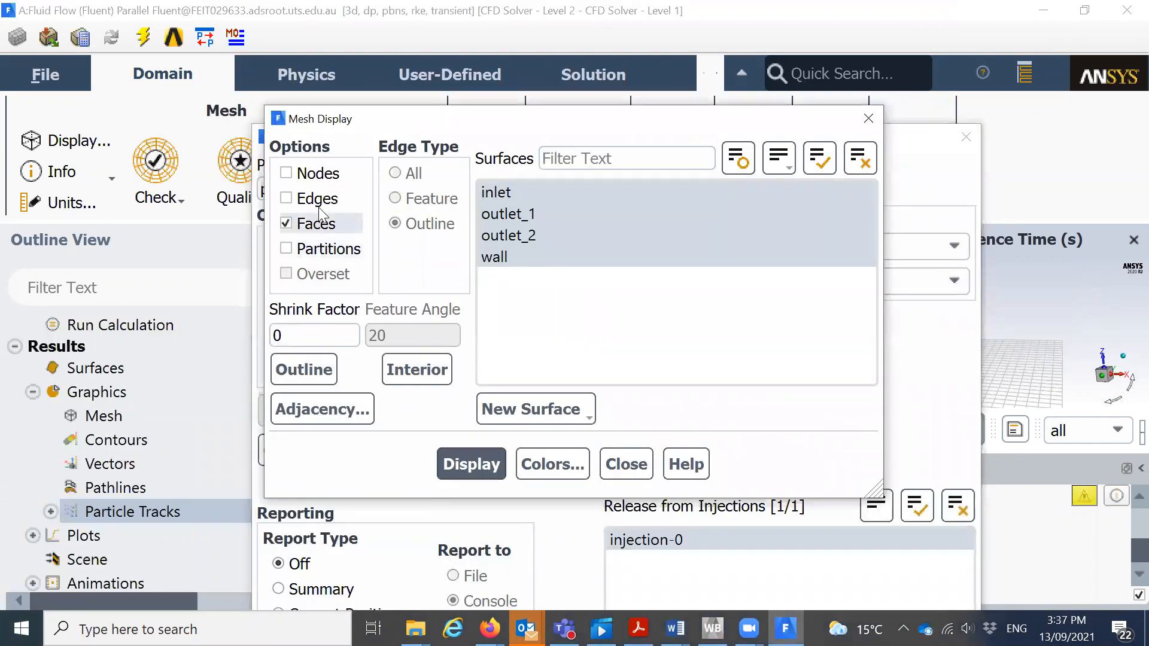
mouse_move(319, 199)
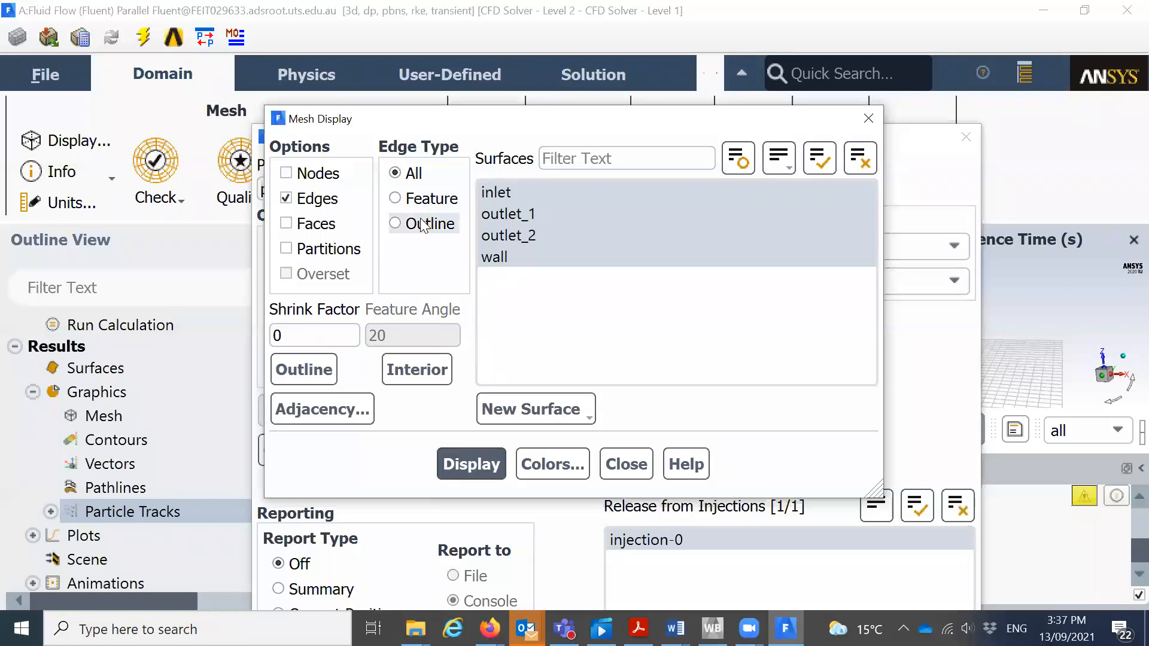
Draw the mesh as Outline edges, reselect injection-0, and redisplay the tracks.
click(395, 223)
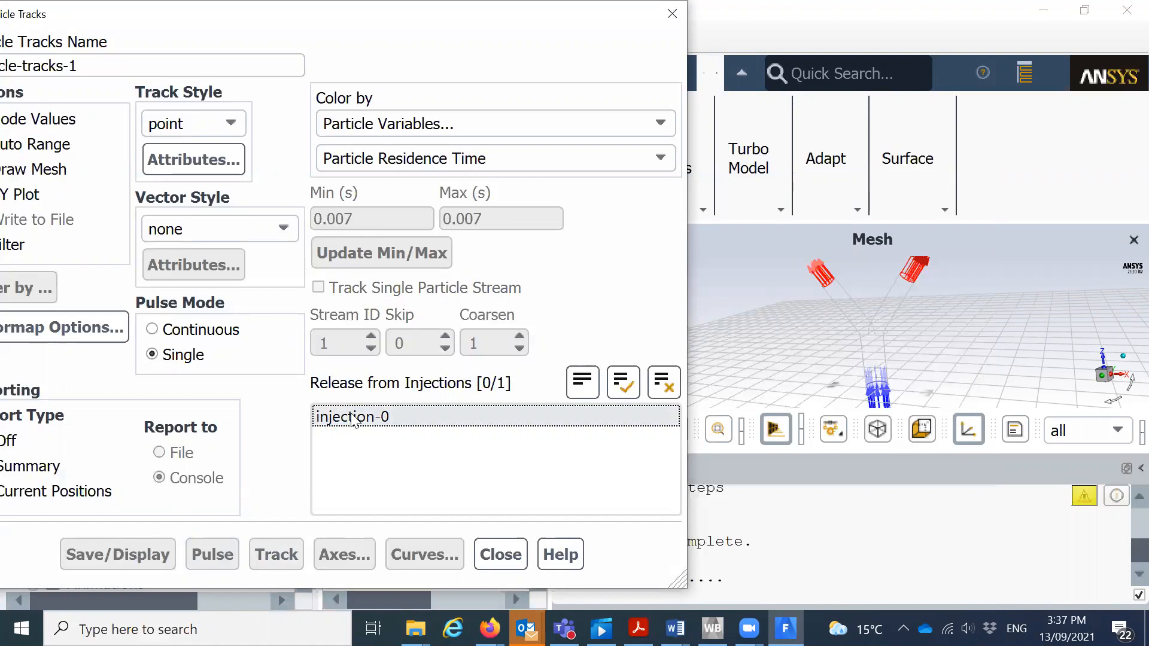
click(117, 554)
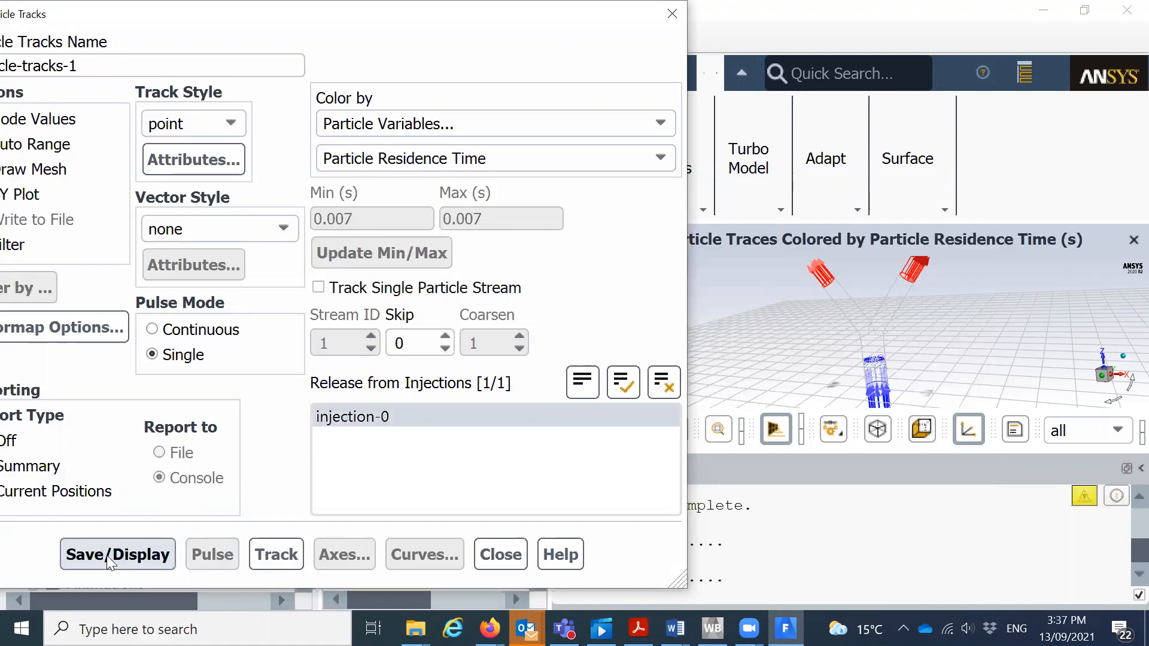
click(117, 555)
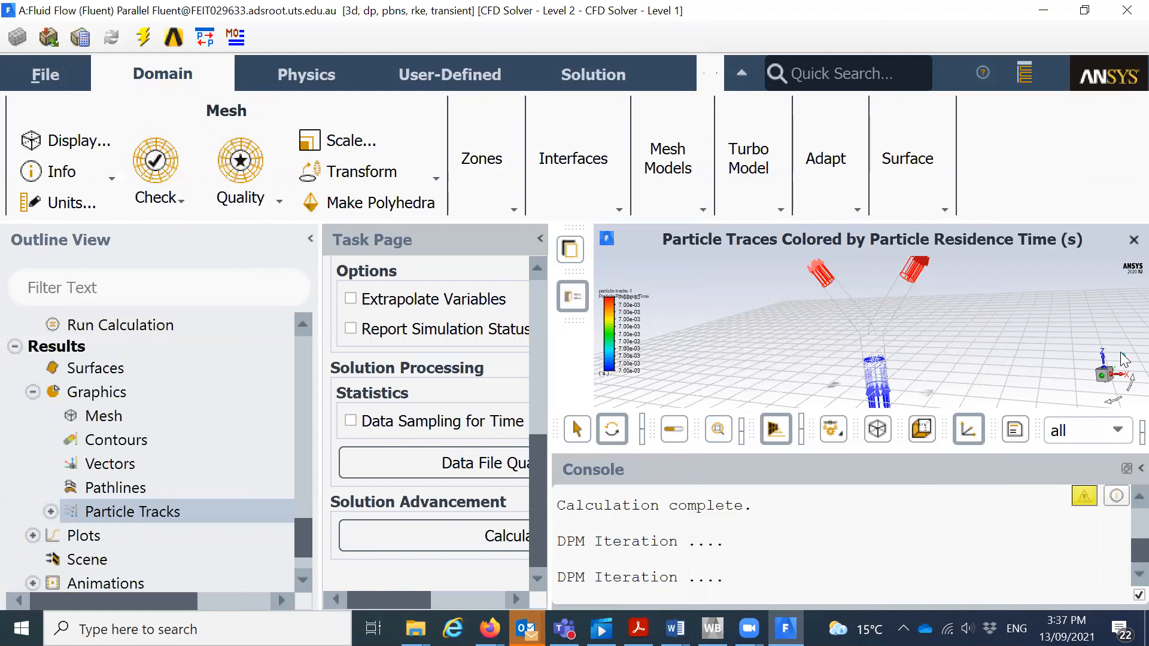
Adjust the view to show the full airway outline joining inlet and both outlets.
scroll(down, 3)
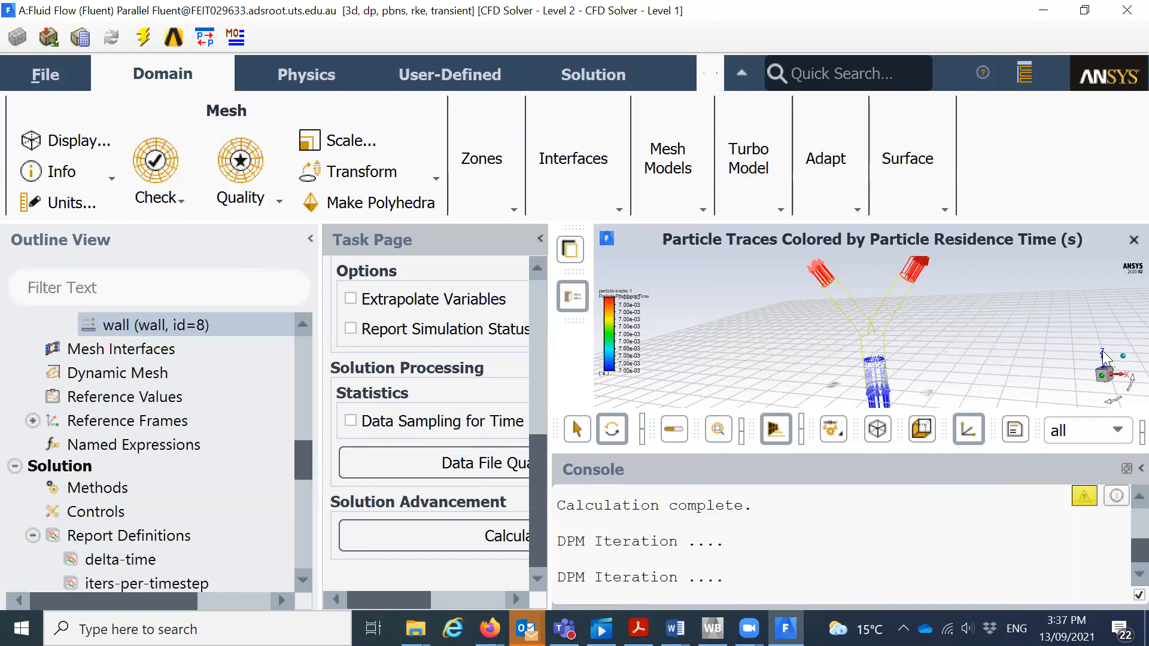
mouse_move(878, 328)
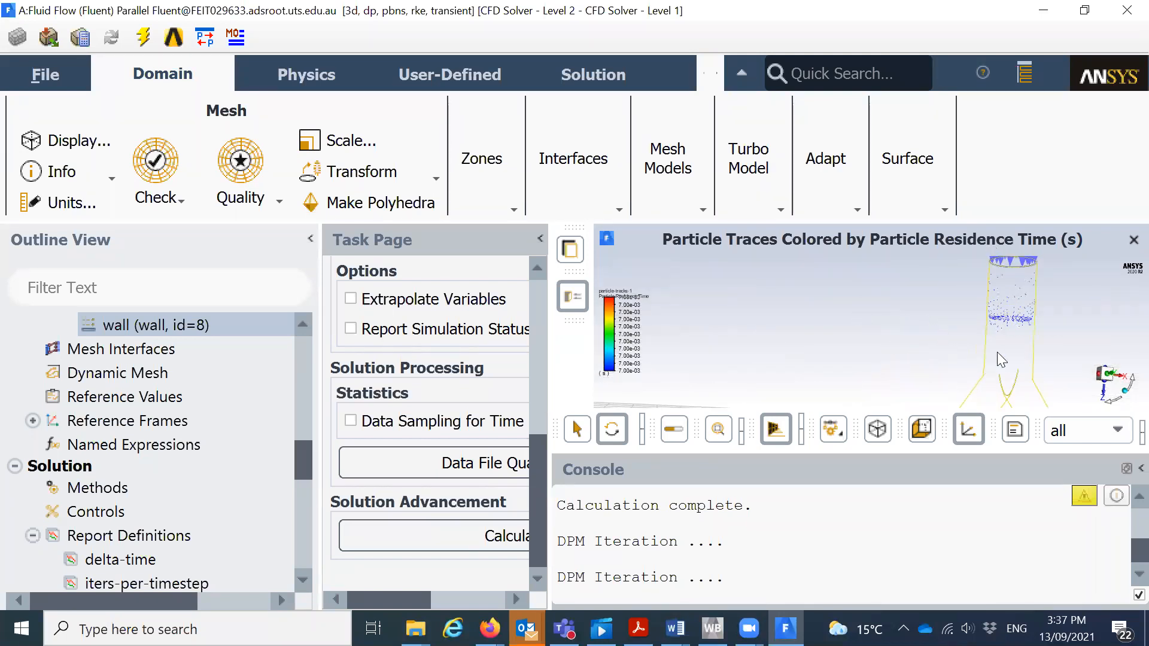
mouse_move(1003, 369)
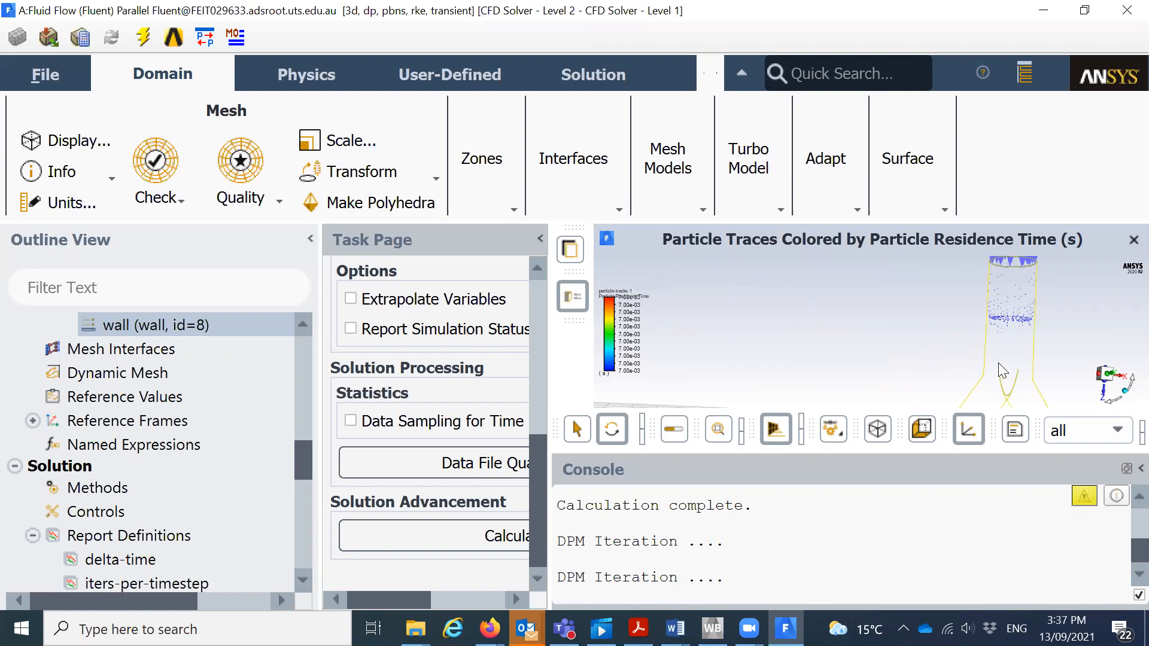
mouse_move(991, 294)
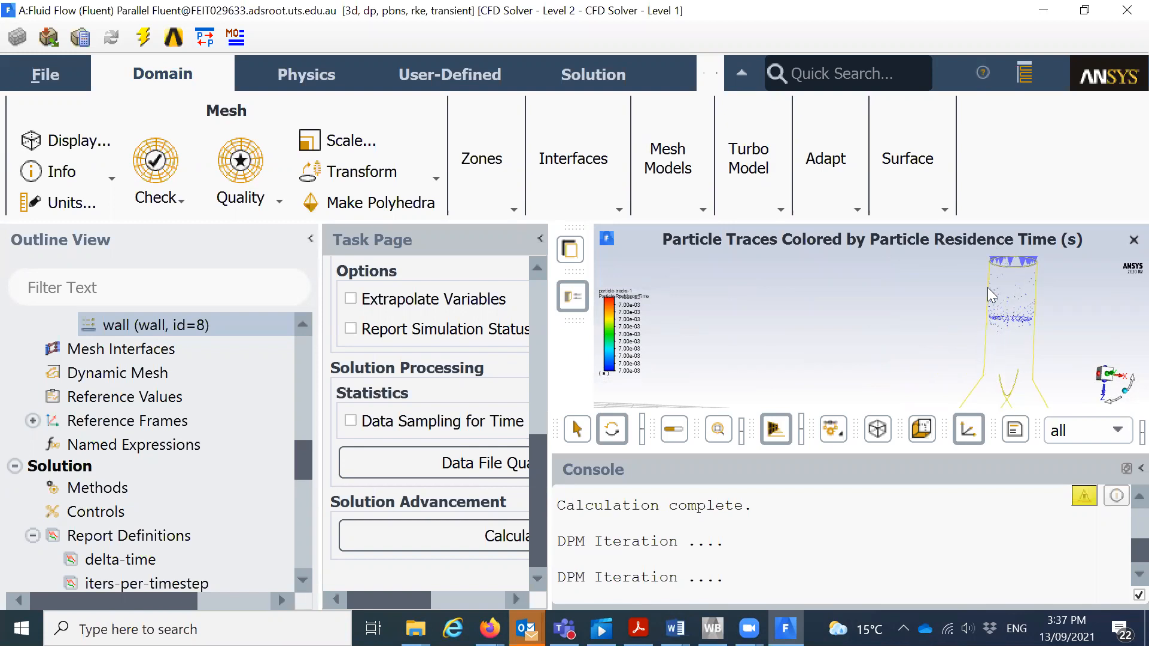
mouse_move(1004, 330)
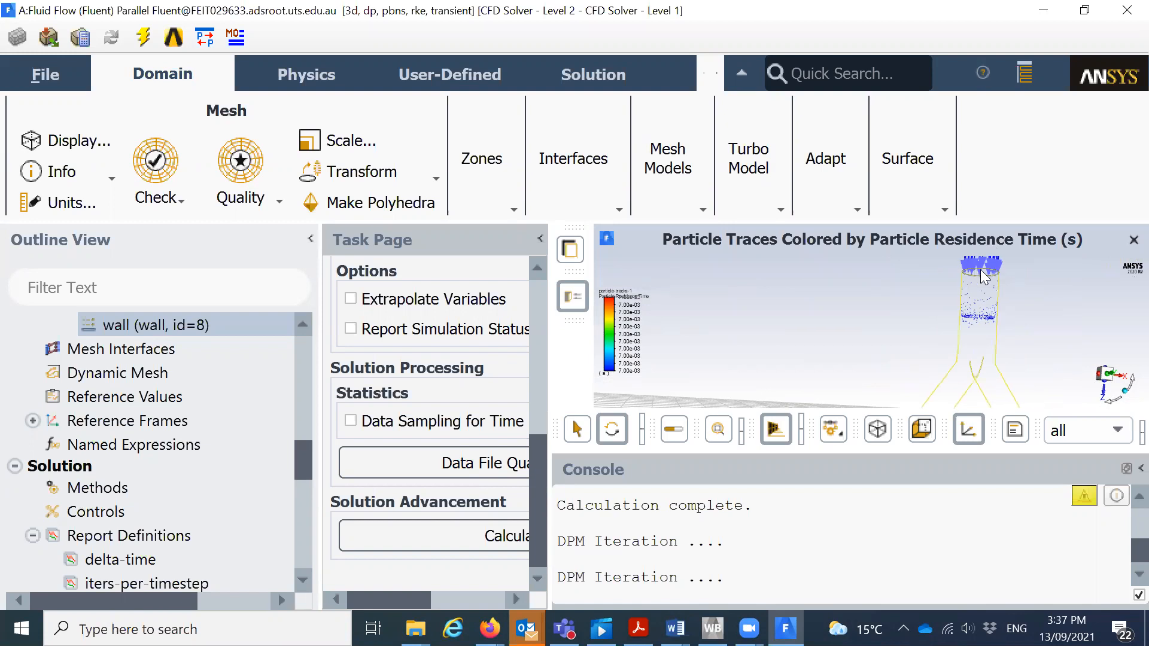
mouse_move(966, 270)
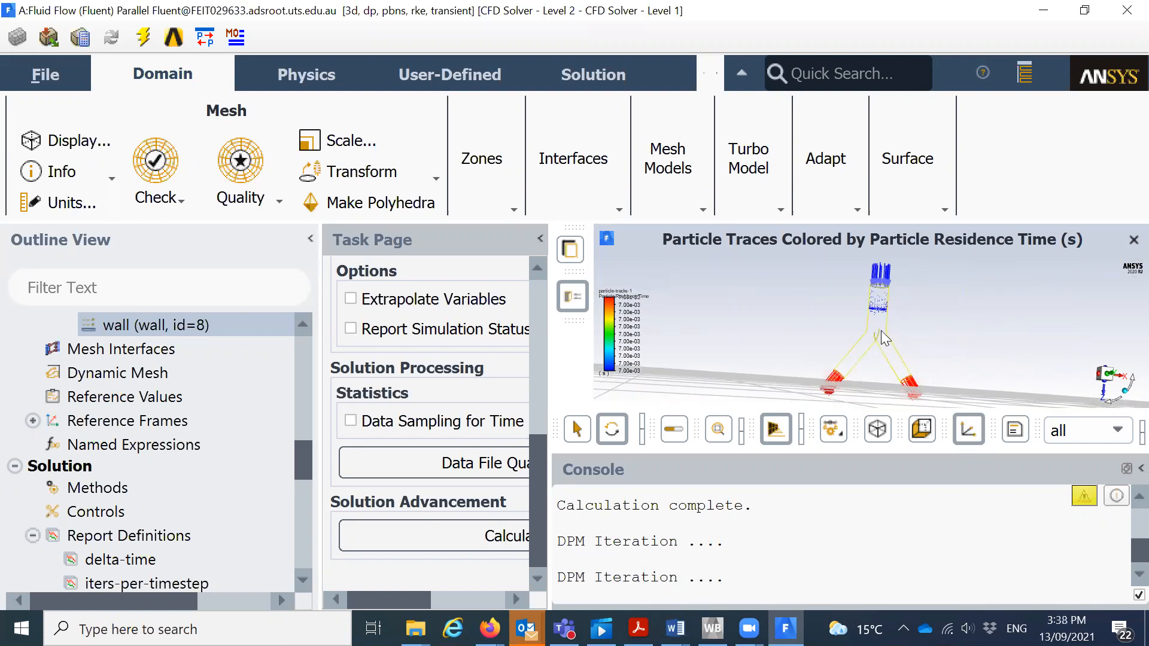
mouse_move(897, 332)
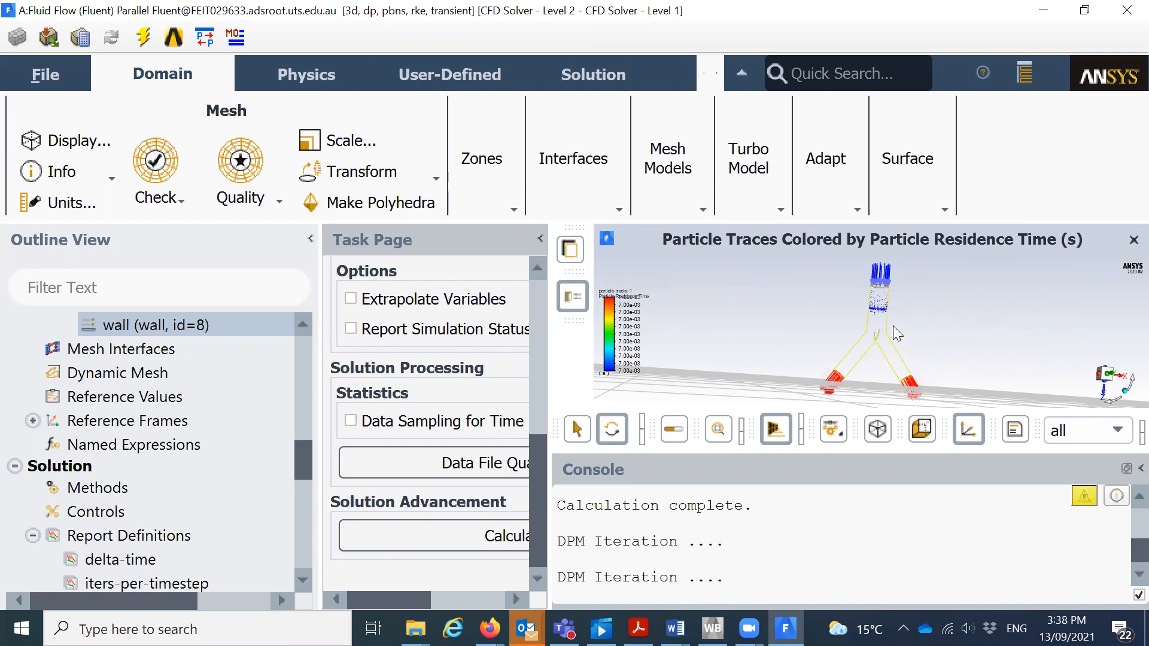
mouse_move(836, 379)
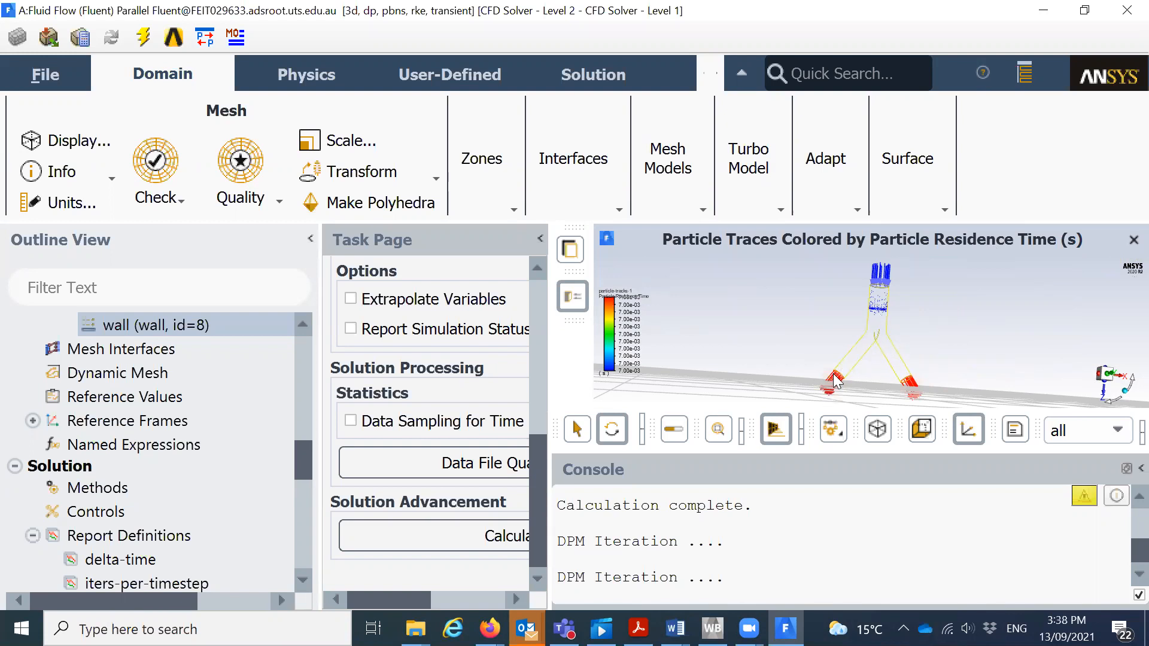
mouse_move(898, 366)
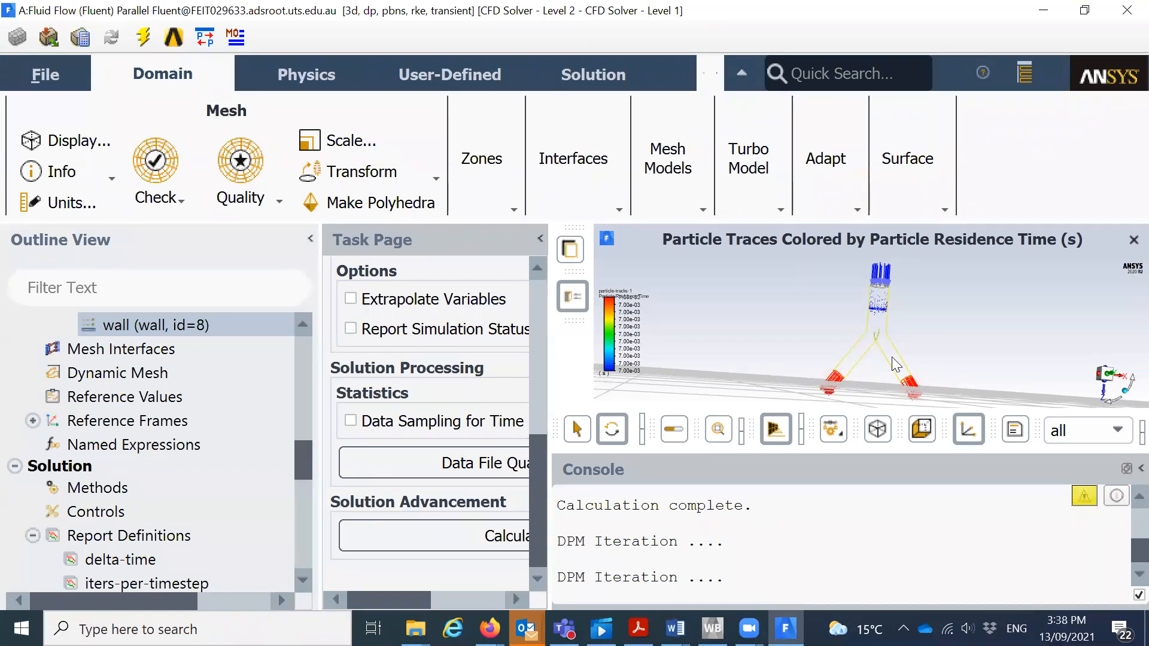
mouse_move(520, 127)
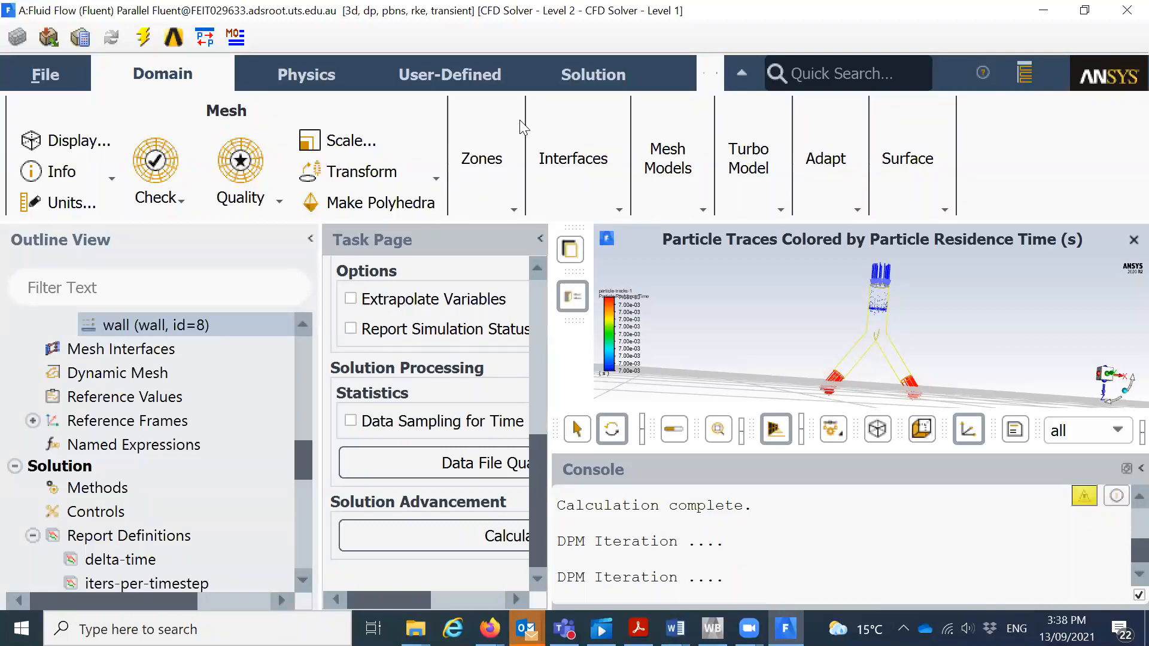
mouse_move(541, 349)
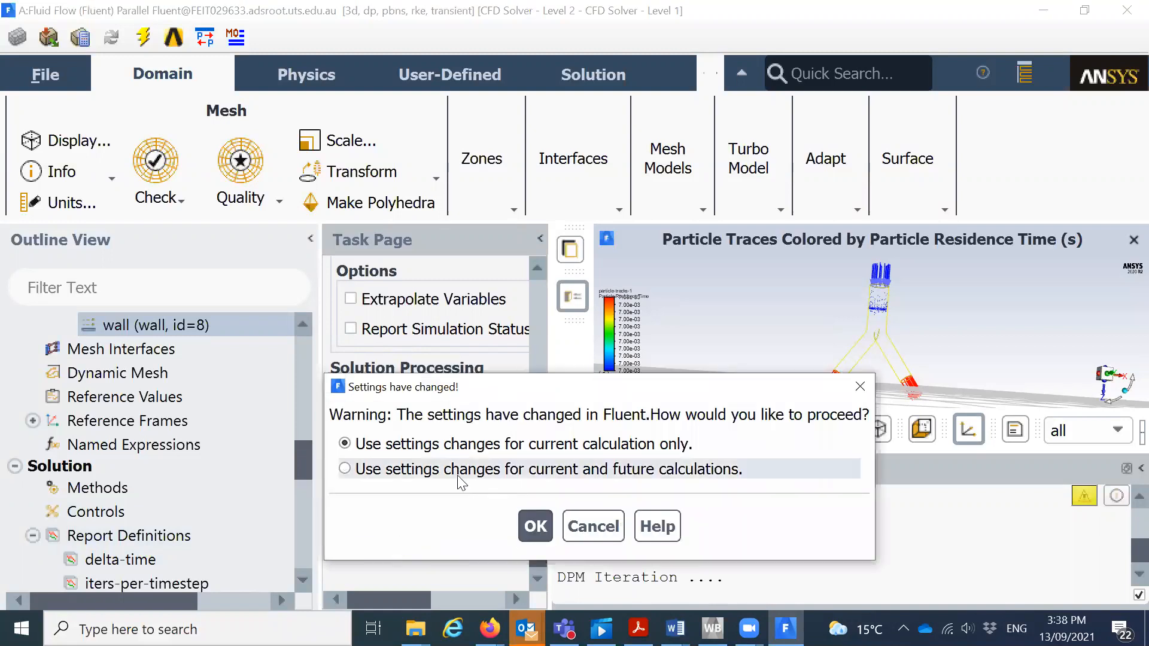
Apply changed settings to this calculation only and stop after the current time step.
click(535, 526)
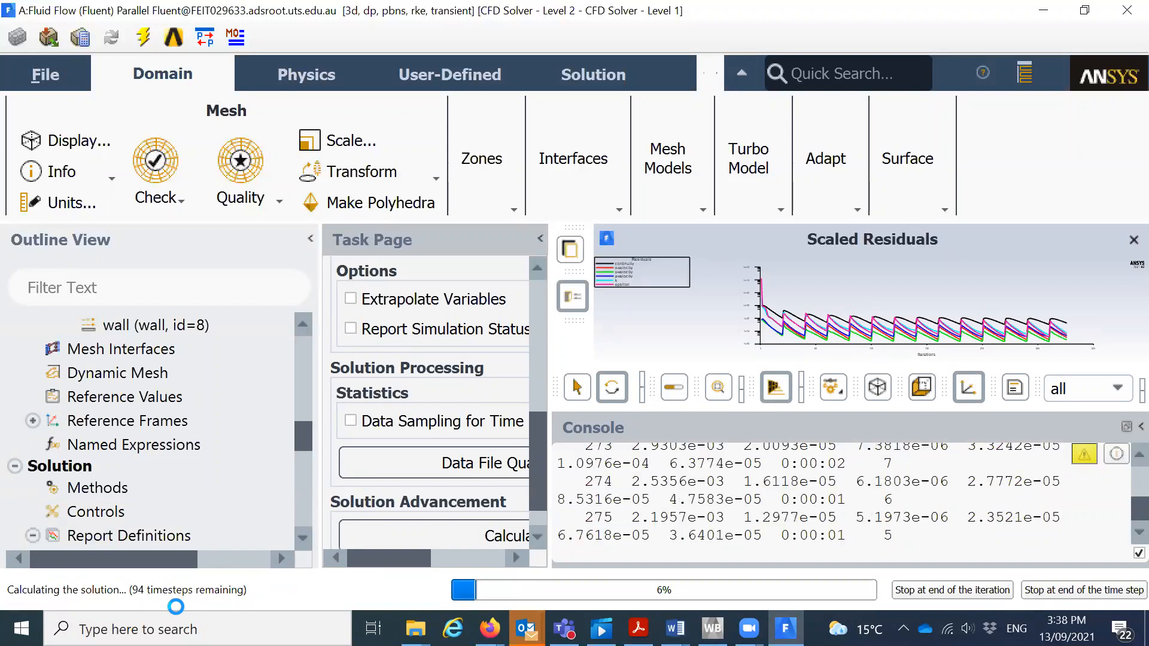
mouse_move(488, 628)
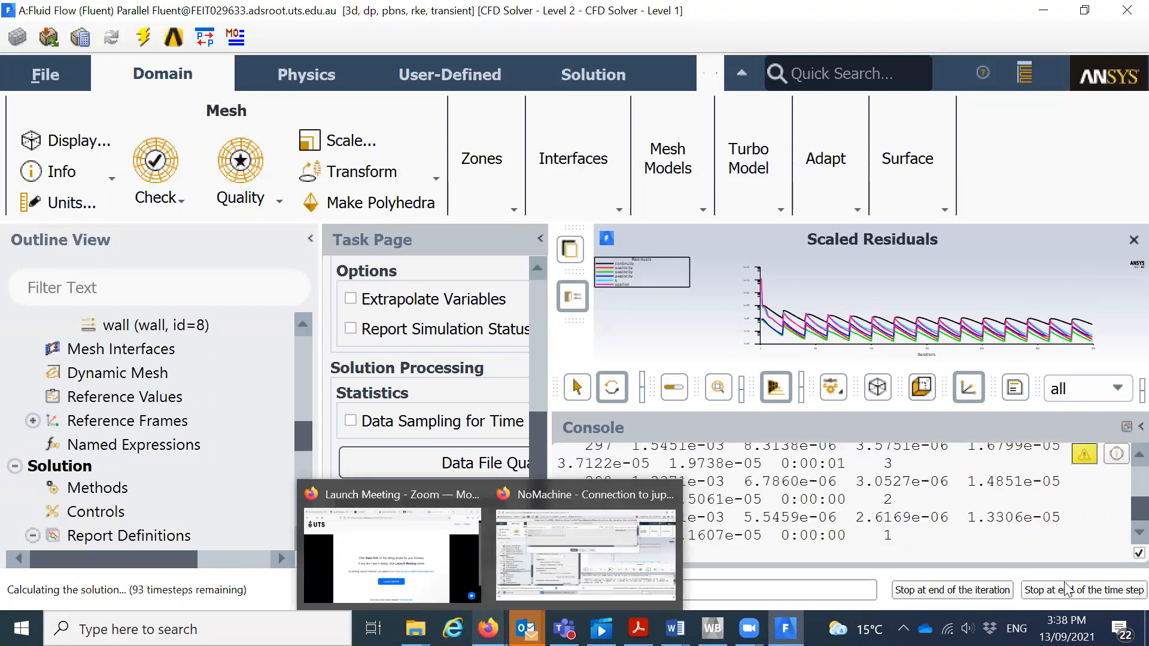
click(1083, 590)
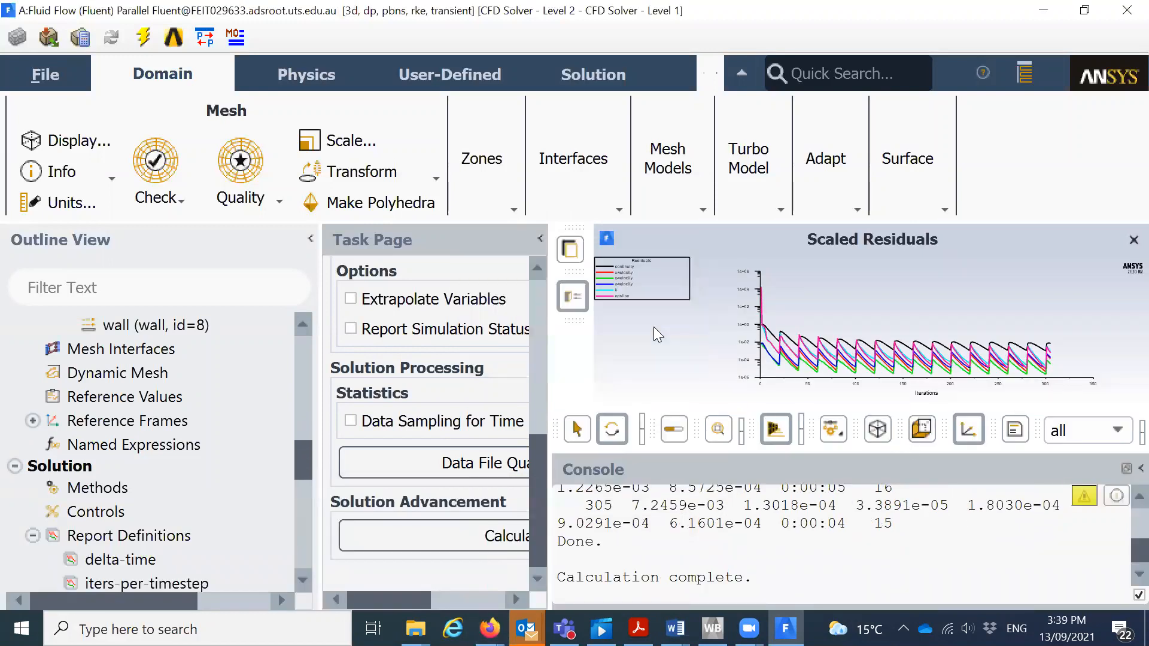
scroll(down, 3)
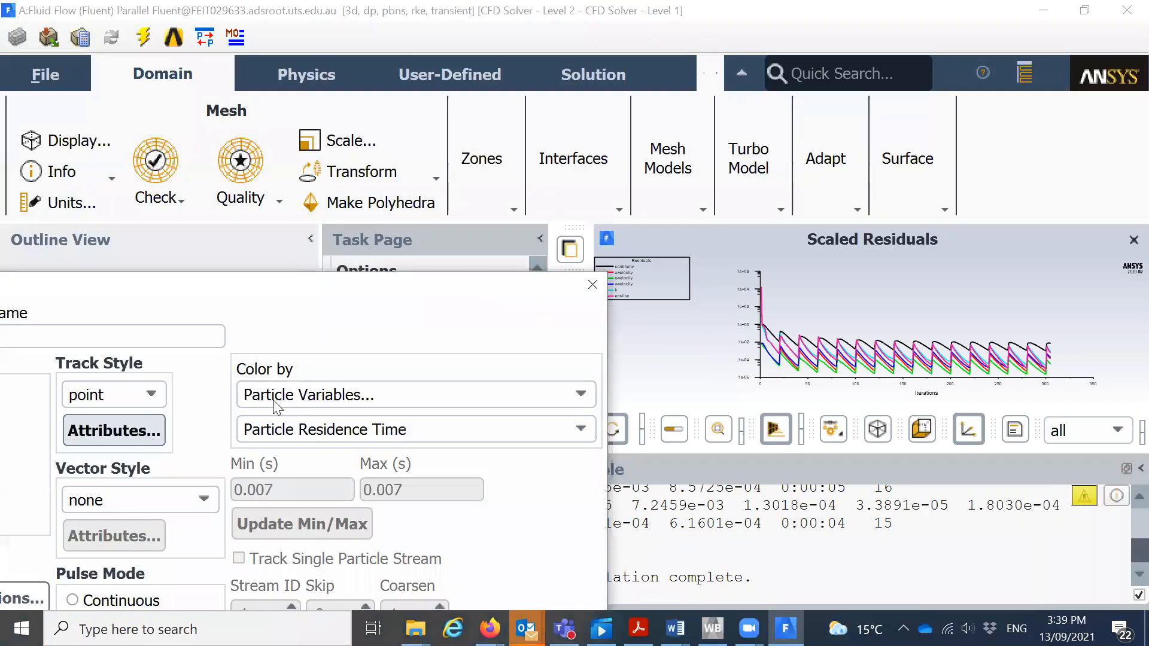
mouse_move(432, 455)
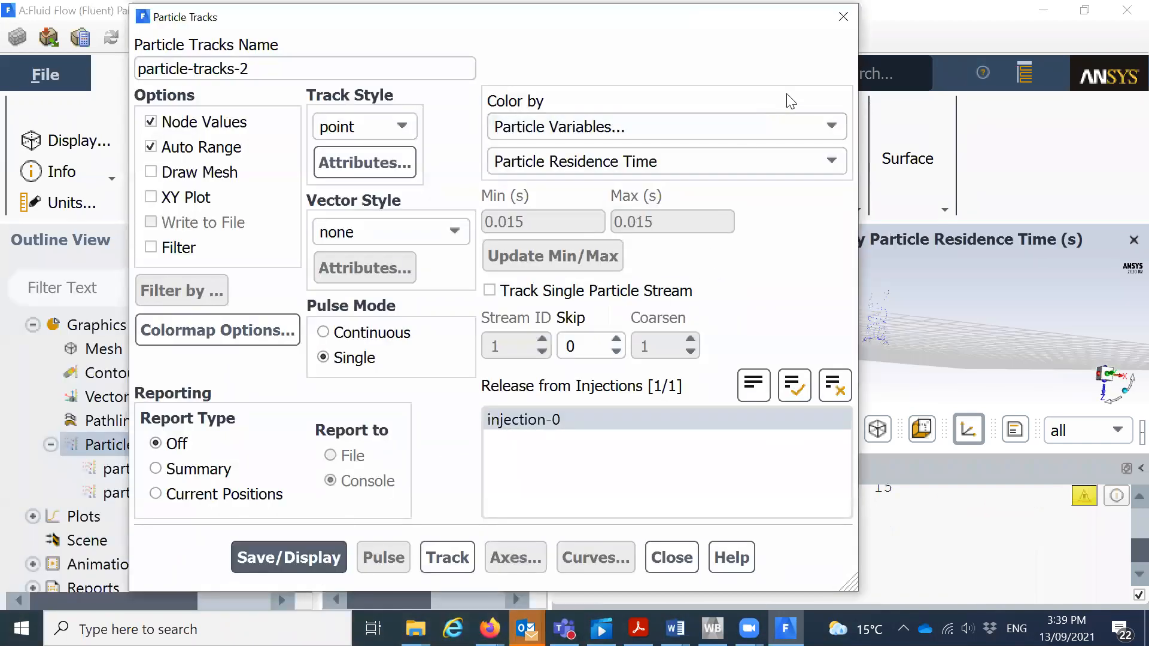
Show particle-tracks-2 (about 0.015 s) inside the airway mesh outline, closing both dialogs.
click(150, 172)
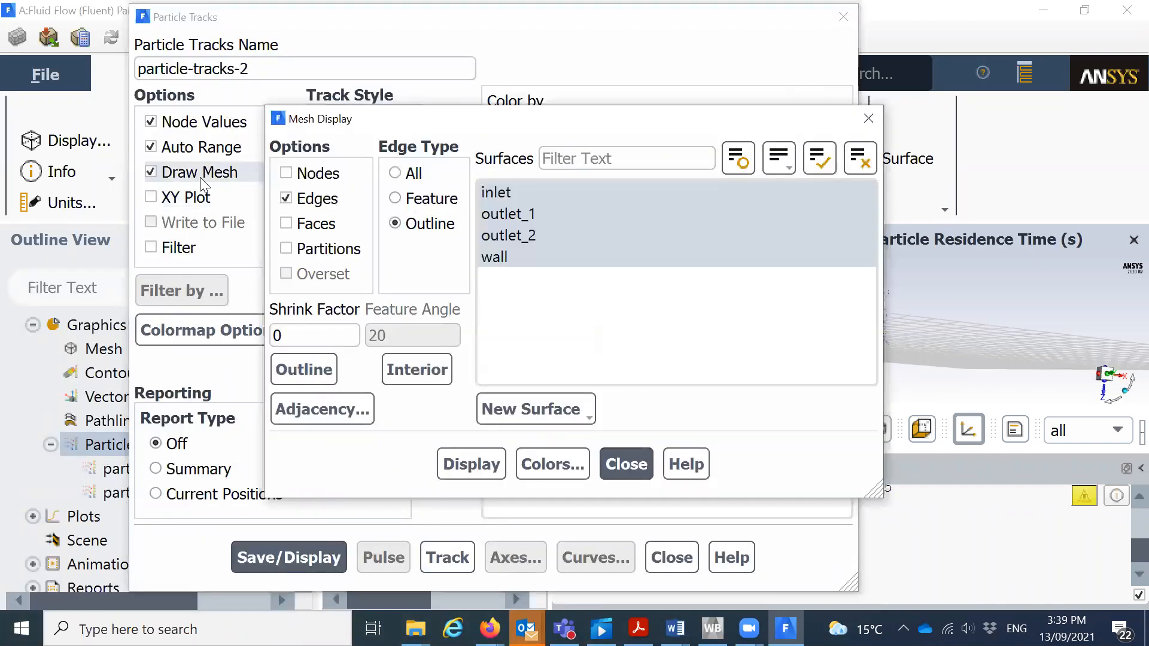
click(470, 464)
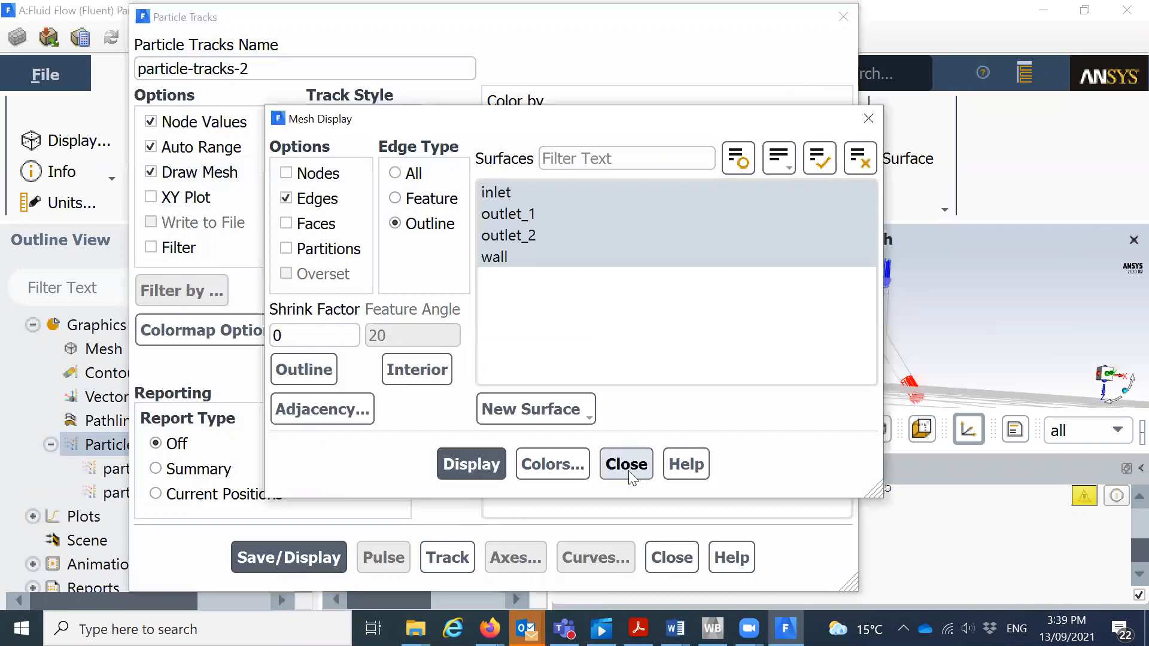
click(625, 464)
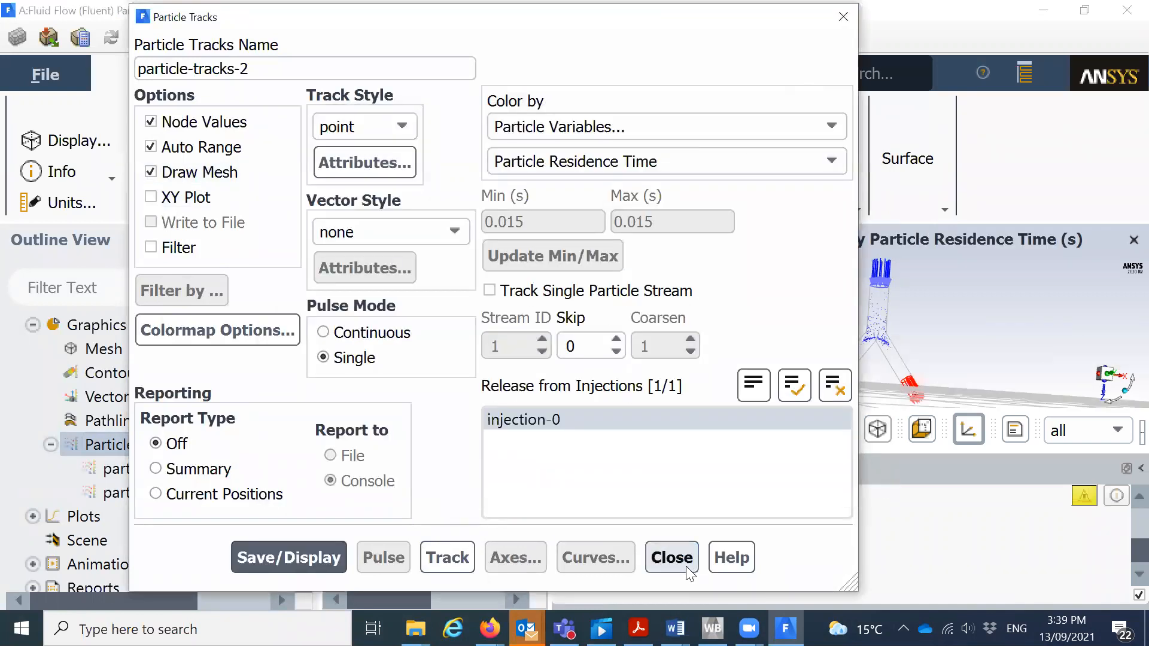
click(670, 557)
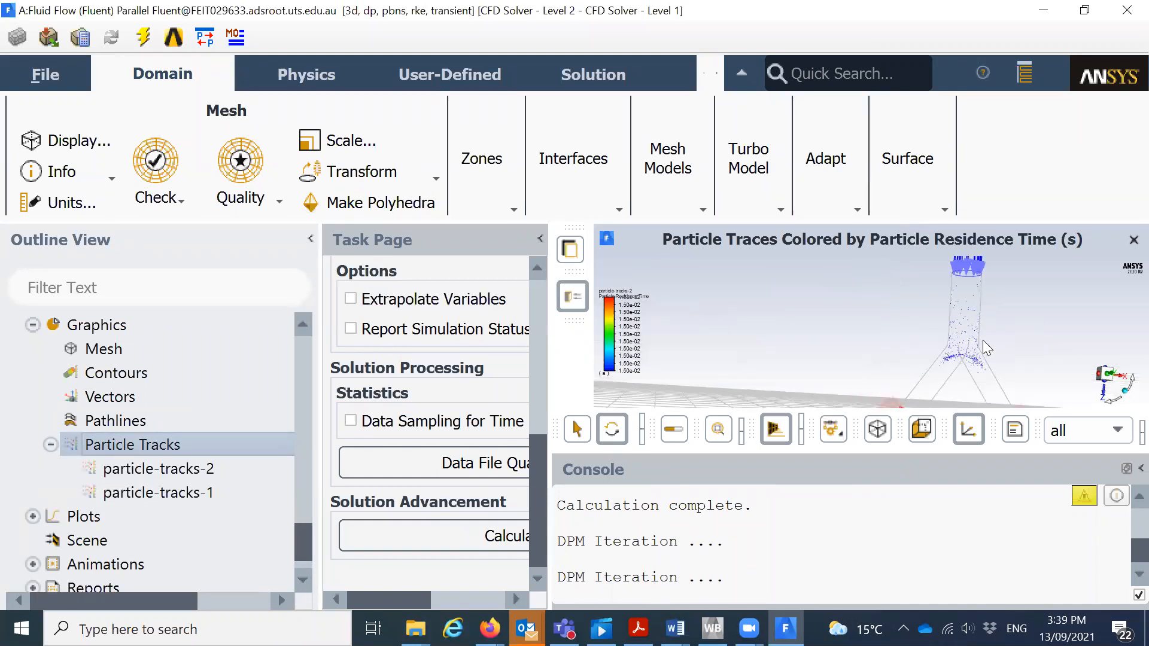
mouse_move(951, 378)
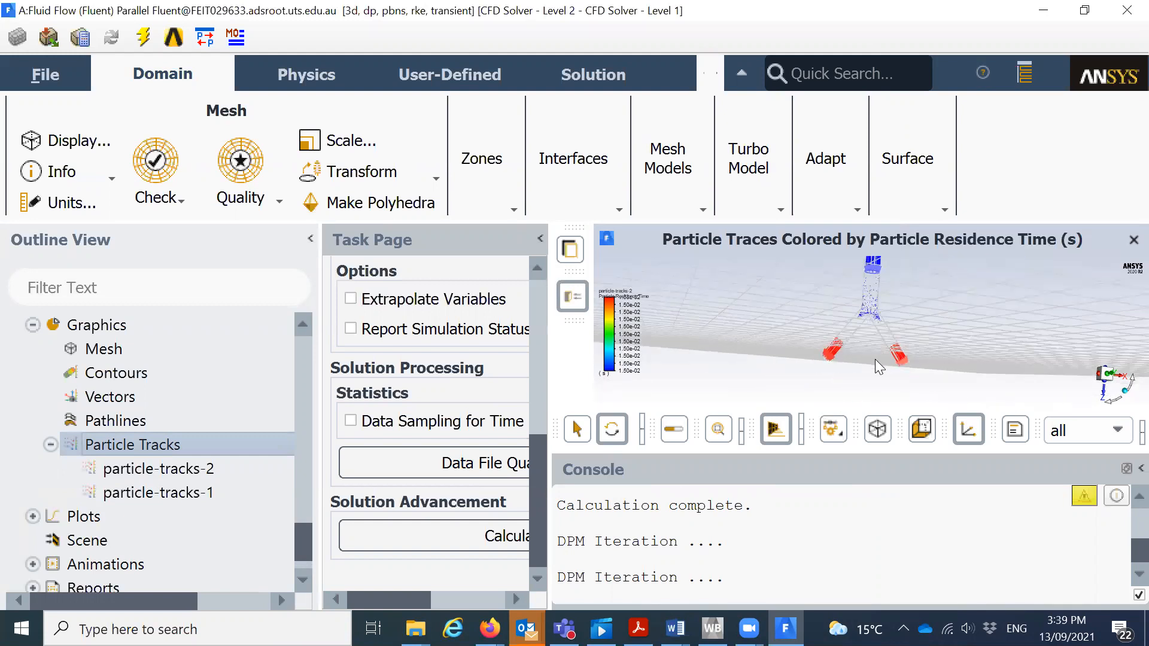
mouse_move(879, 330)
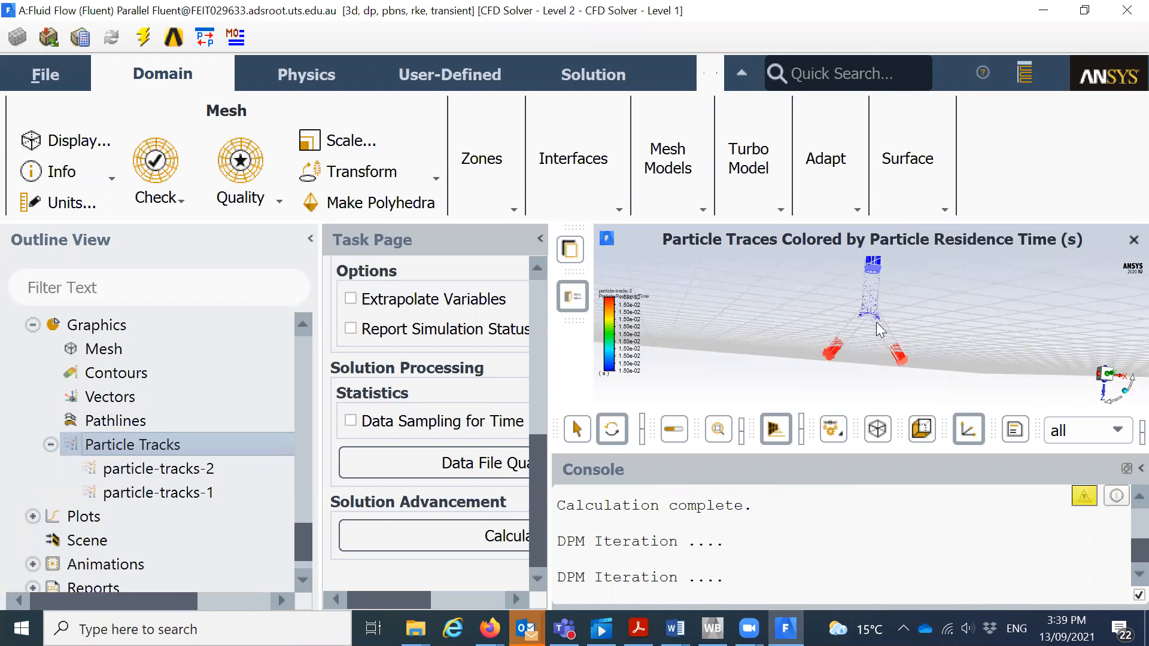
mouse_move(898, 365)
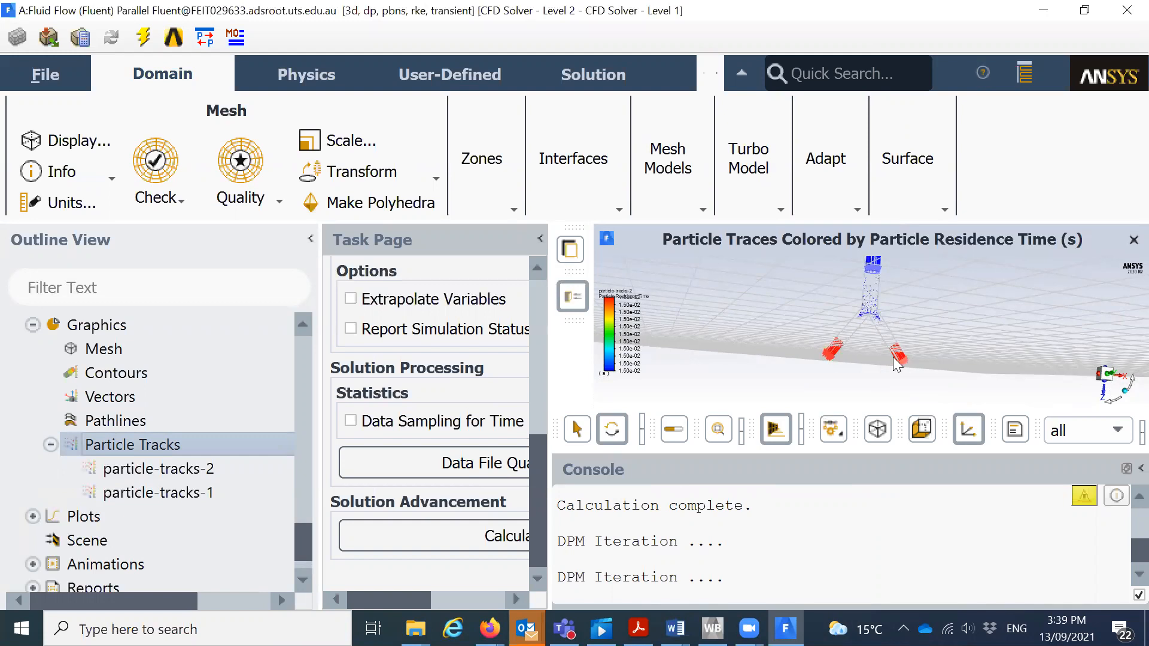
mouse_move(850, 390)
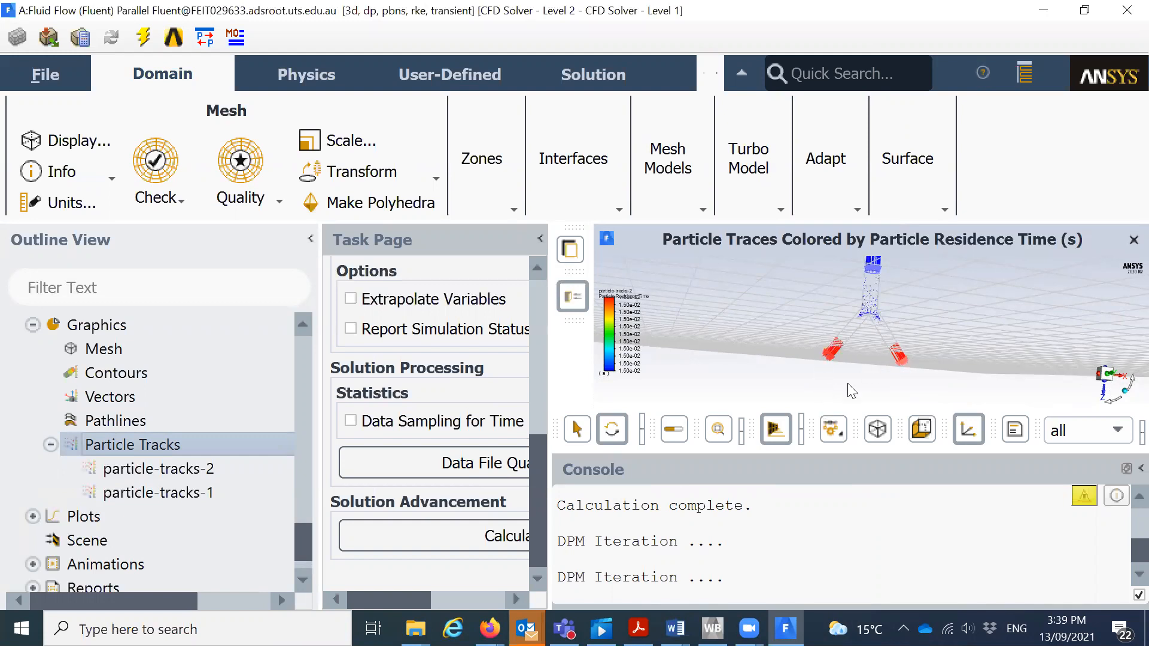
mouse_move(872, 333)
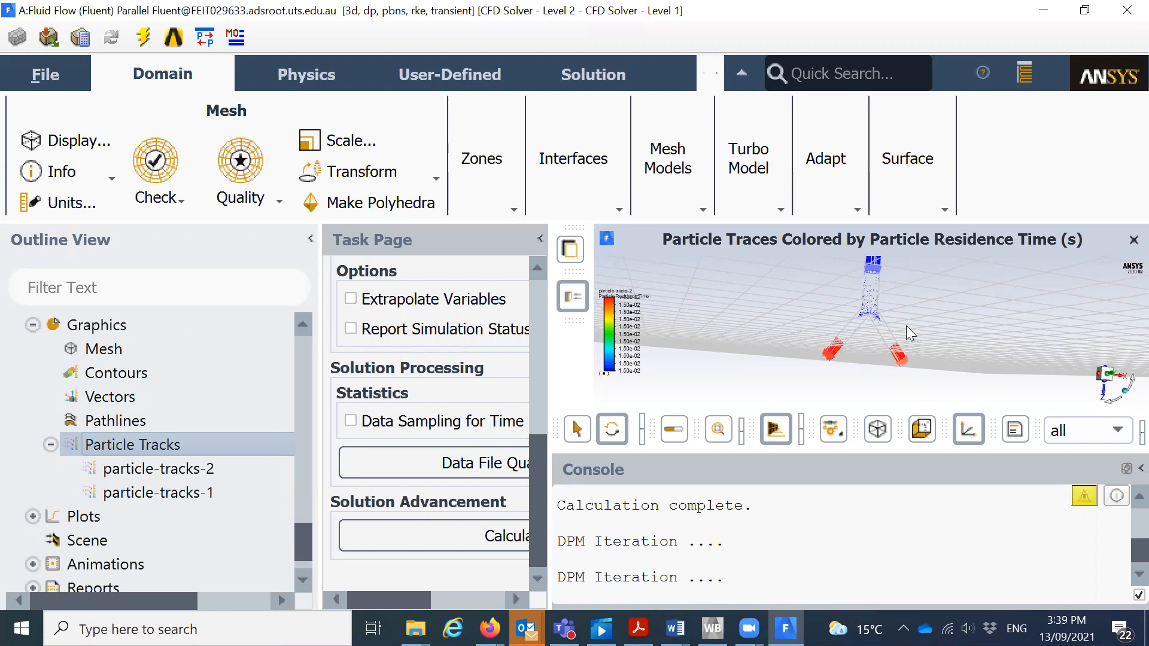
mouse_move(868, 260)
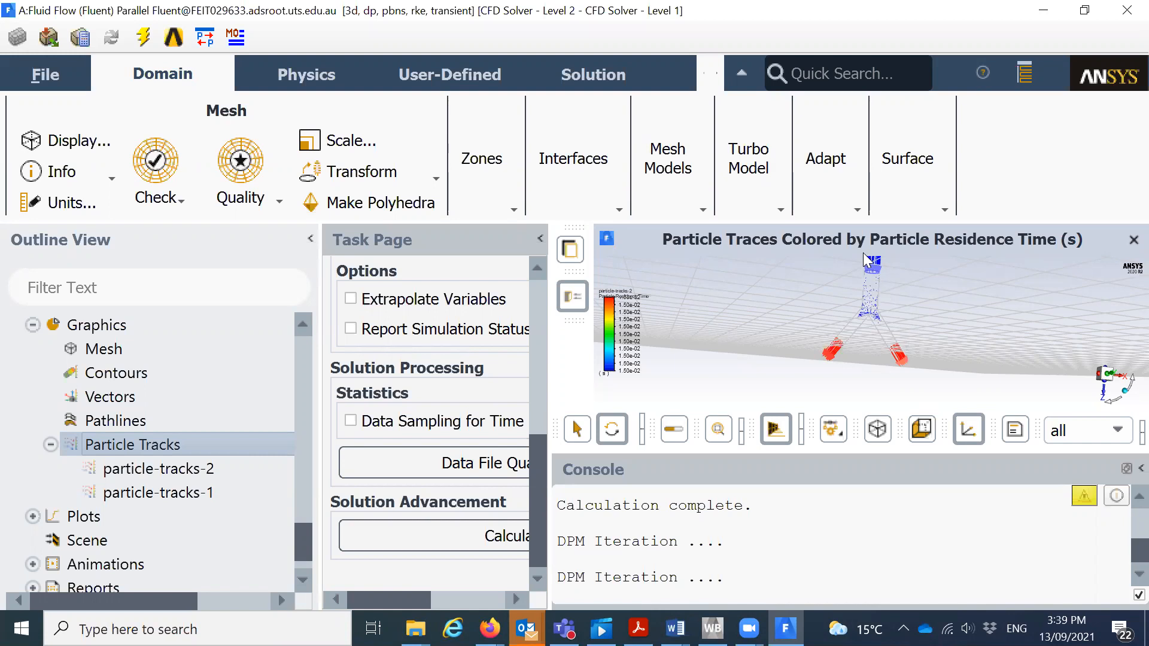
mouse_move(821, 278)
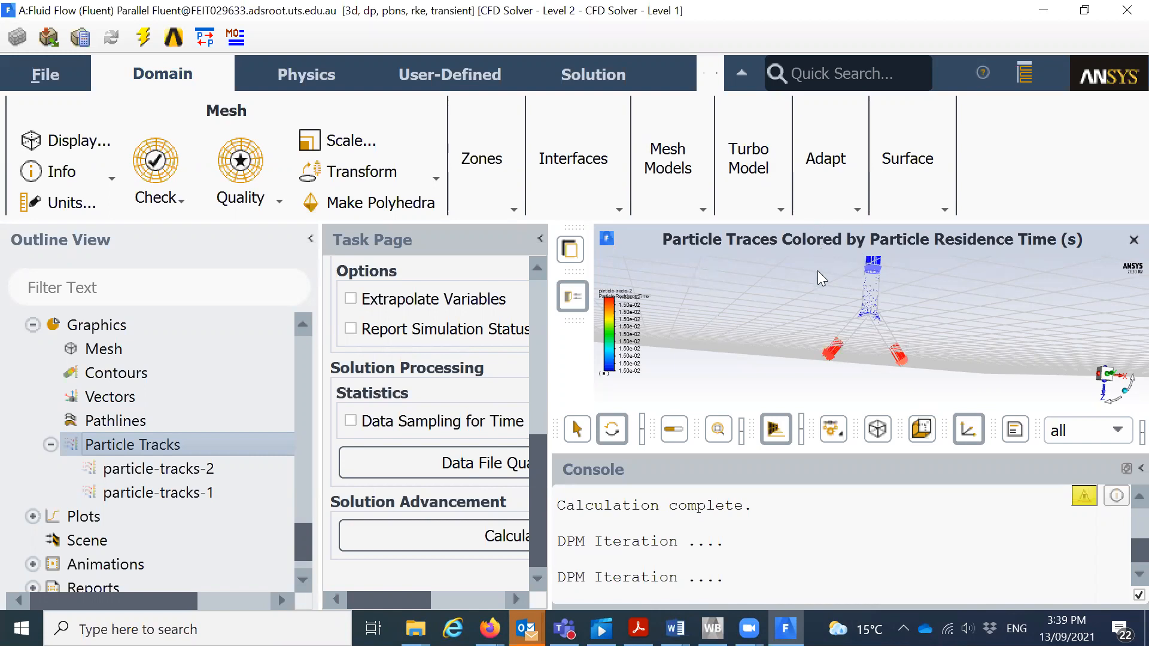
mouse_move(487, 419)
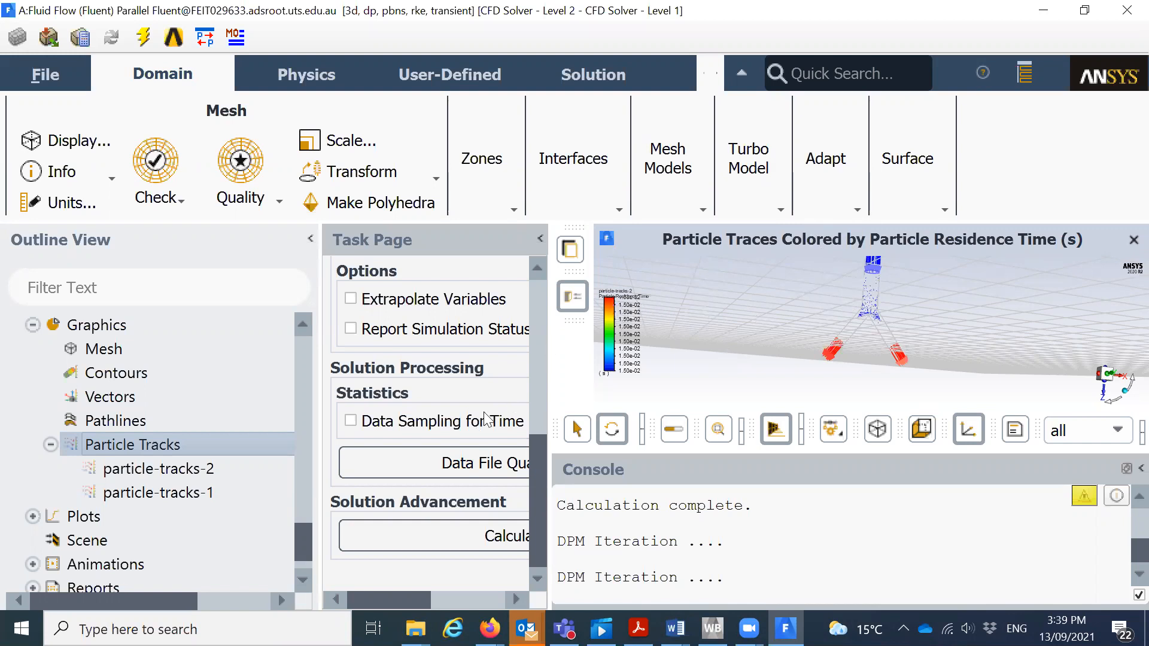
mouse_move(619, 282)
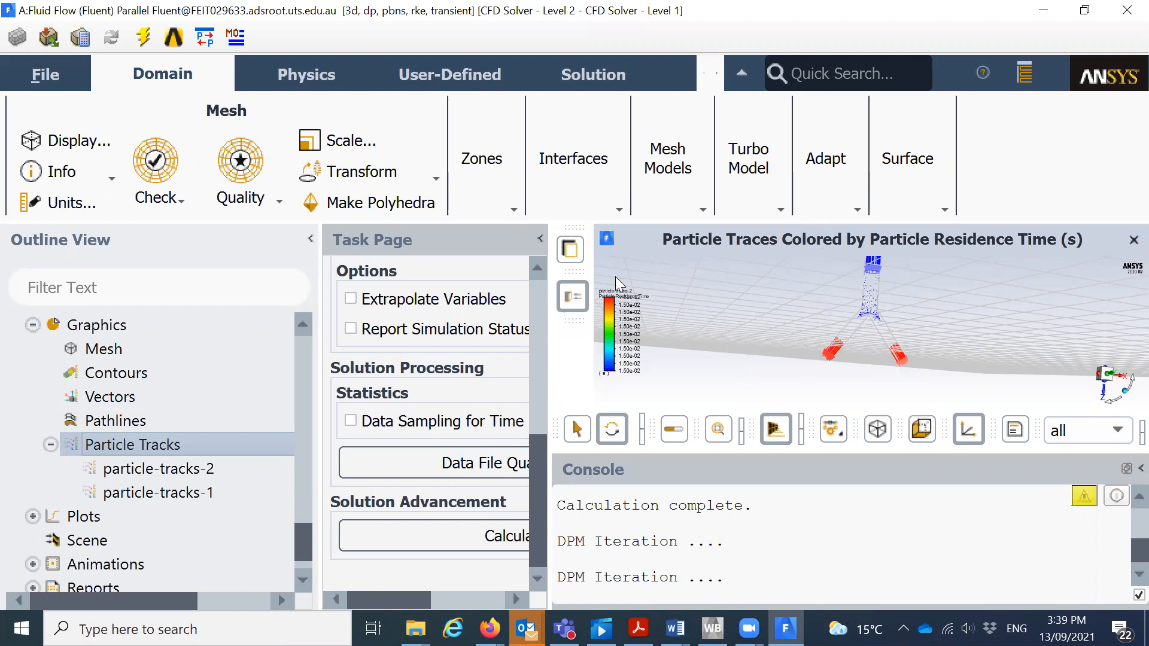
mouse_move(863, 525)
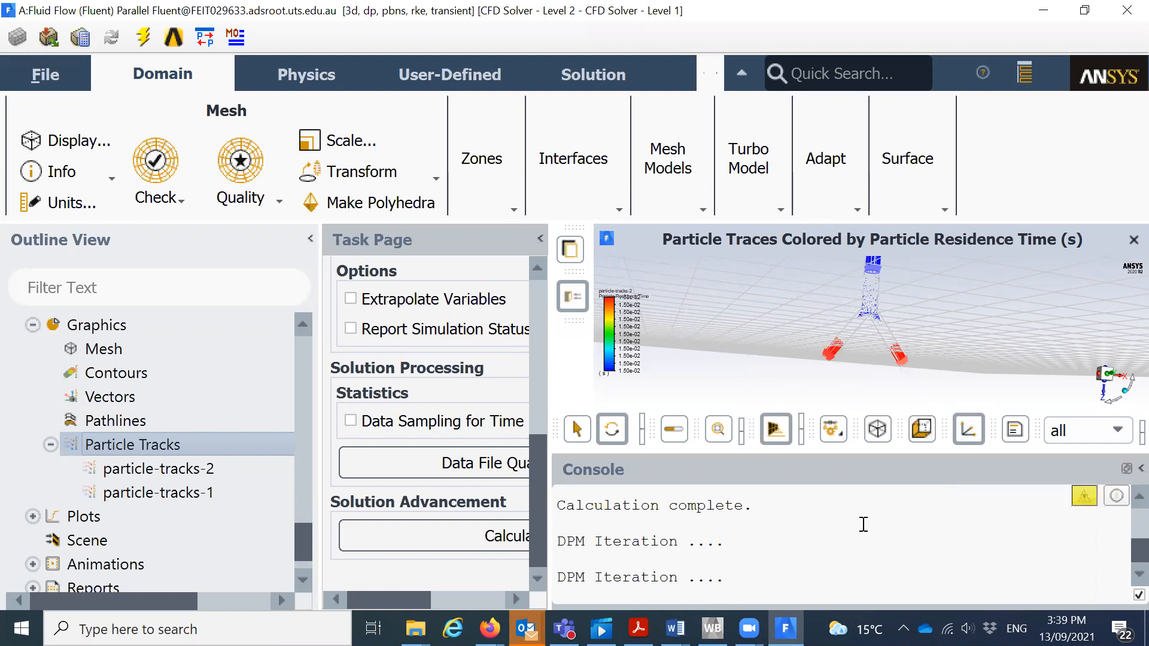
mouse_move(827, 514)
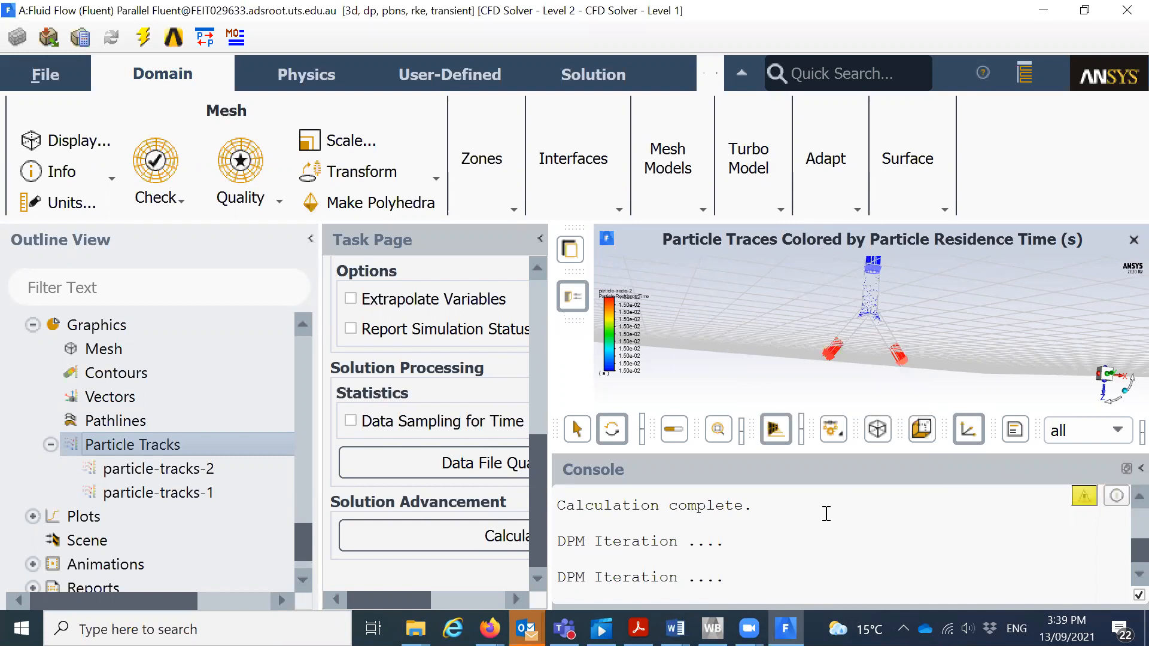